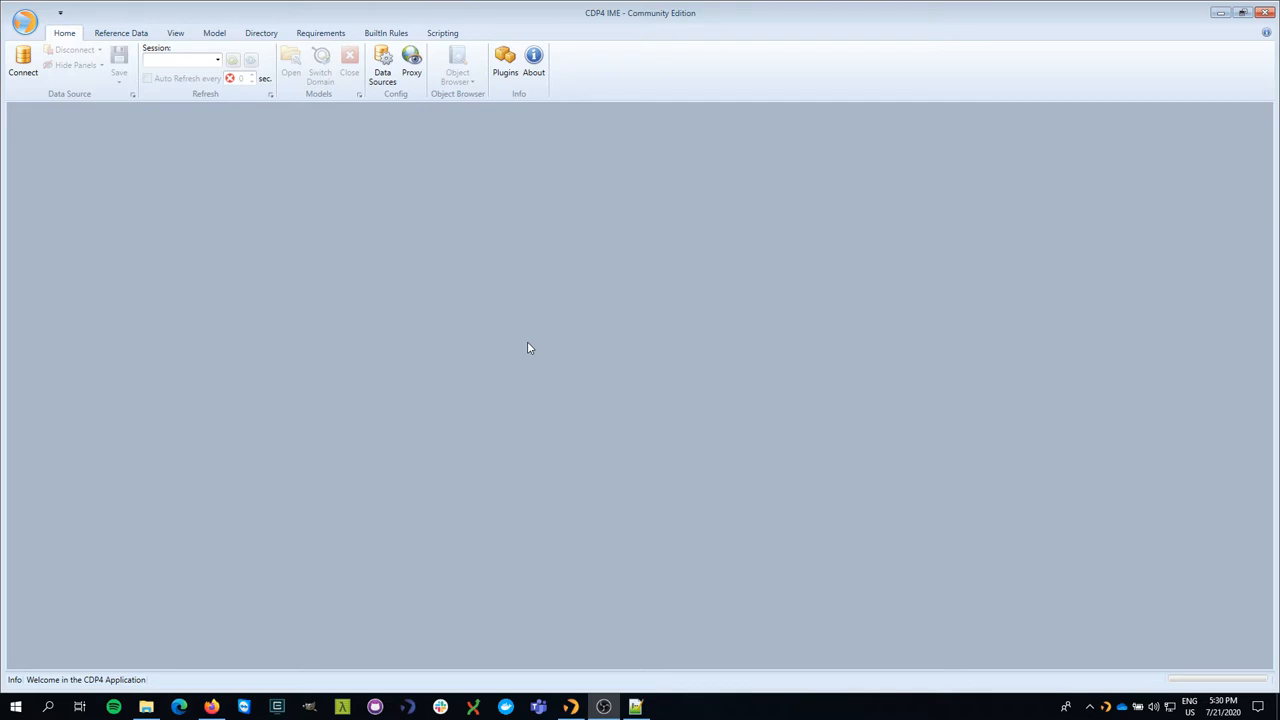
mouse_move(484, 266)
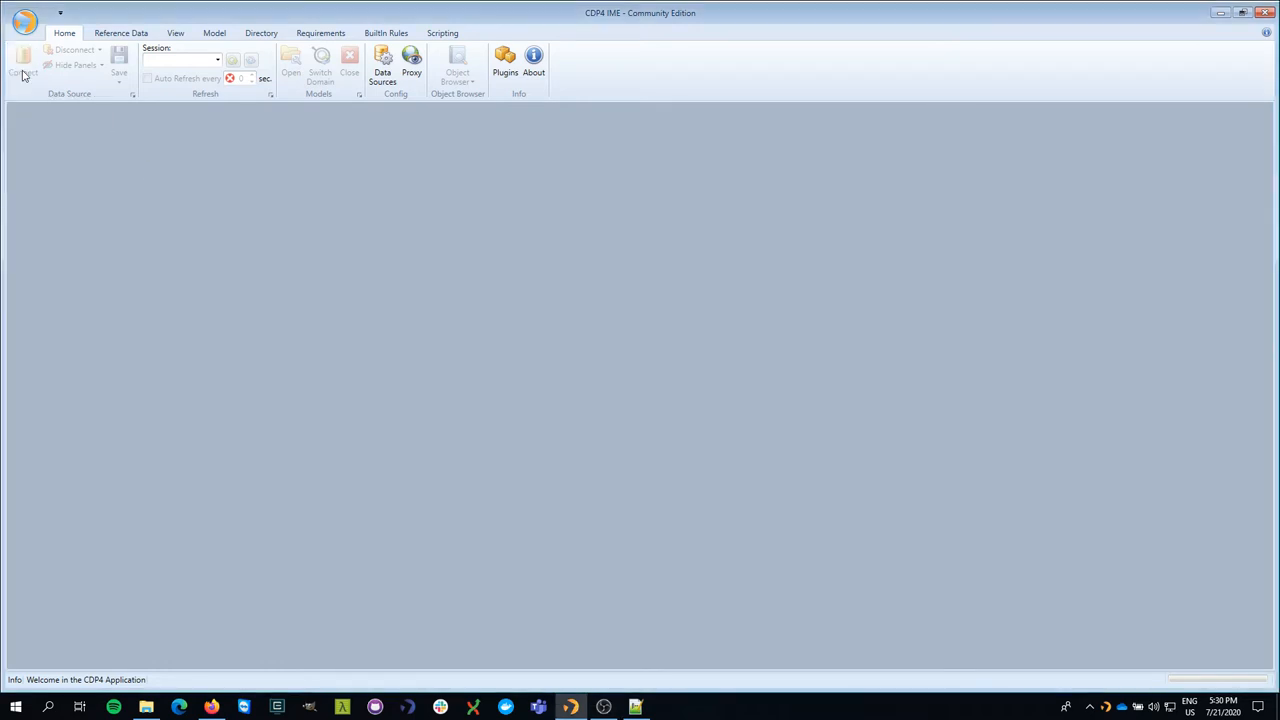
- Connect to the public CDP4 services data source with the password shown and confirm
click(22, 60)
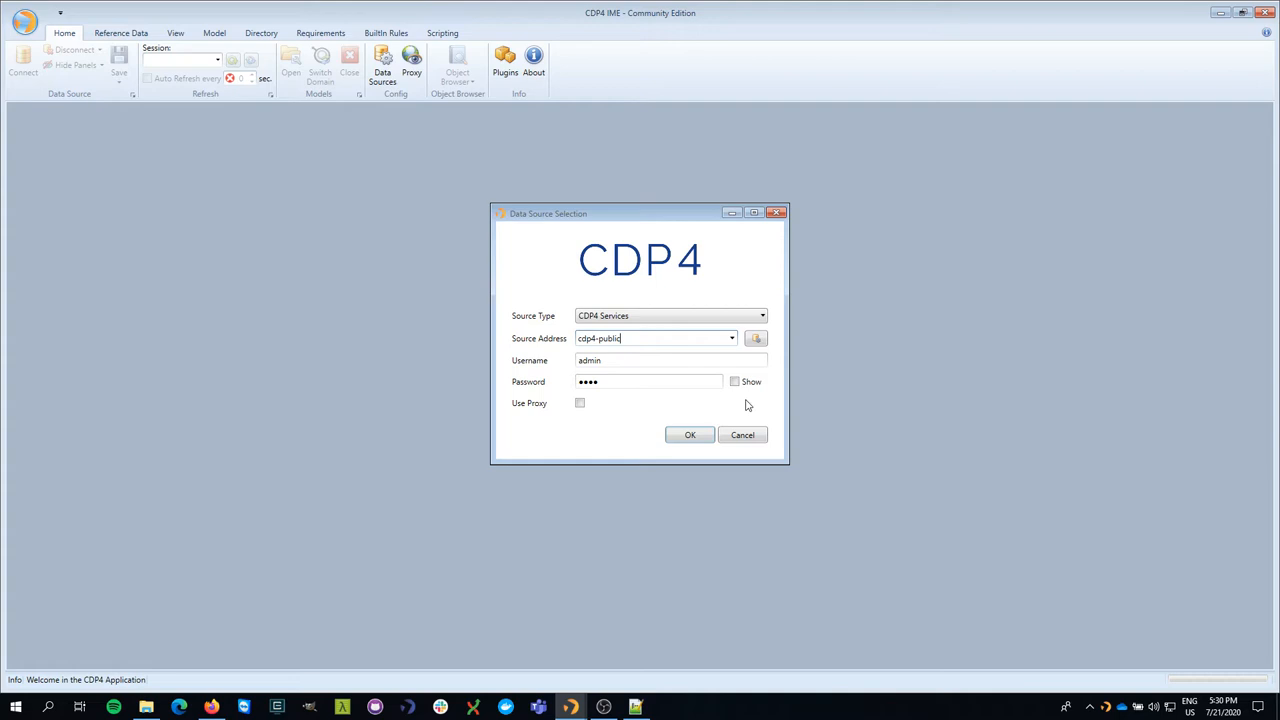
click(736, 382)
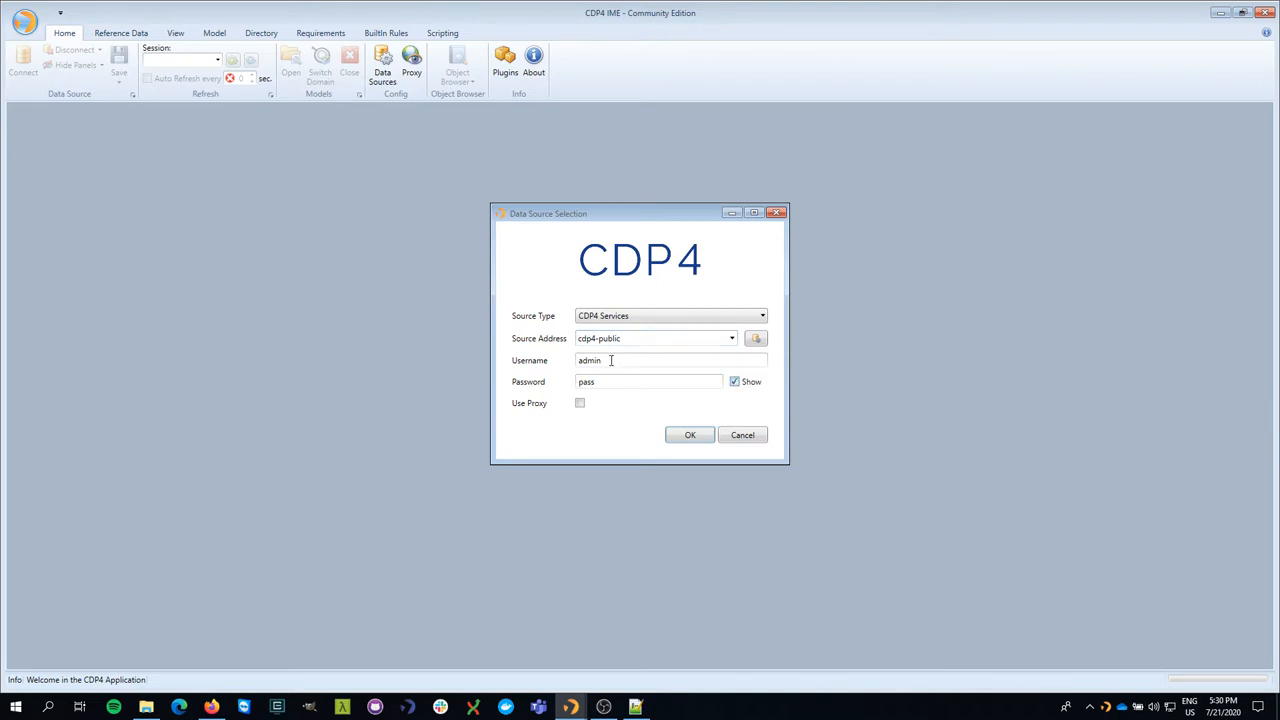
click(688, 434)
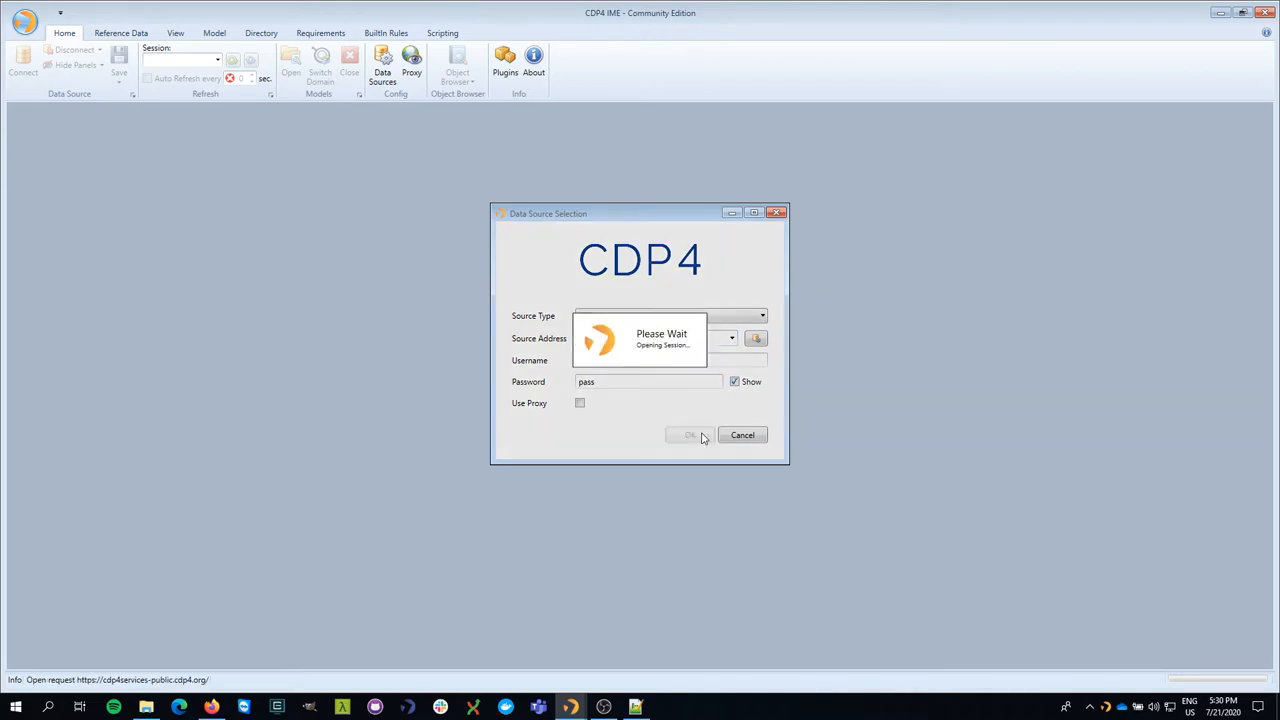
click(688, 434)
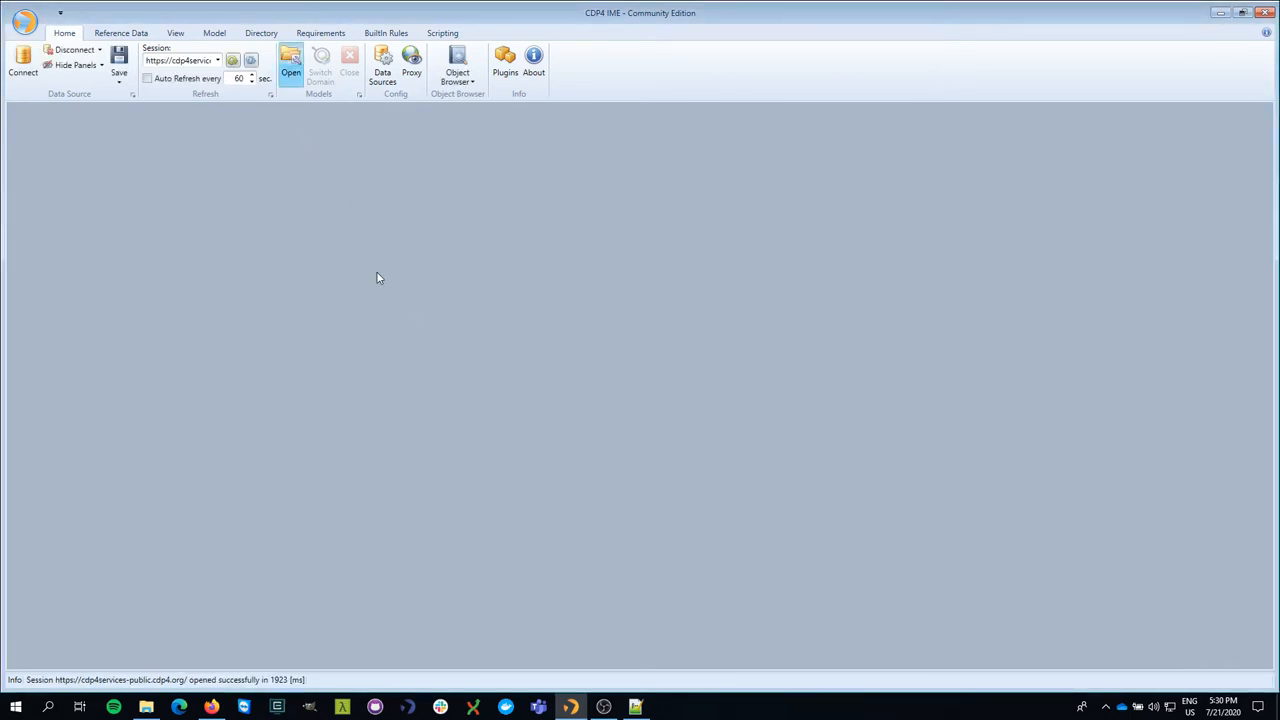
- Select the Demonstration model and open iteration_1 in the System Engineering domain
click(290, 64)
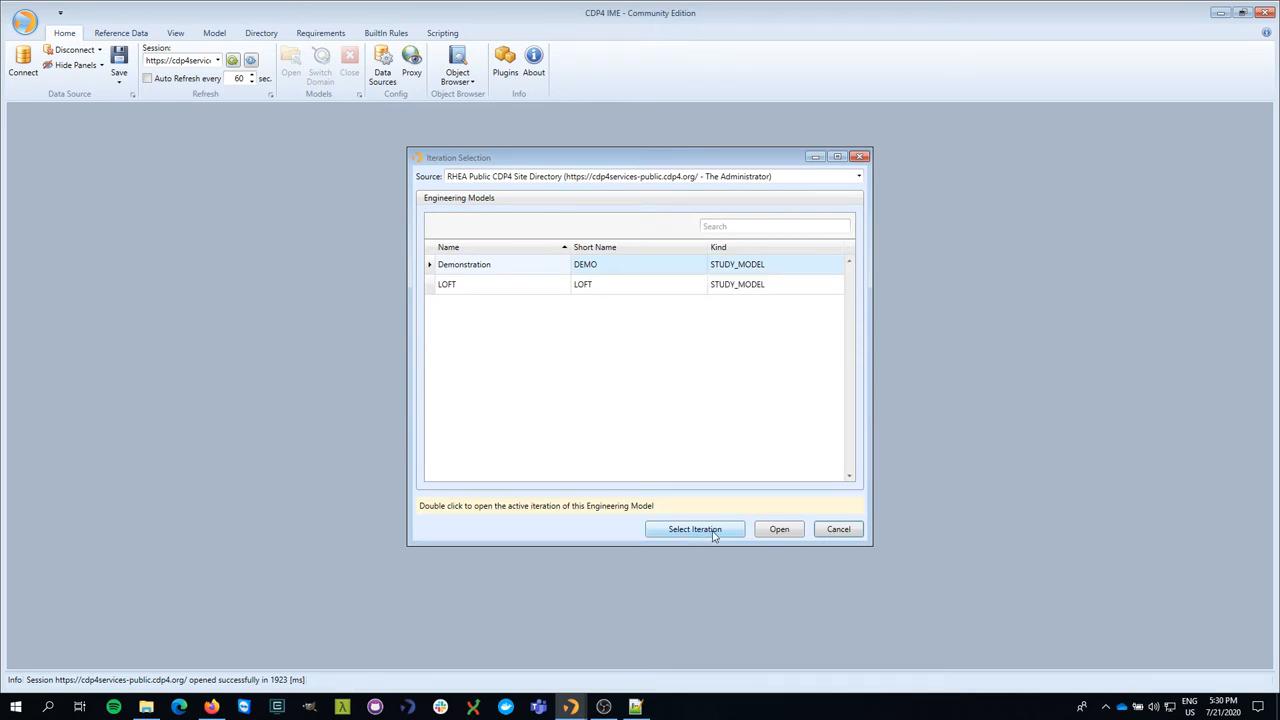
click(694, 528)
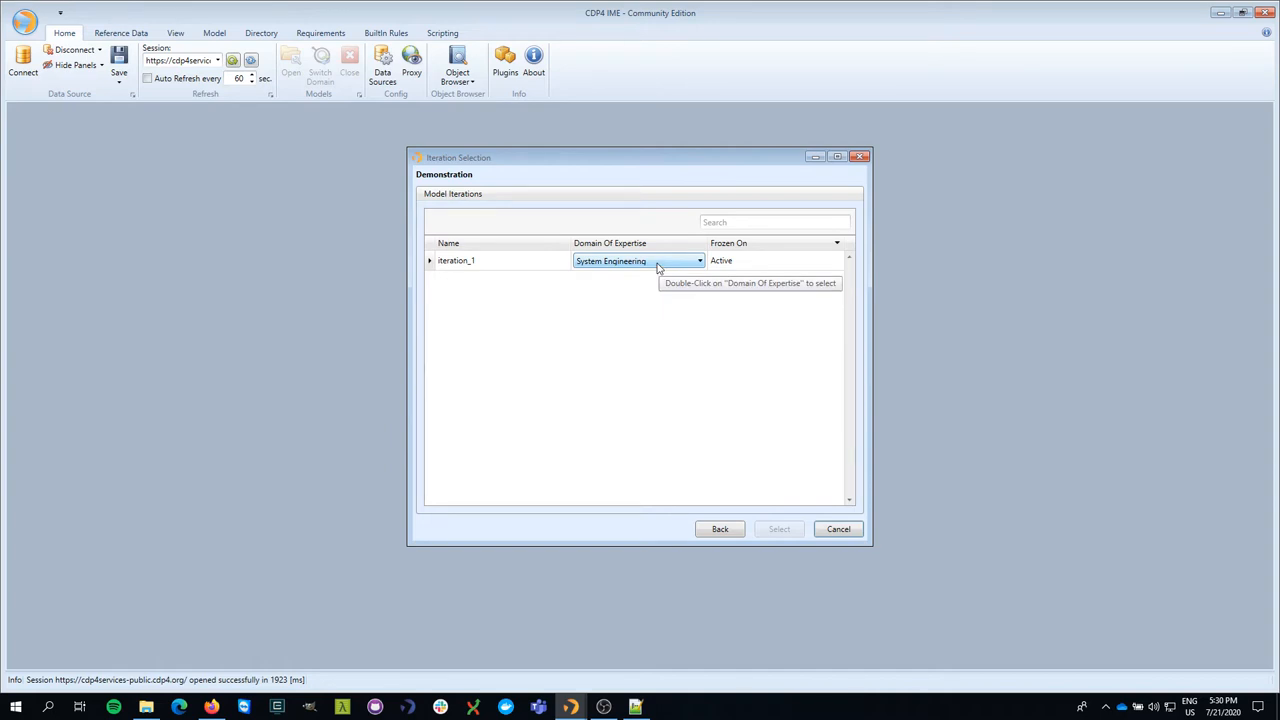
click(700, 260)
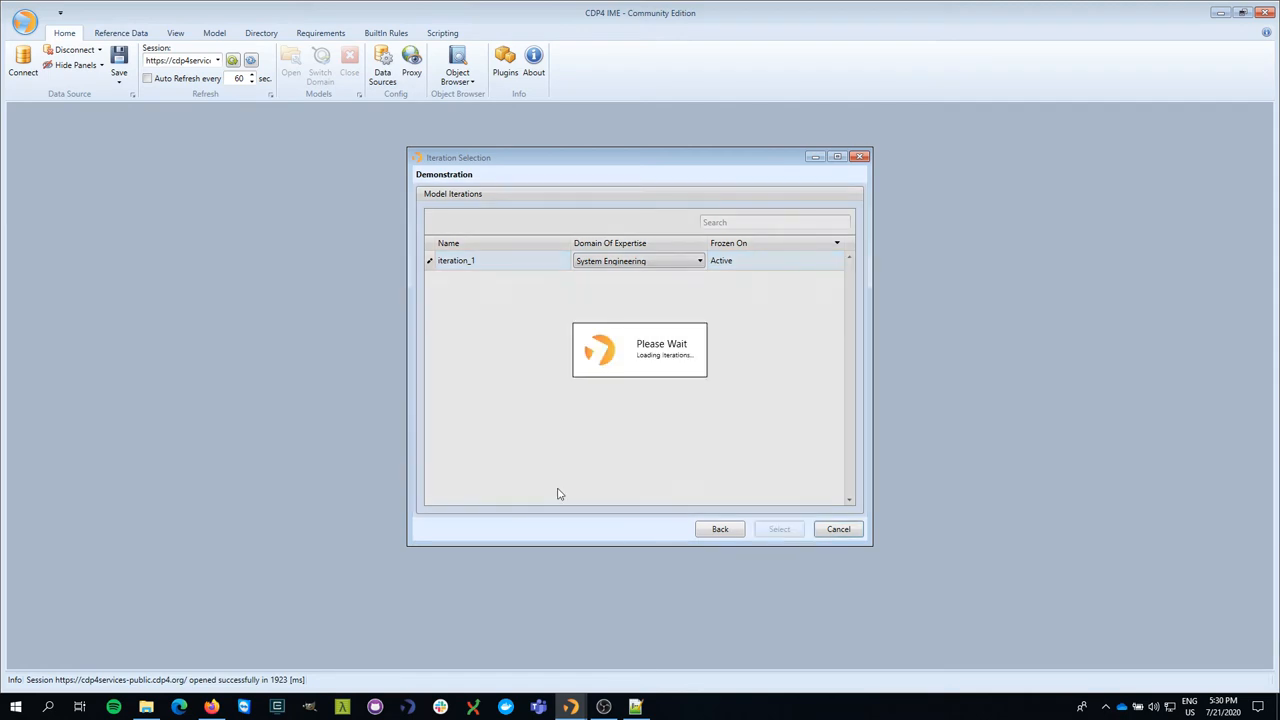
click(780, 528)
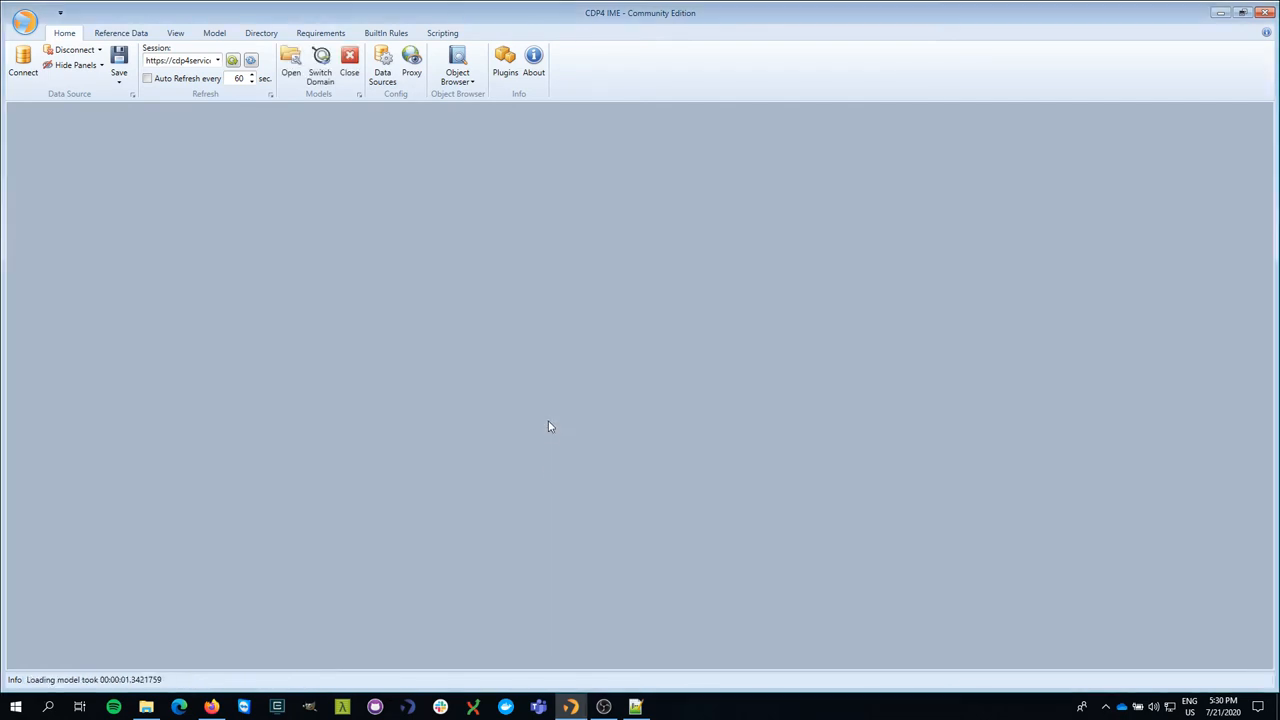
mouse_move(220, 76)
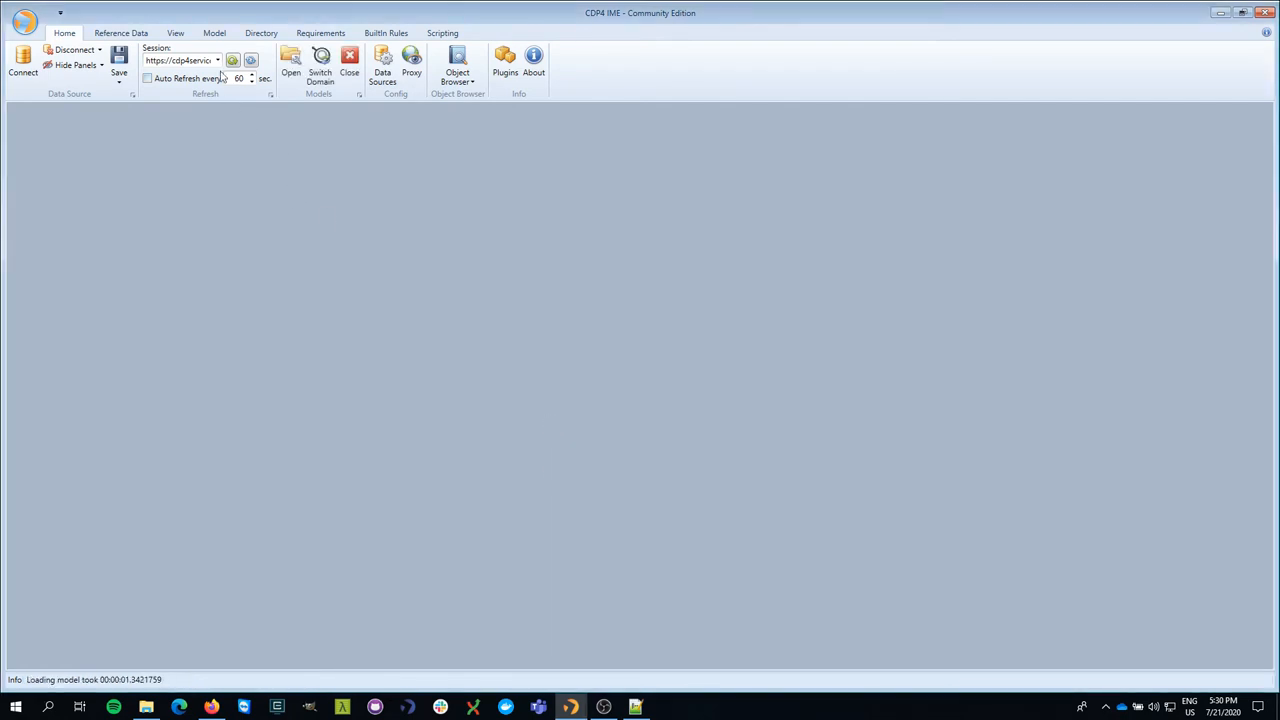
- Show Element Definitions beside the Option 1 Product Tree and widen the tree panel
click(214, 32)
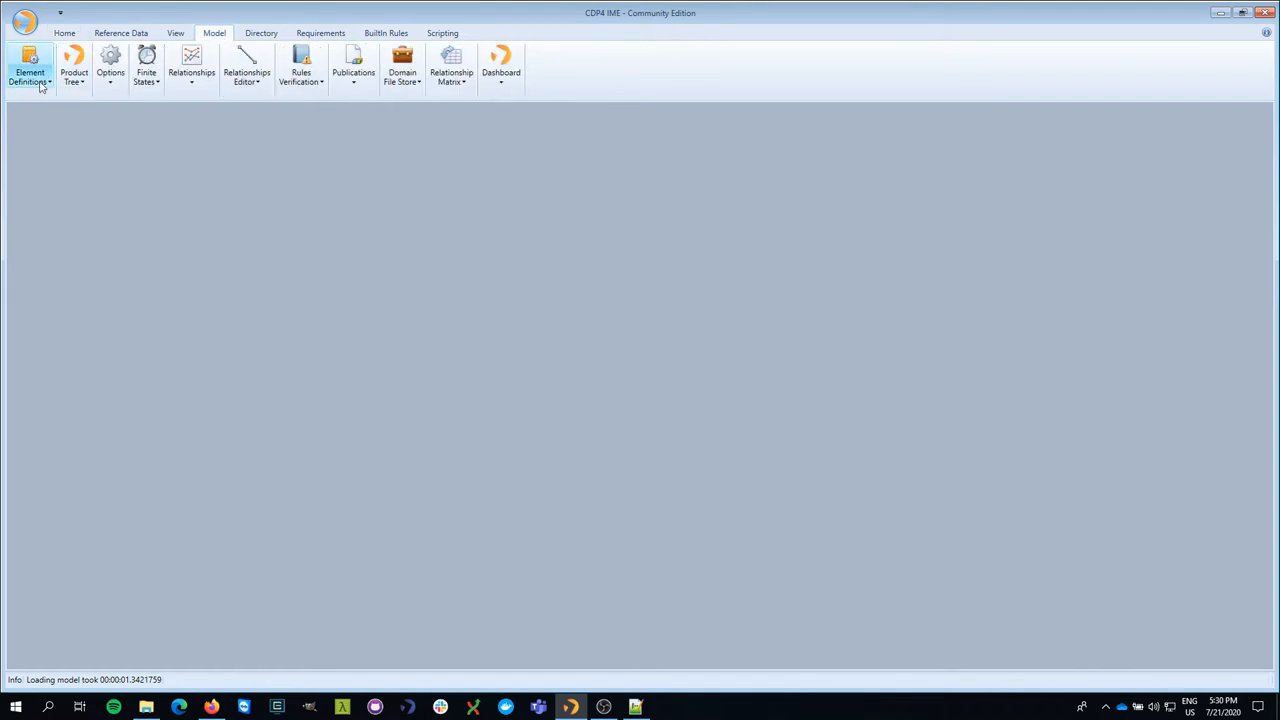
click(28, 68)
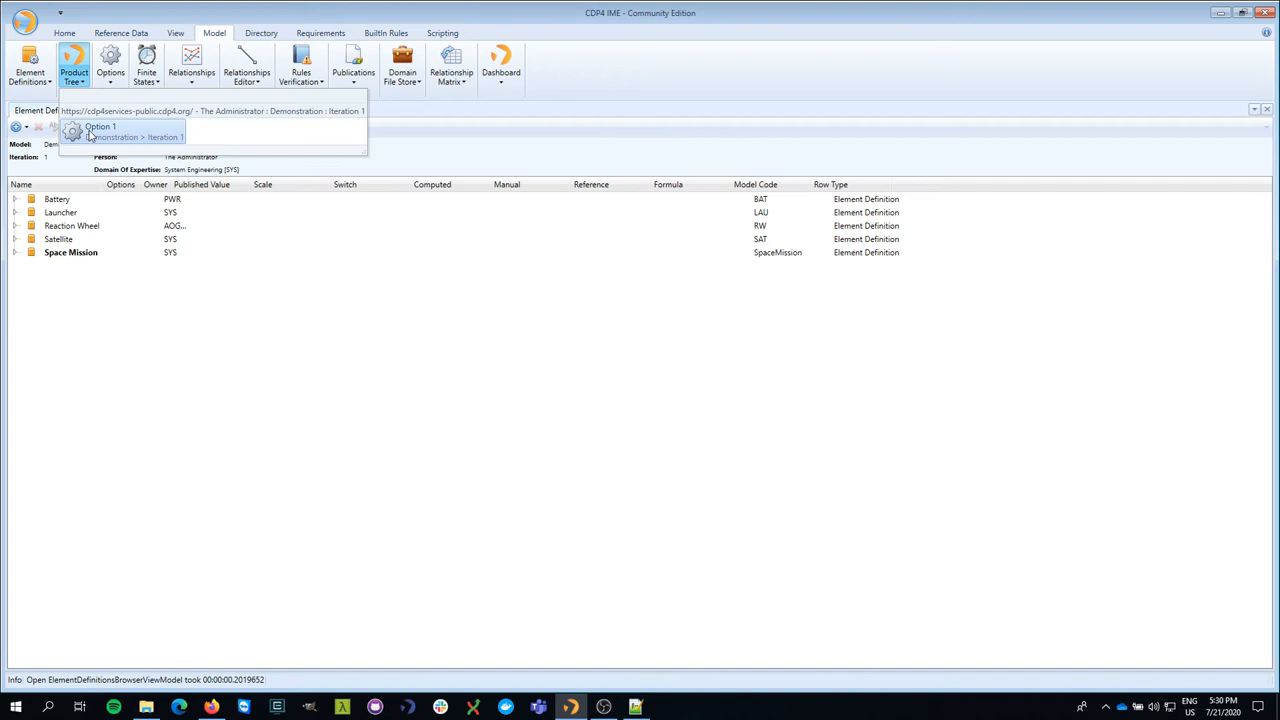
click(100, 132)
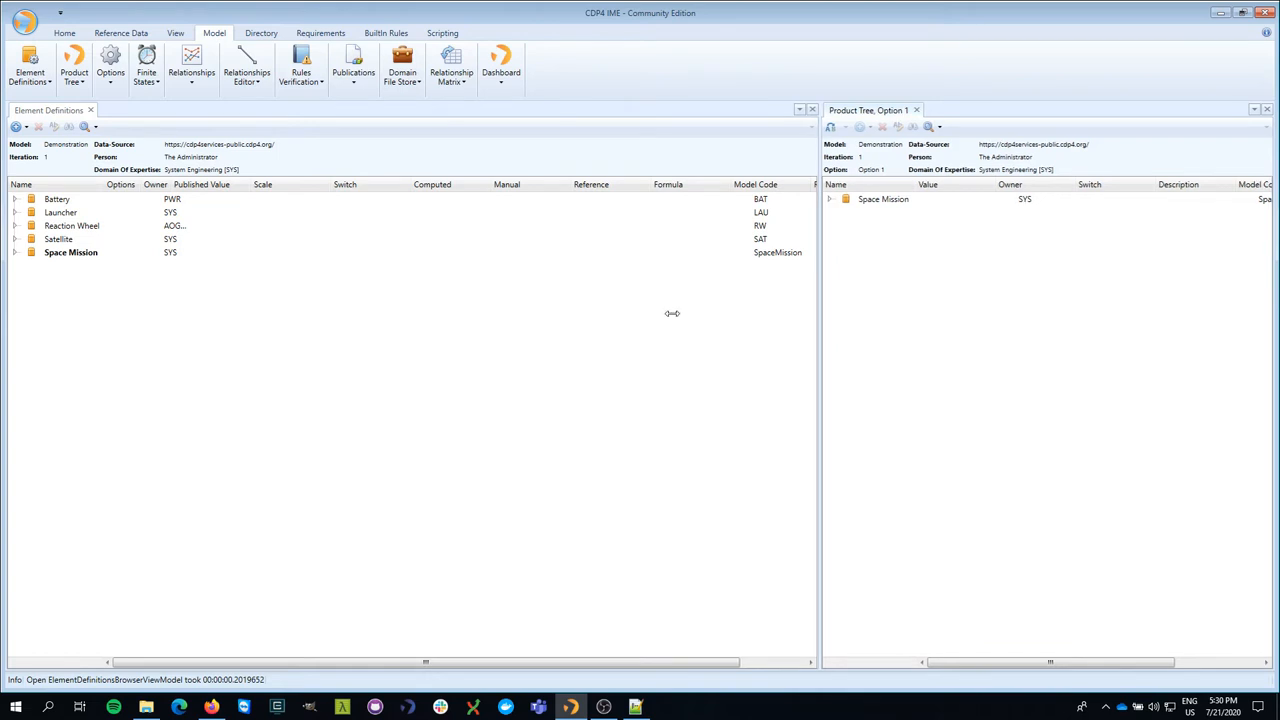
drag(816, 312, 510, 312)
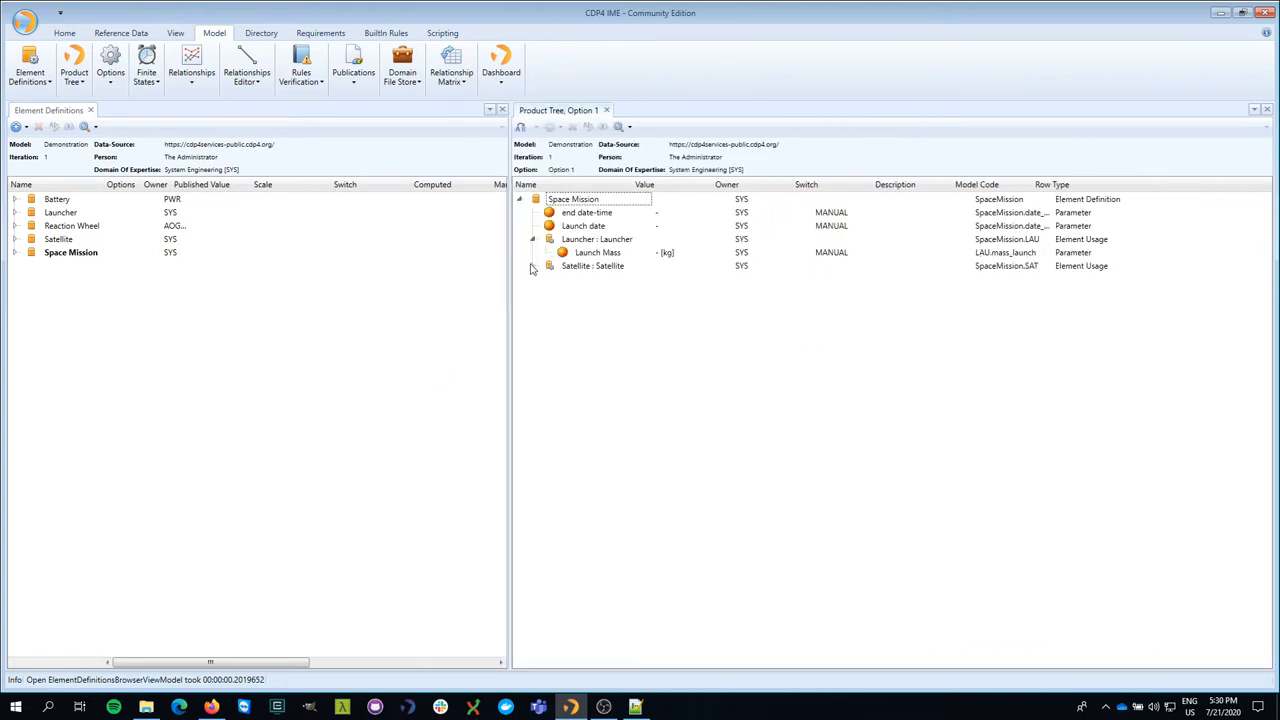
- Expand Satellite's components and select the Battery mass parameter for manual entry
click(536, 264)
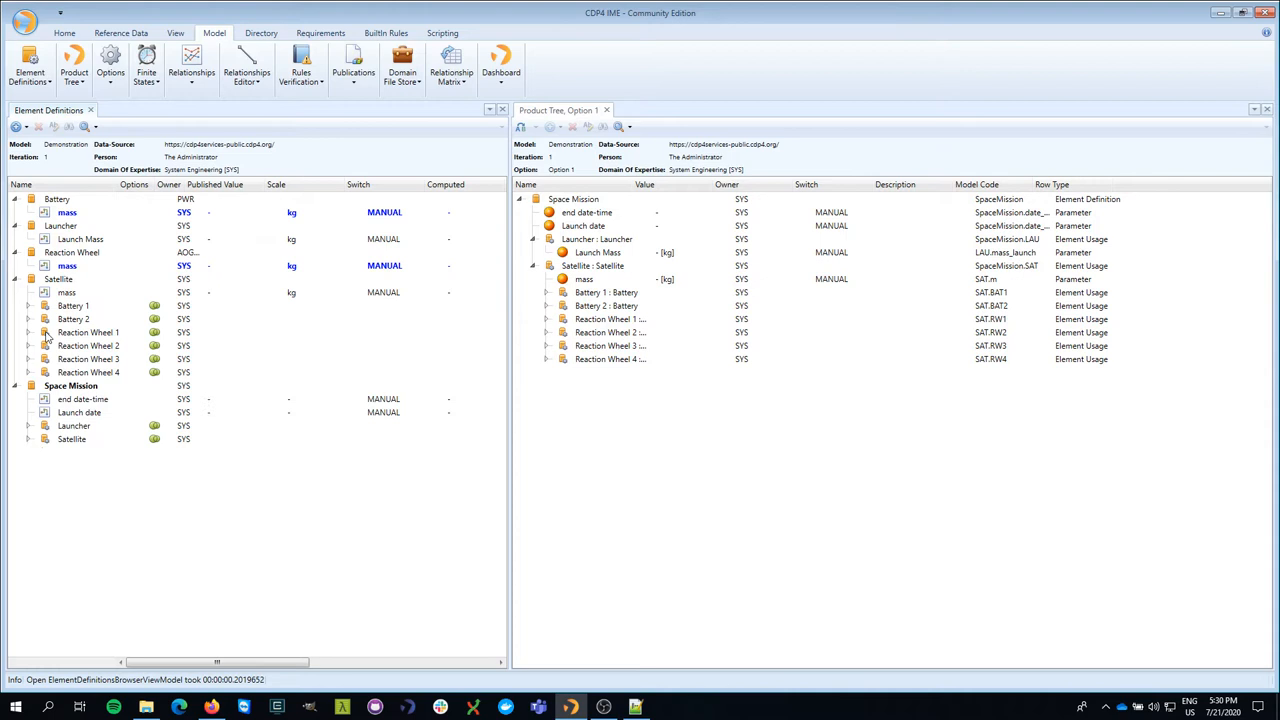
mouse_move(68, 212)
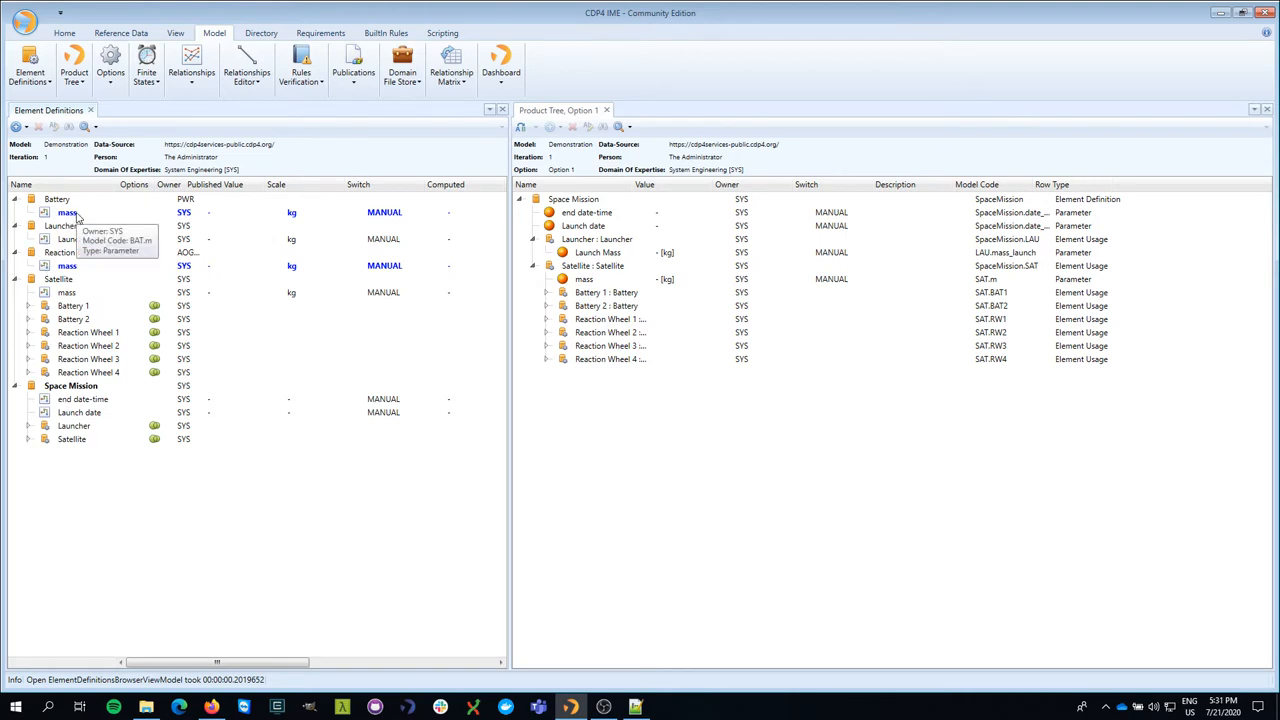
mouse_move(504, 292)
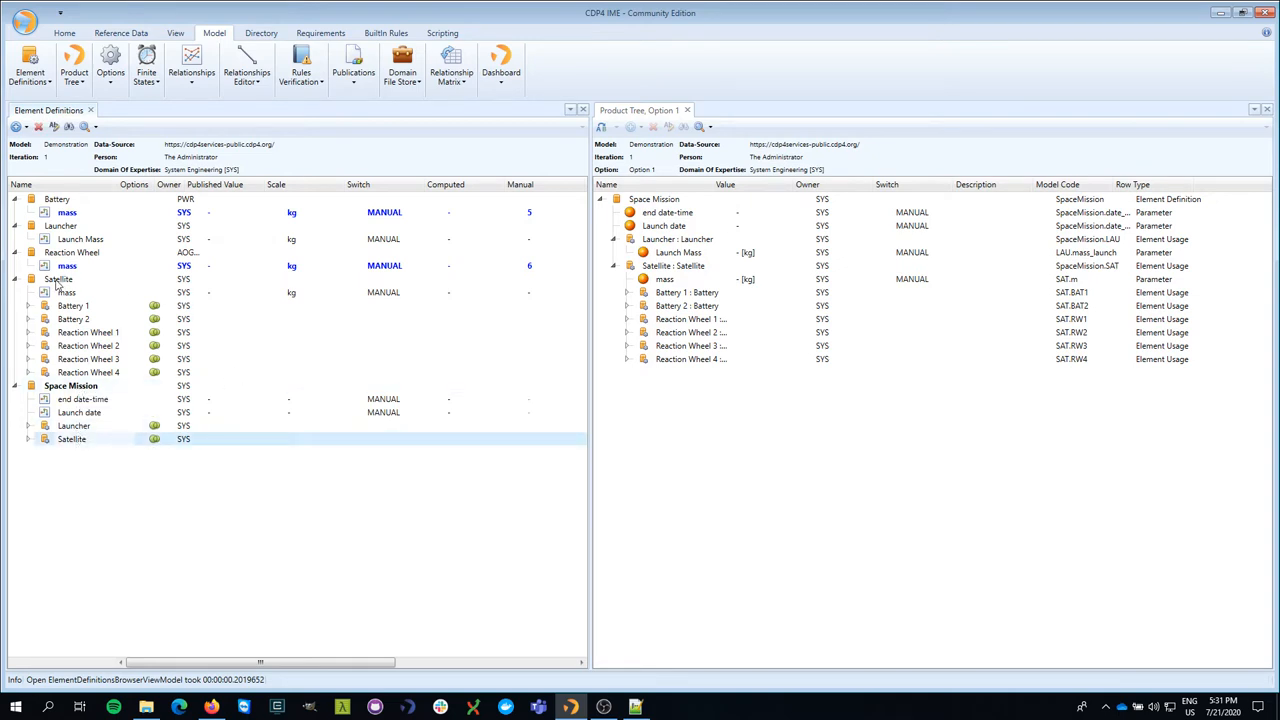
click(58, 278)
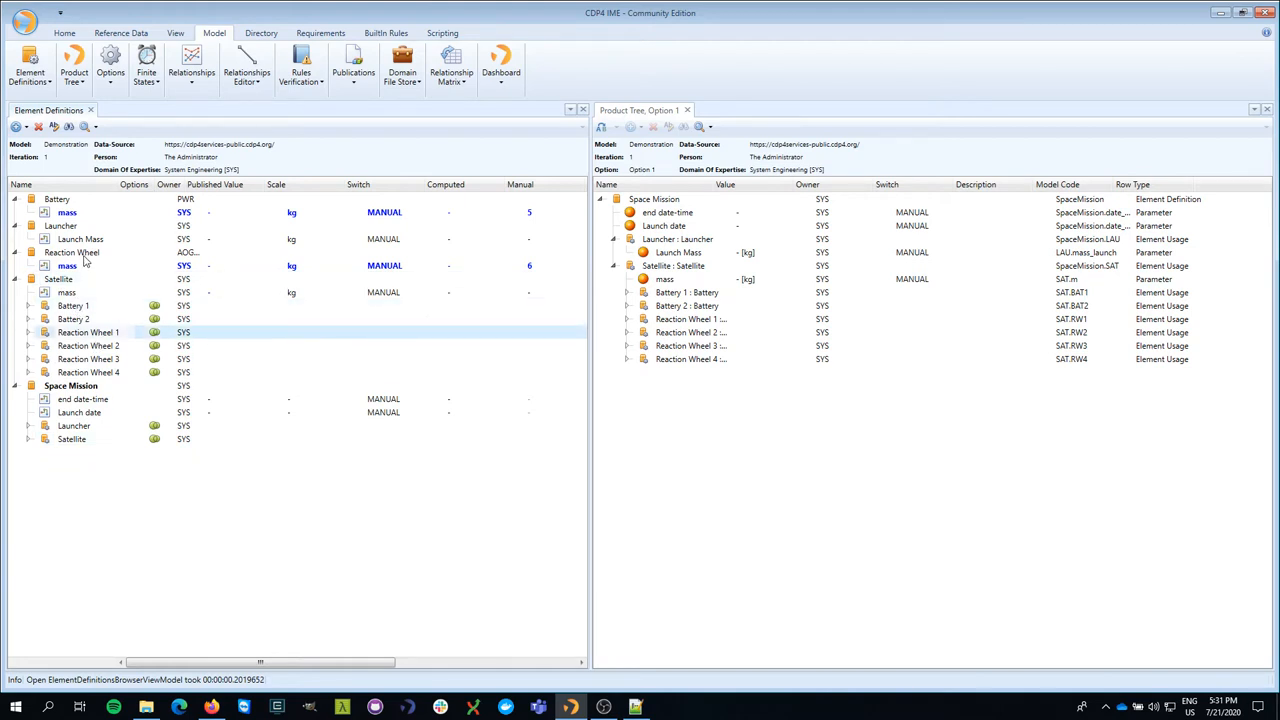
click(56, 200)
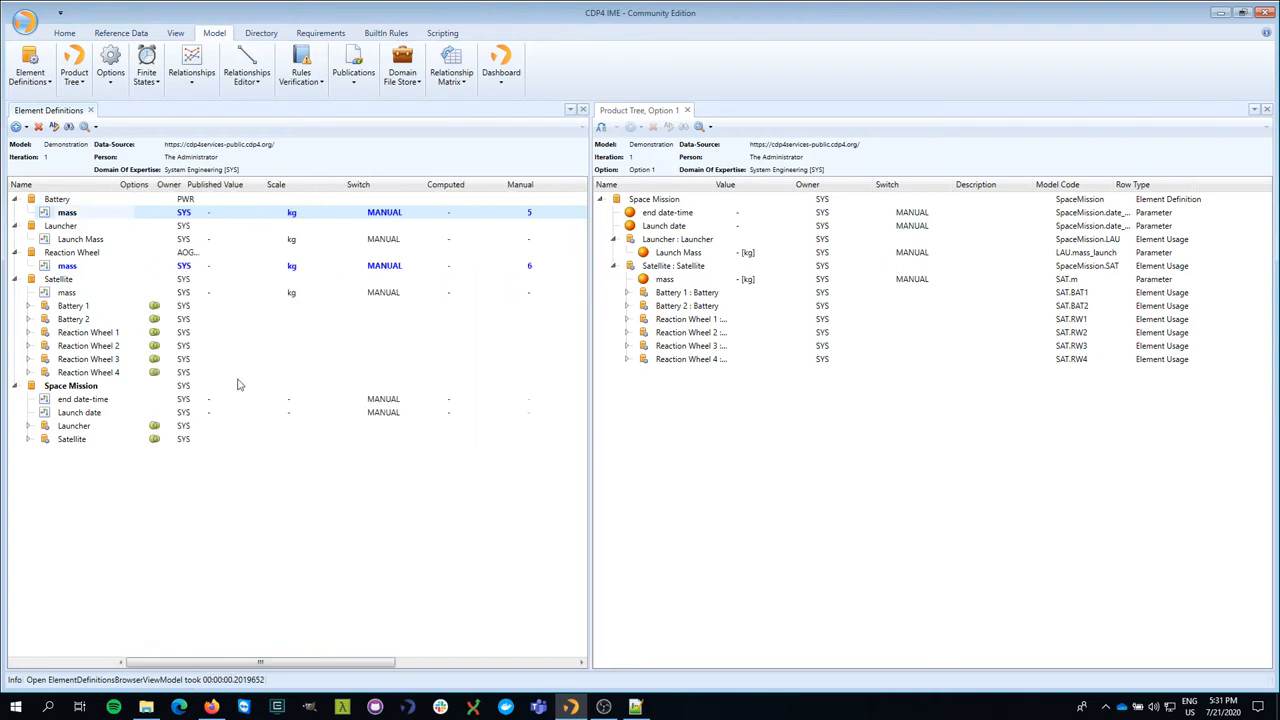
mouse_move(240, 220)
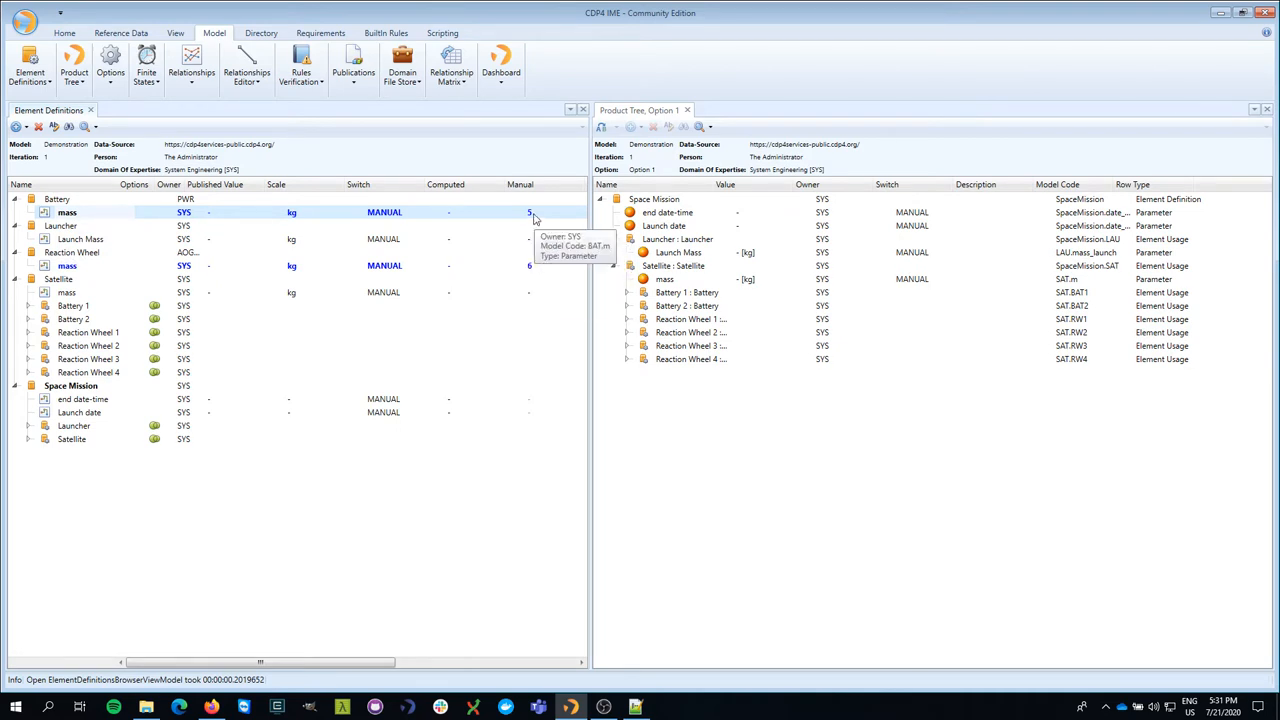
mouse_move(512, 272)
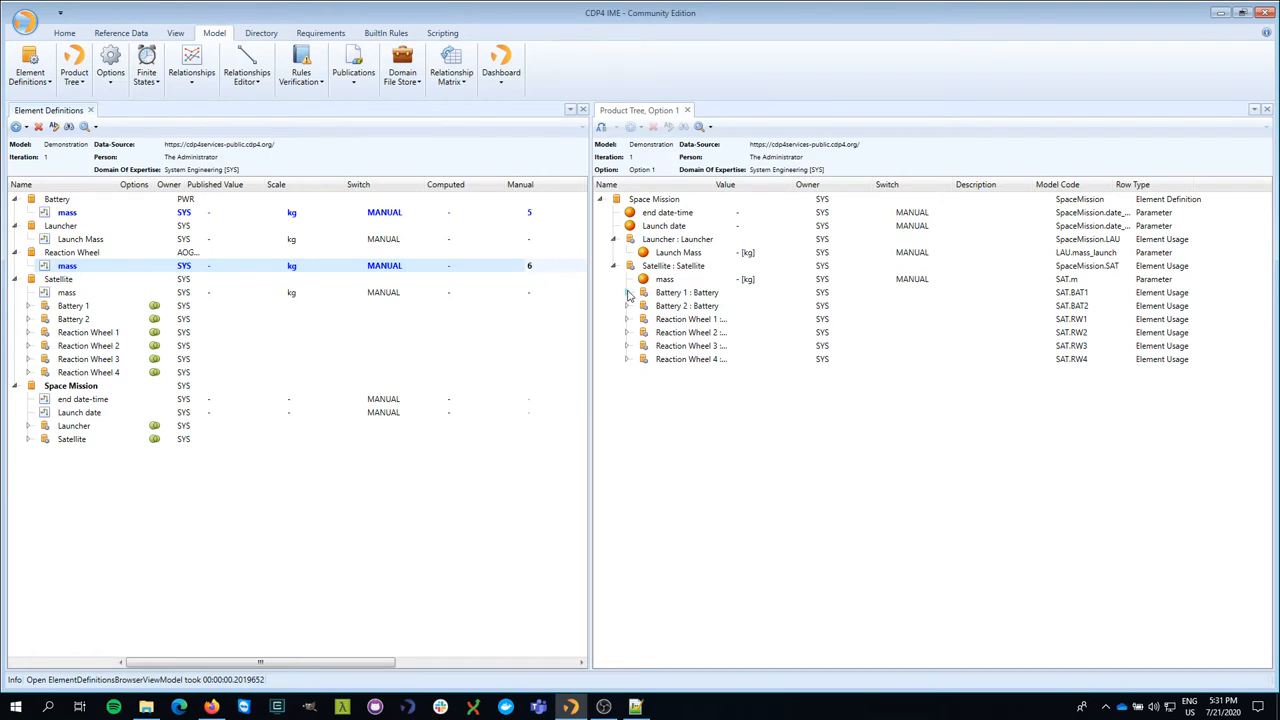
- Select the Battery and Reaction Wheel mass parameters for manual values 5 kg and 6 kg
click(626, 292)
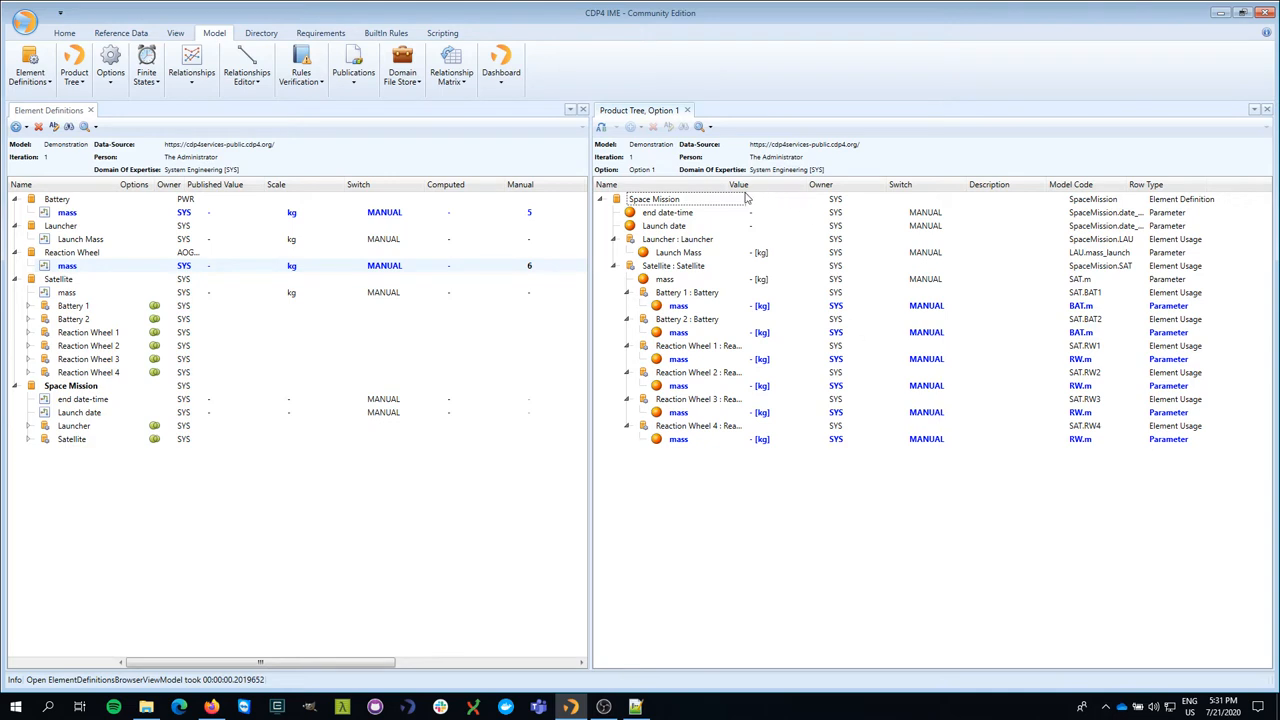
click(678, 304)
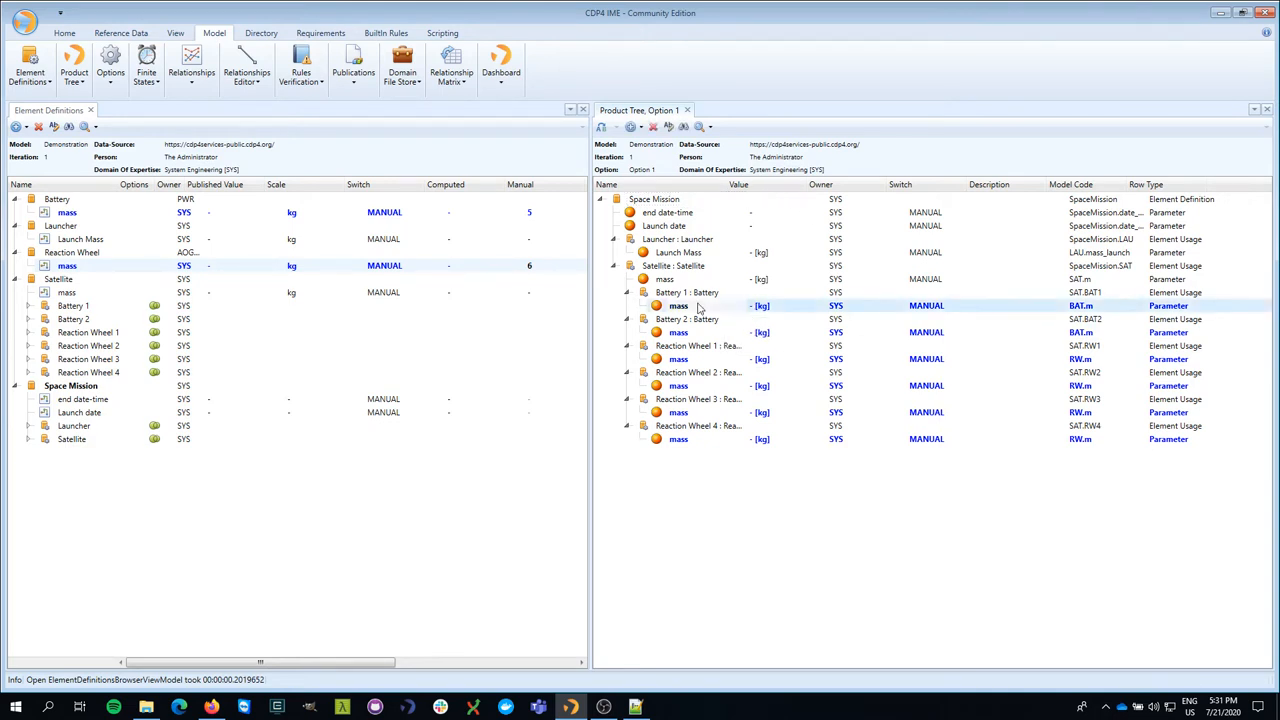
mouse_move(678, 332)
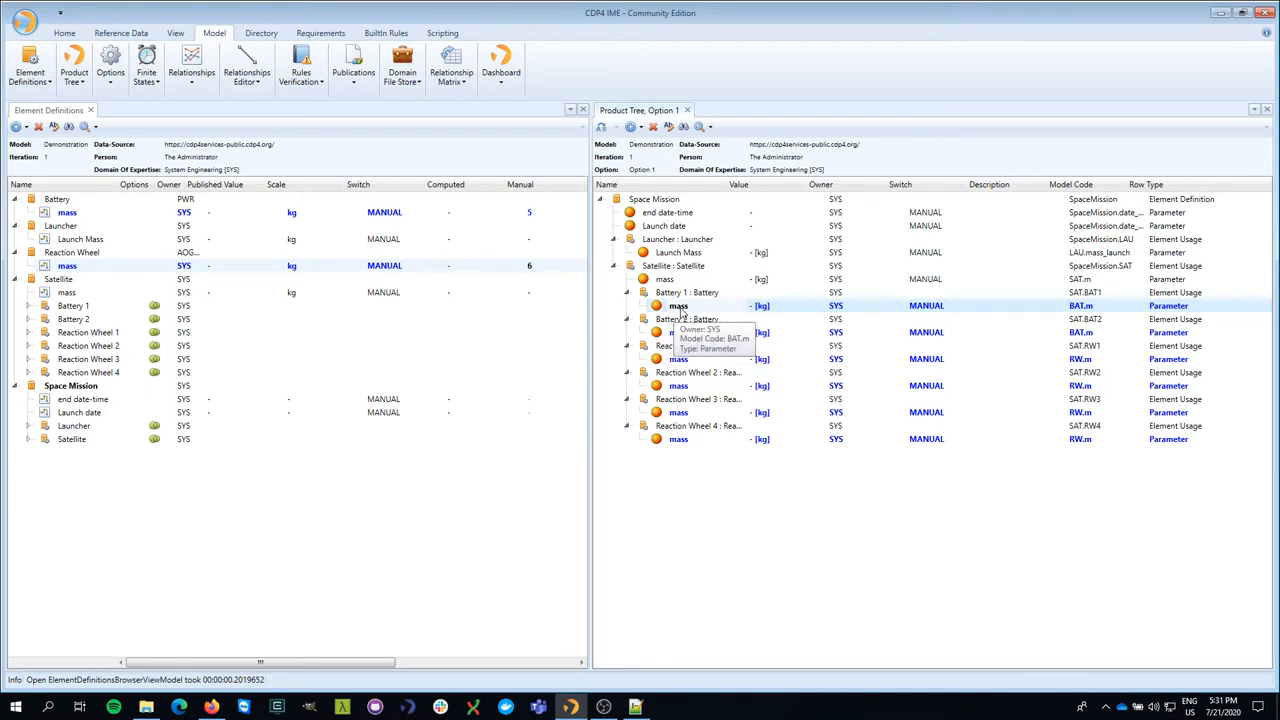
mouse_move(772, 324)
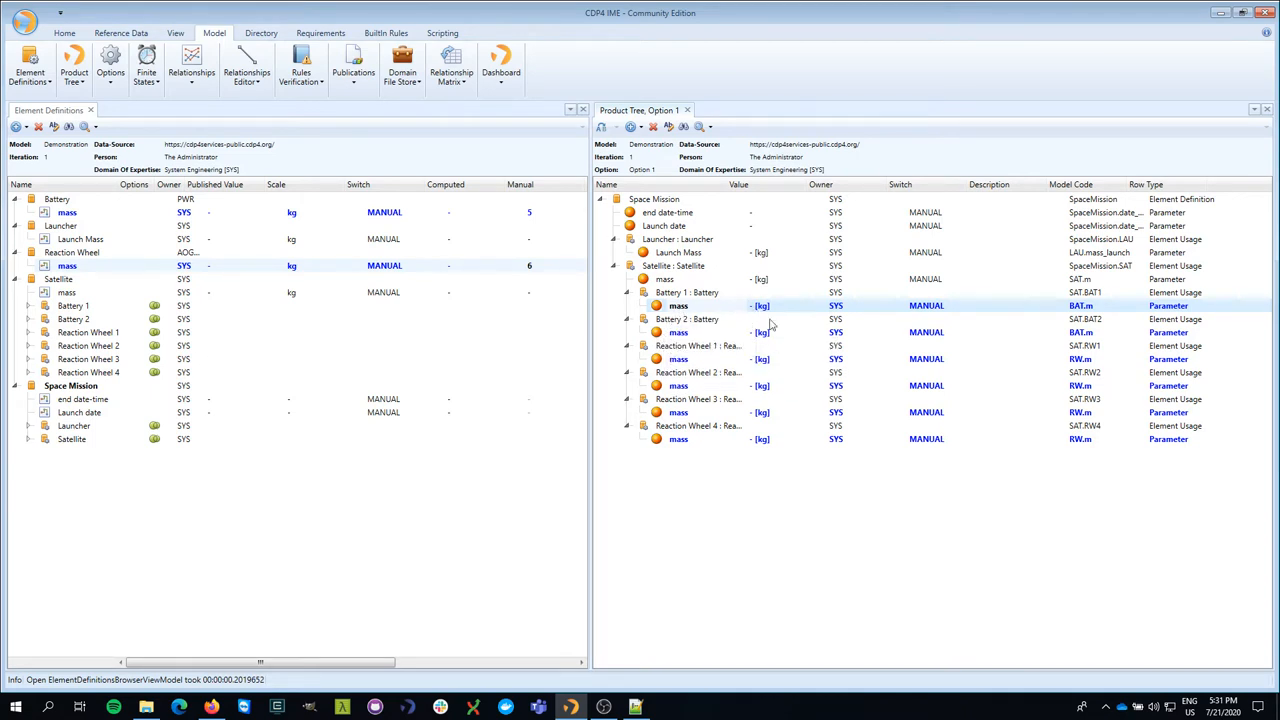
mouse_move(784, 284)
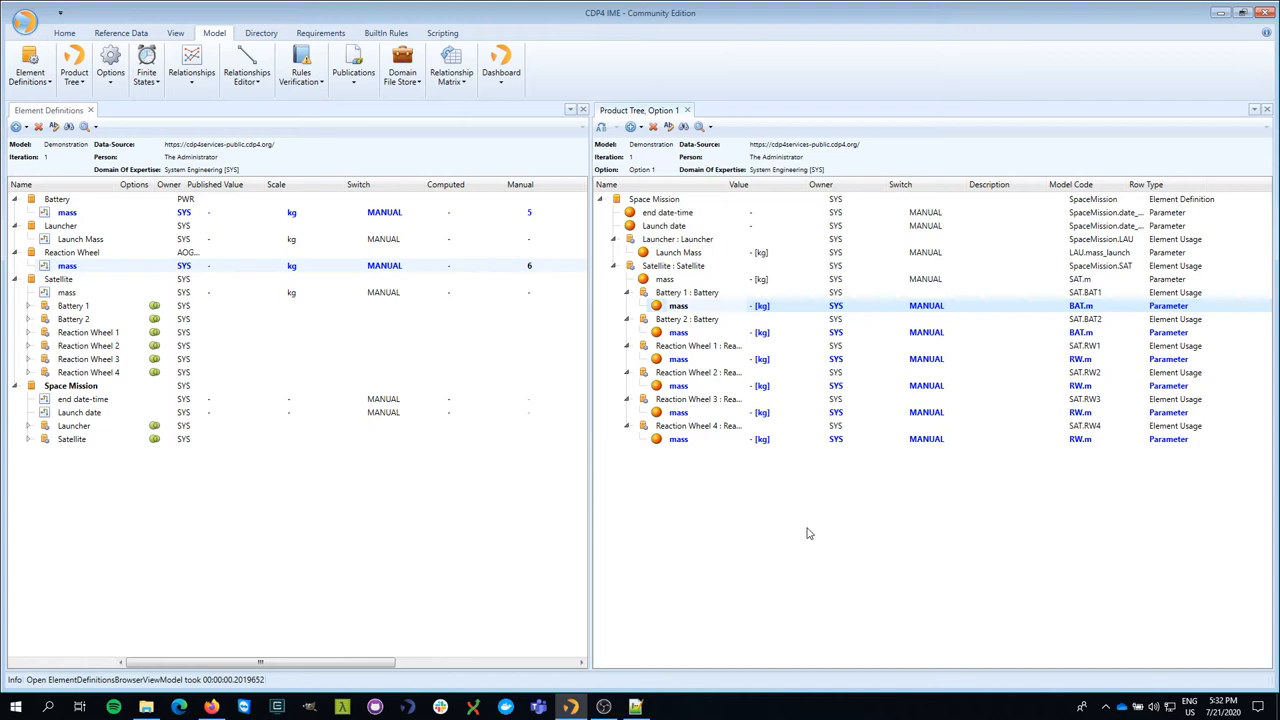
mouse_move(90, 224)
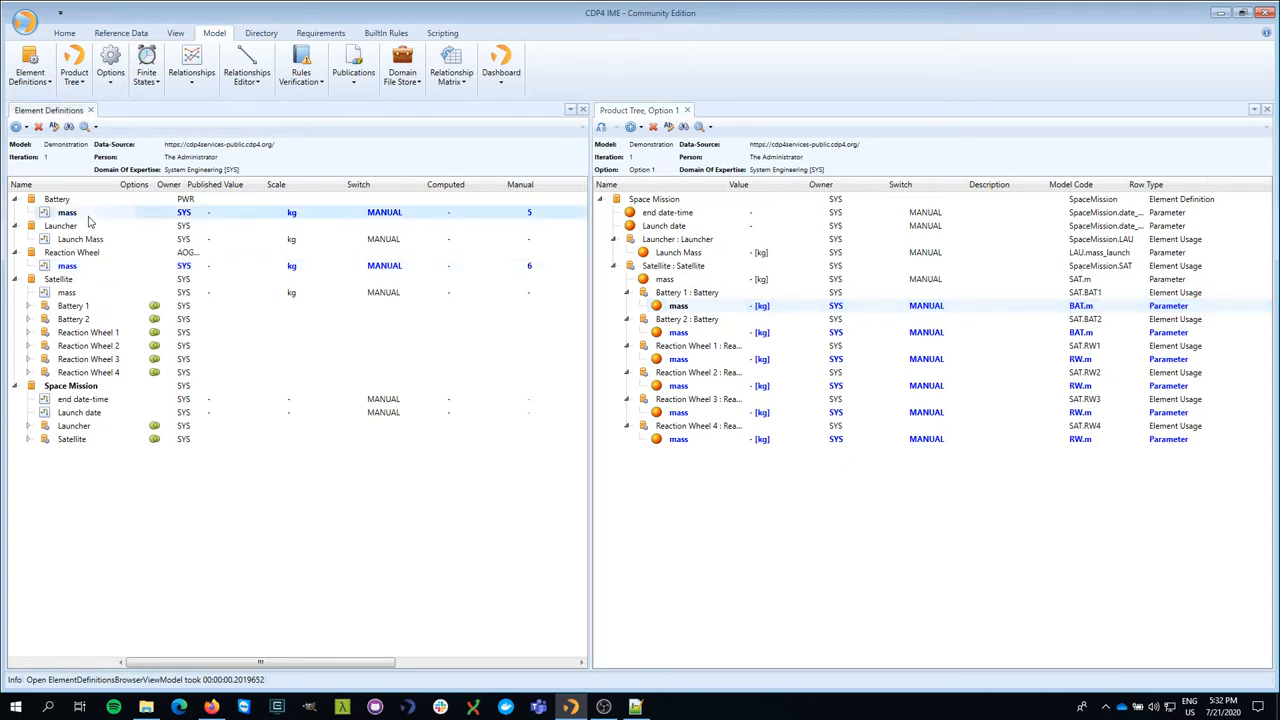
click(68, 264)
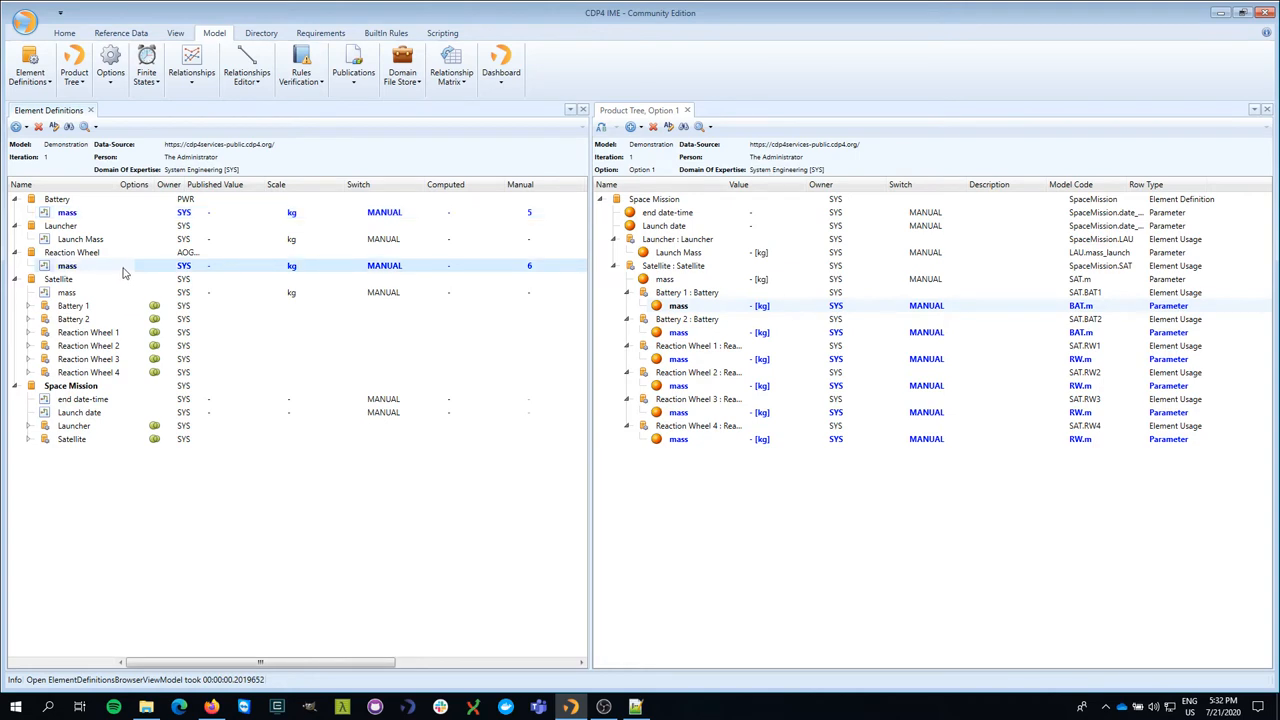
mouse_move(432, 264)
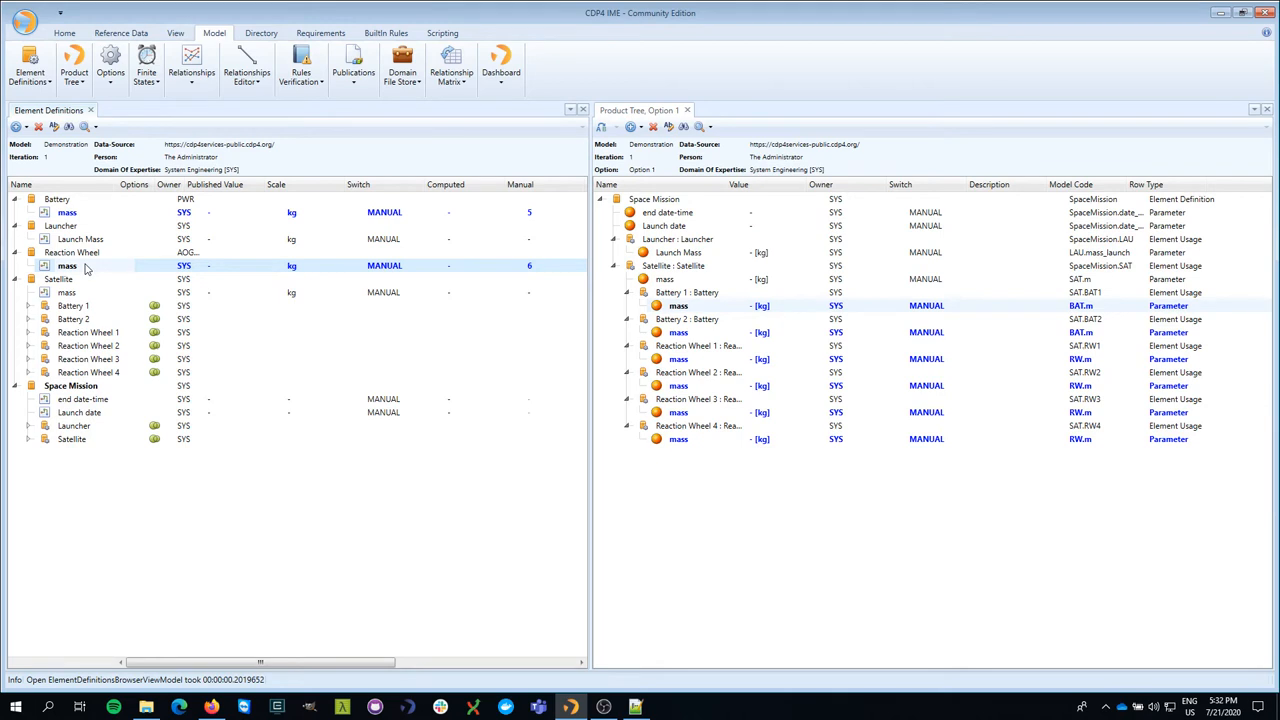
mouse_move(312, 236)
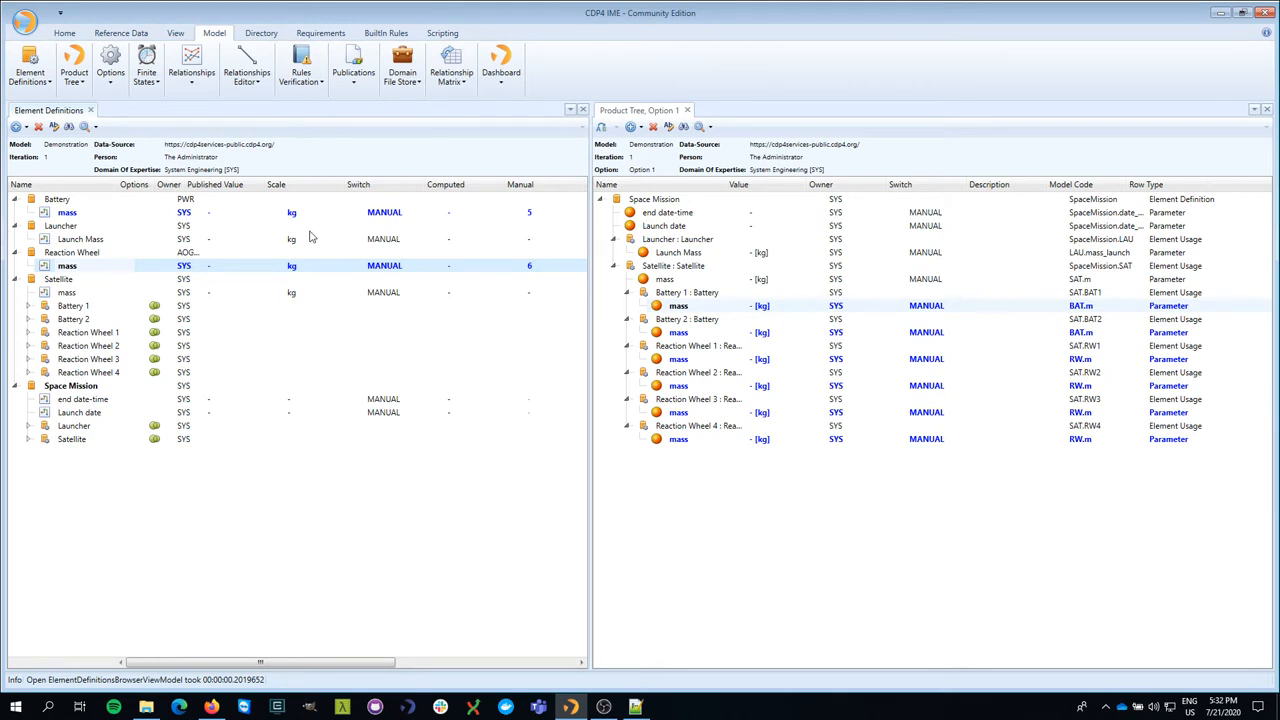
mouse_move(528, 212)
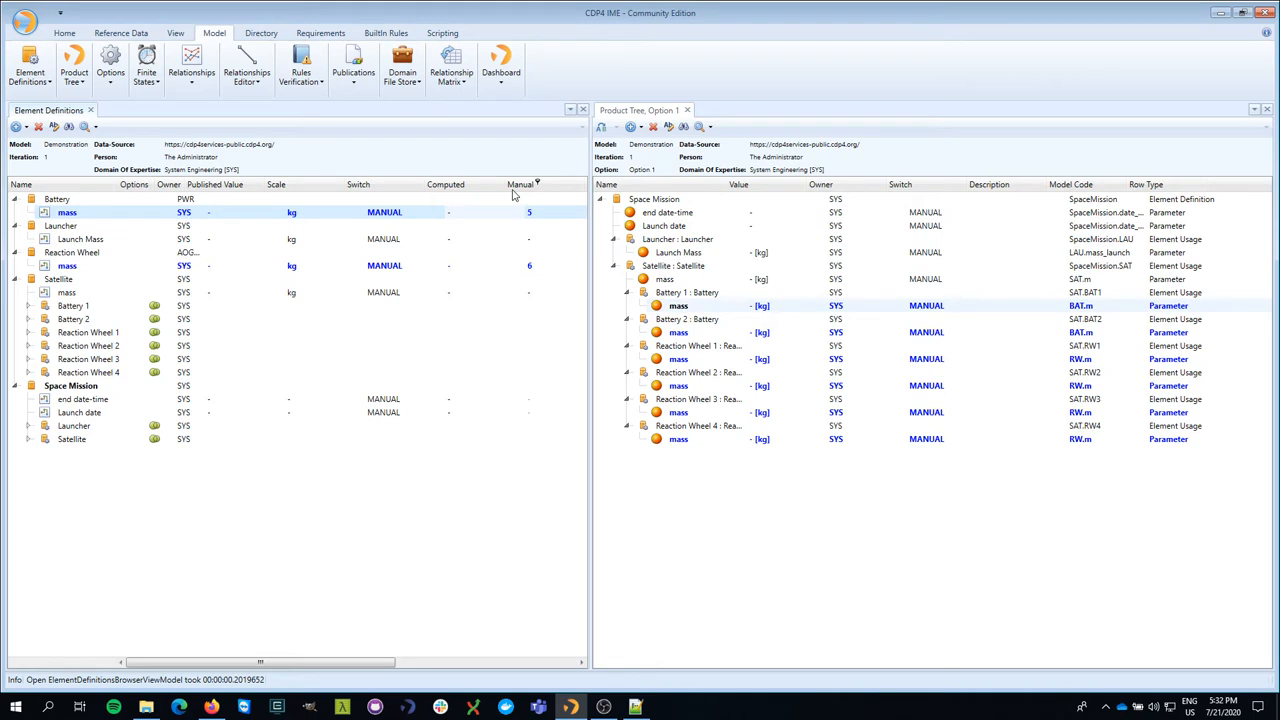
mouse_move(416, 316)
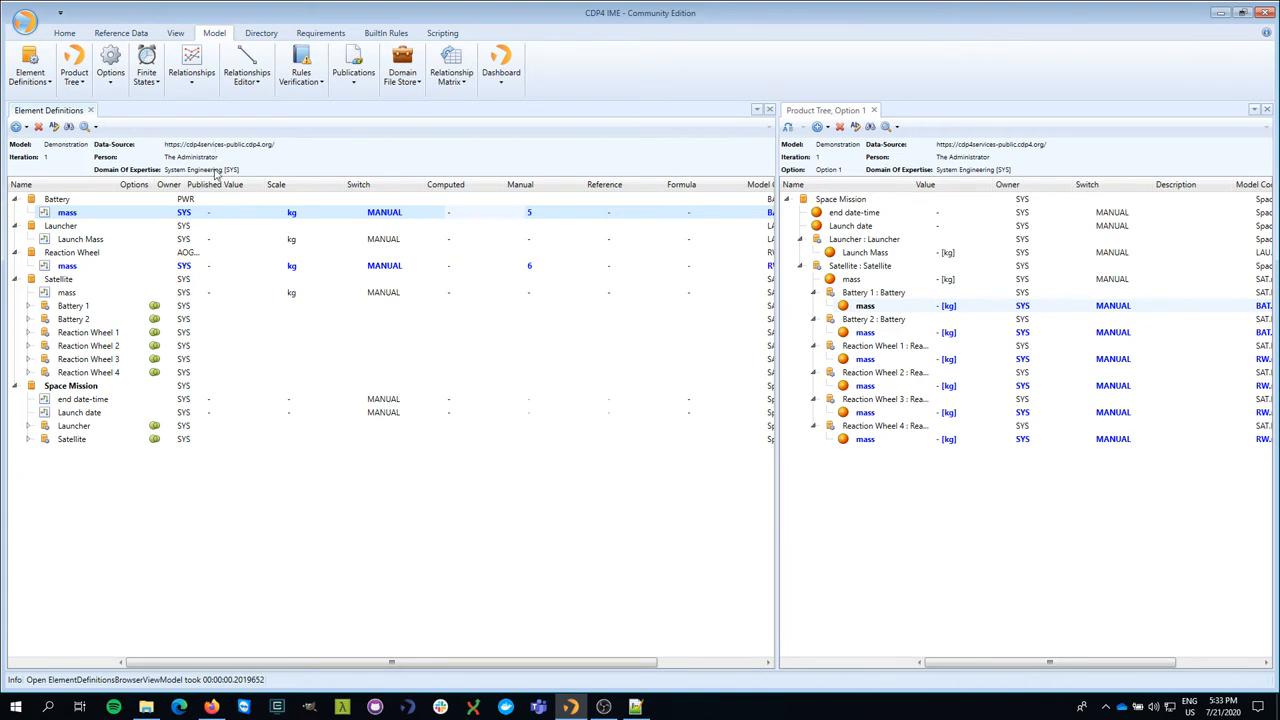
mouse_move(68, 212)
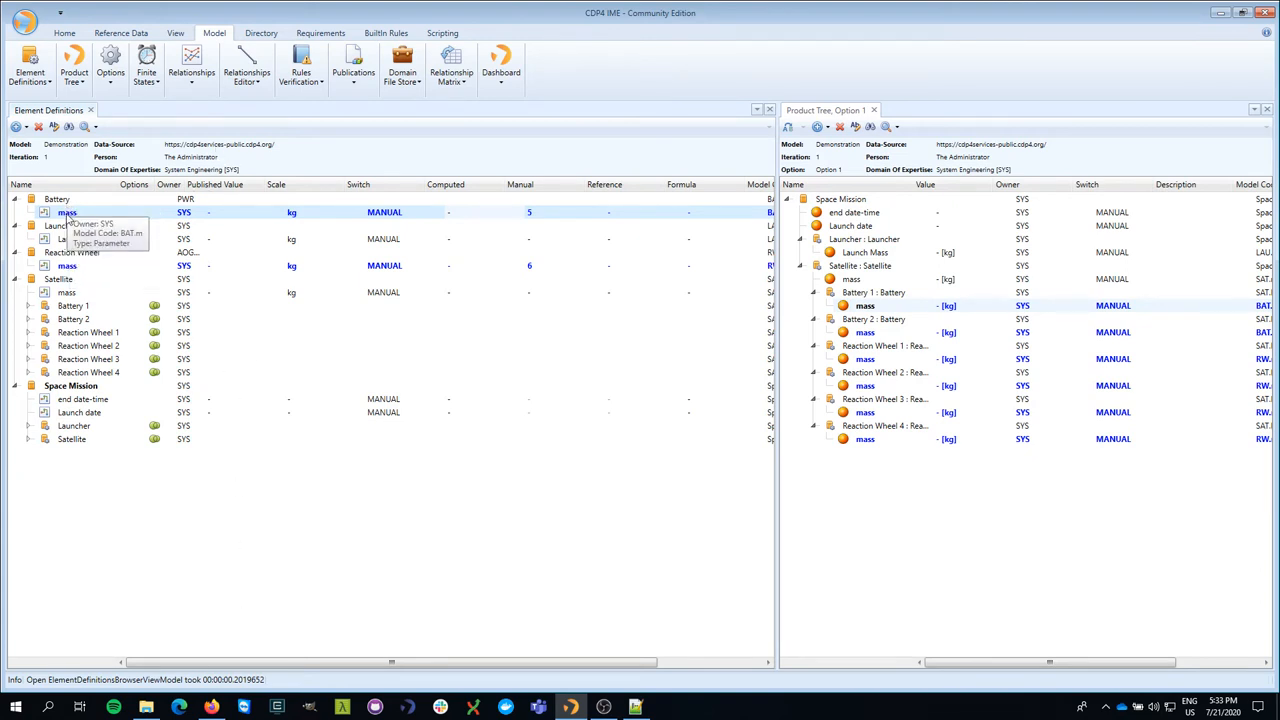
mouse_move(218, 190)
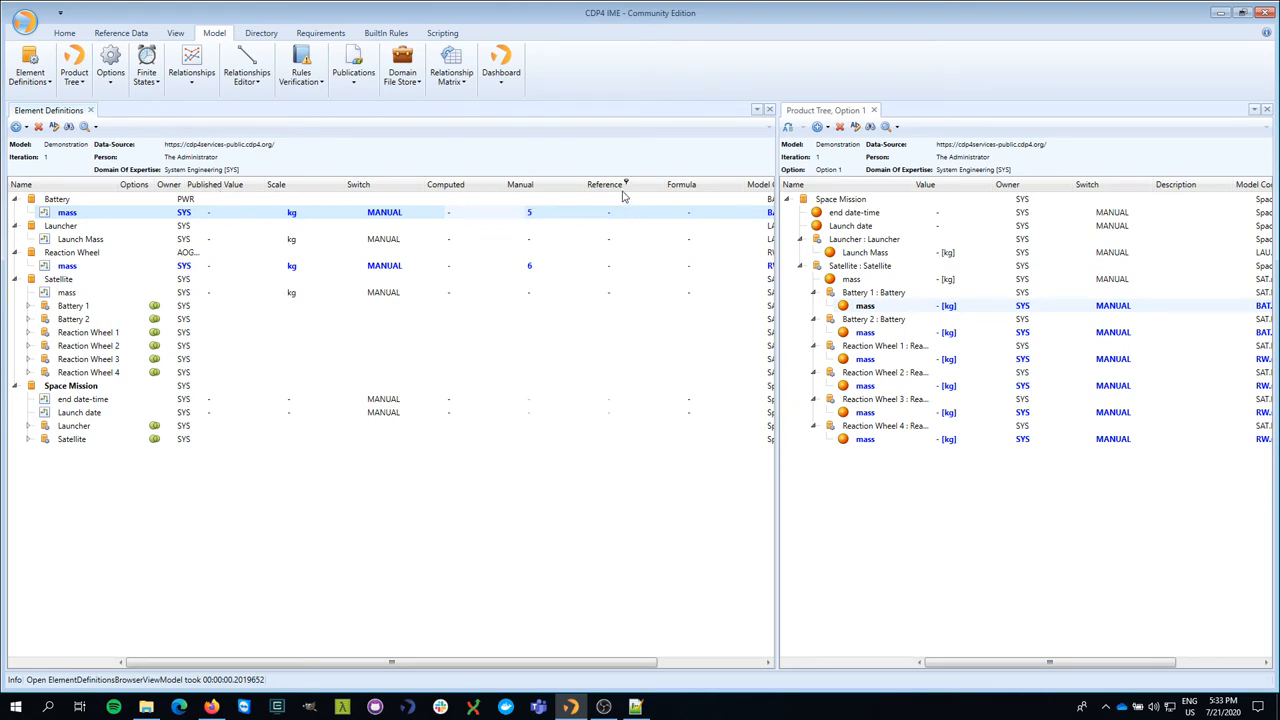
mouse_move(688, 194)
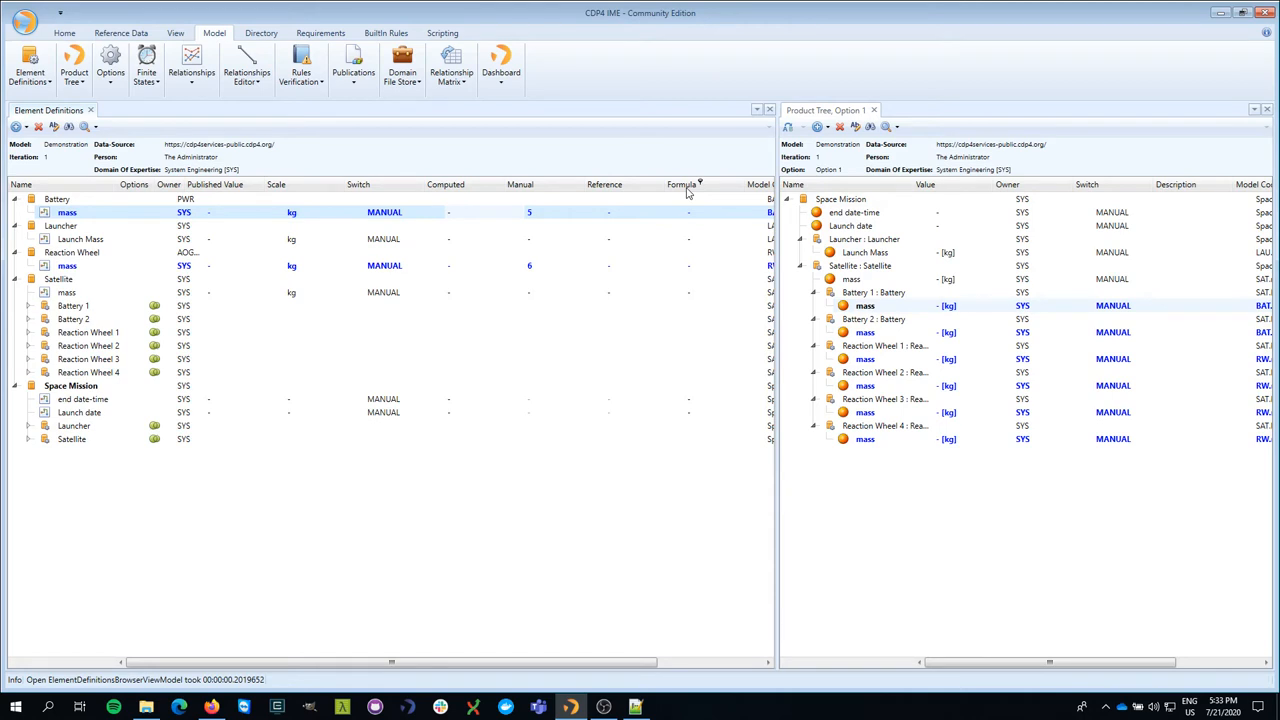
mouse_move(518, 180)
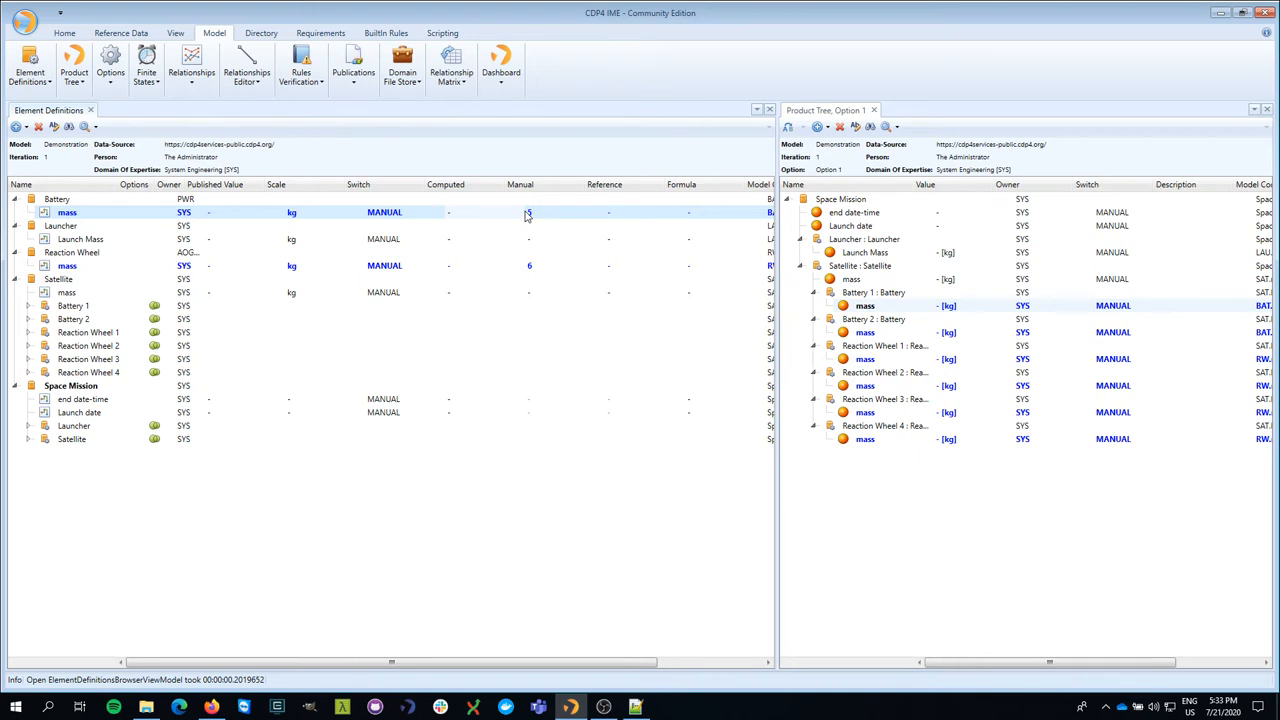
- Enter 5 for the battery mass and review it in the Edit Parameter dialog
text(5)
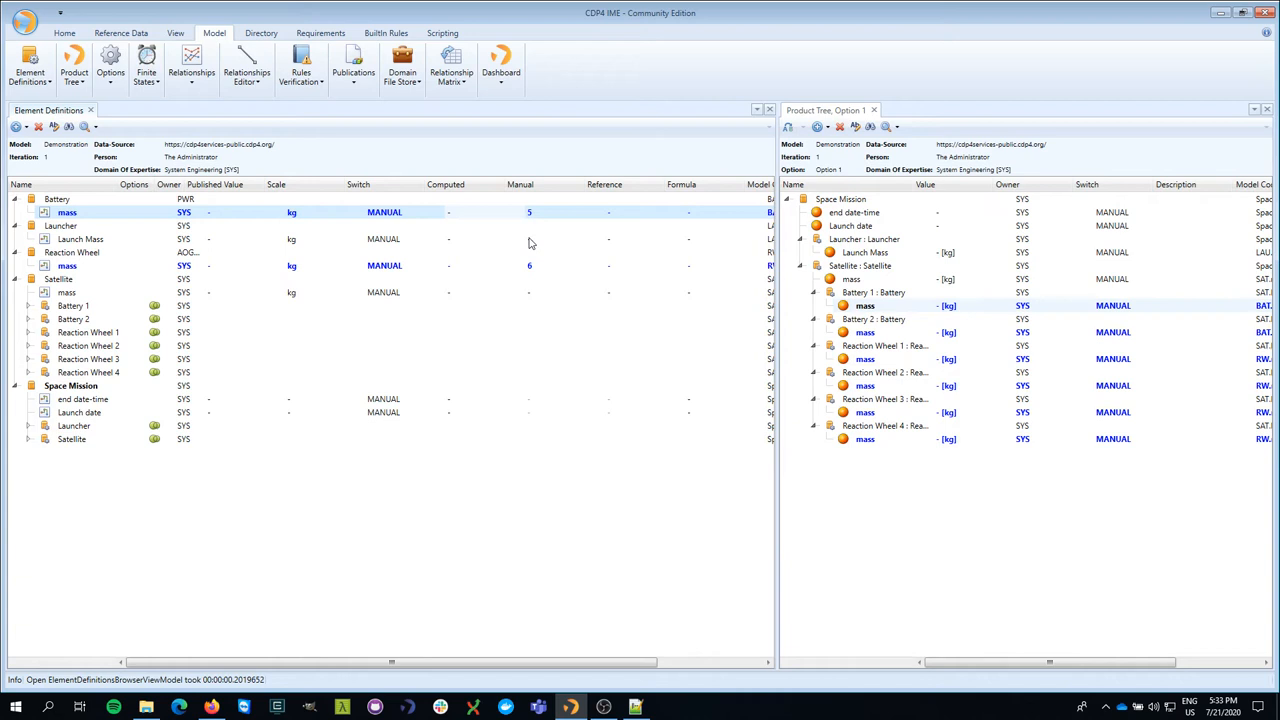
mouse_move(568, 412)
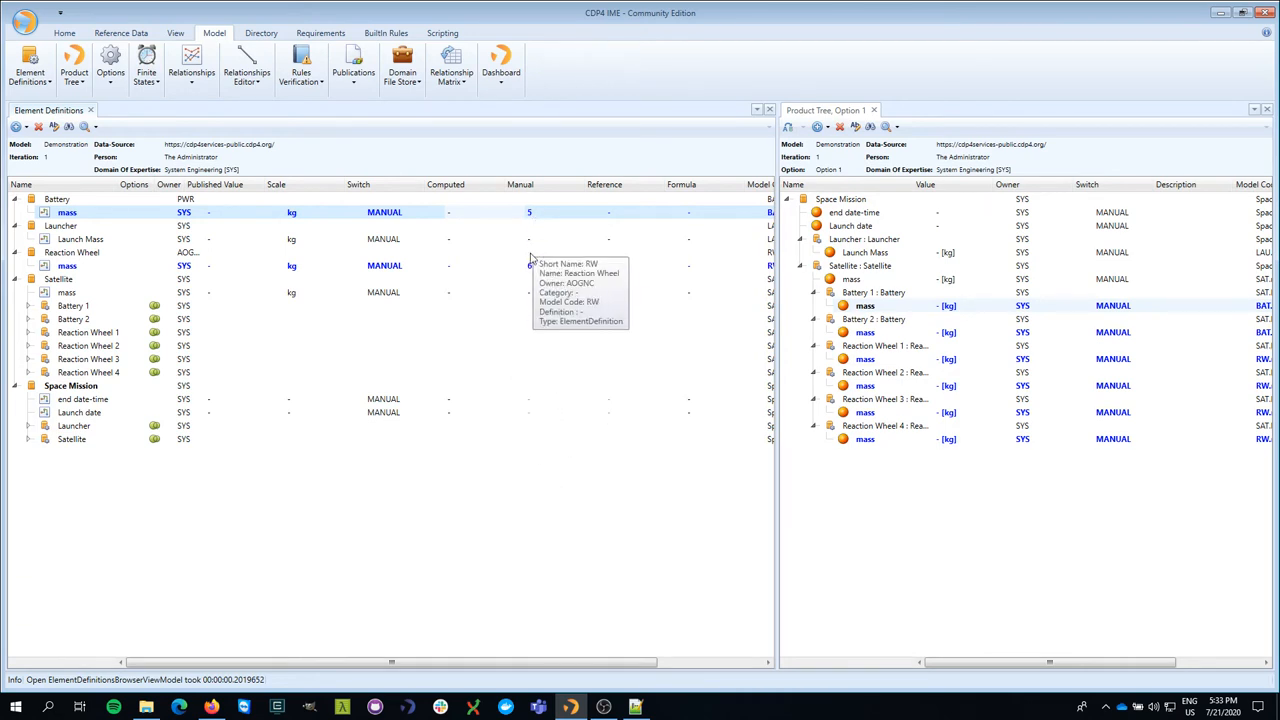
mouse_move(84, 218)
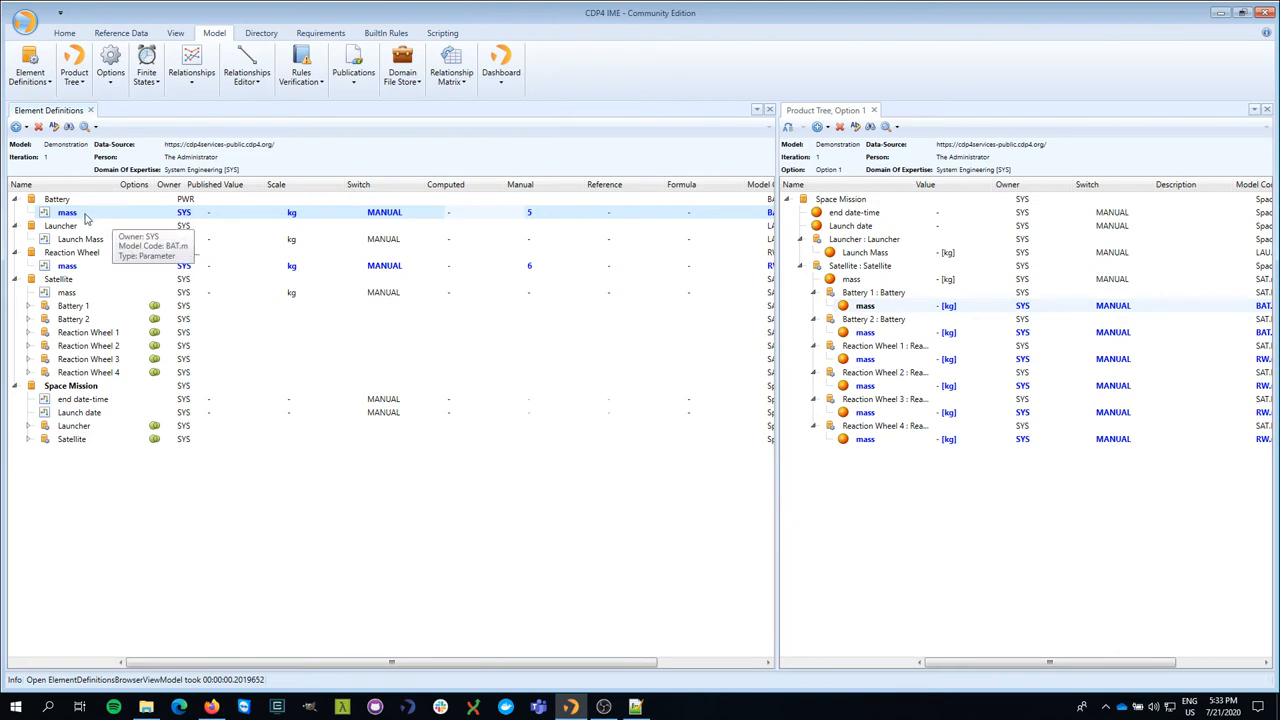
mouse_move(336, 516)
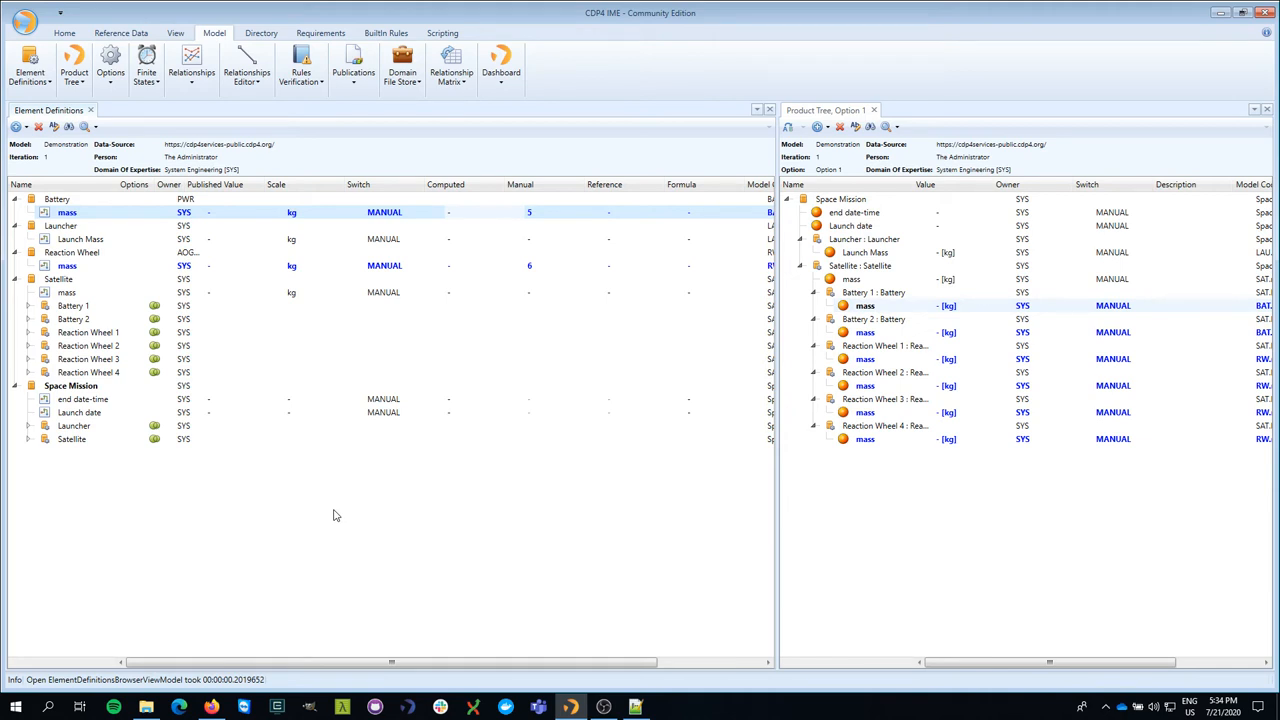
mouse_move(610, 280)
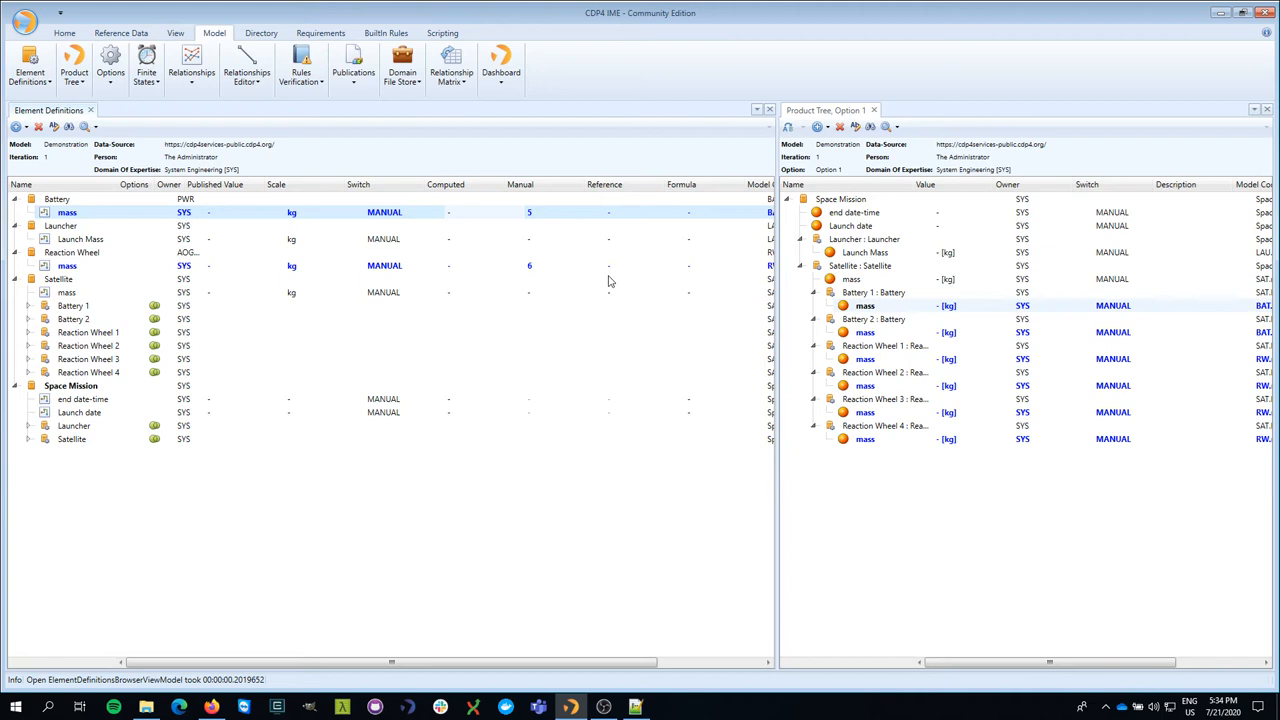
mouse_move(552, 264)
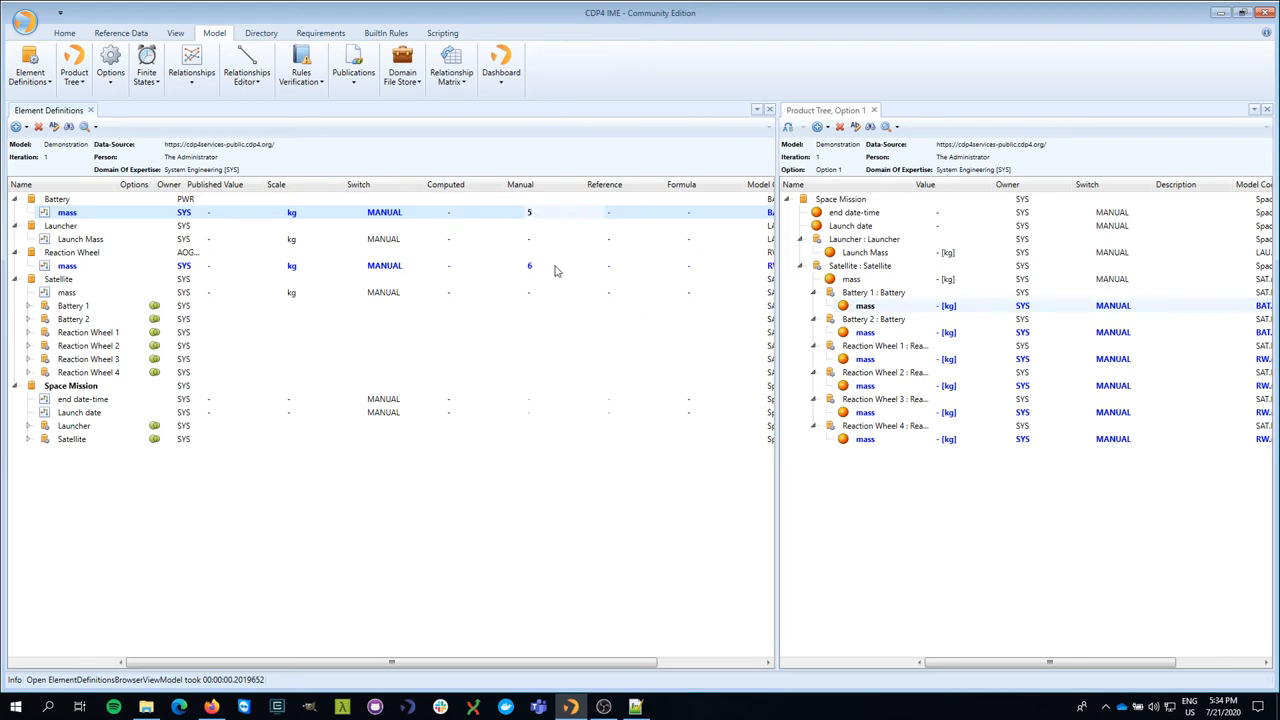
right_click(68, 212)
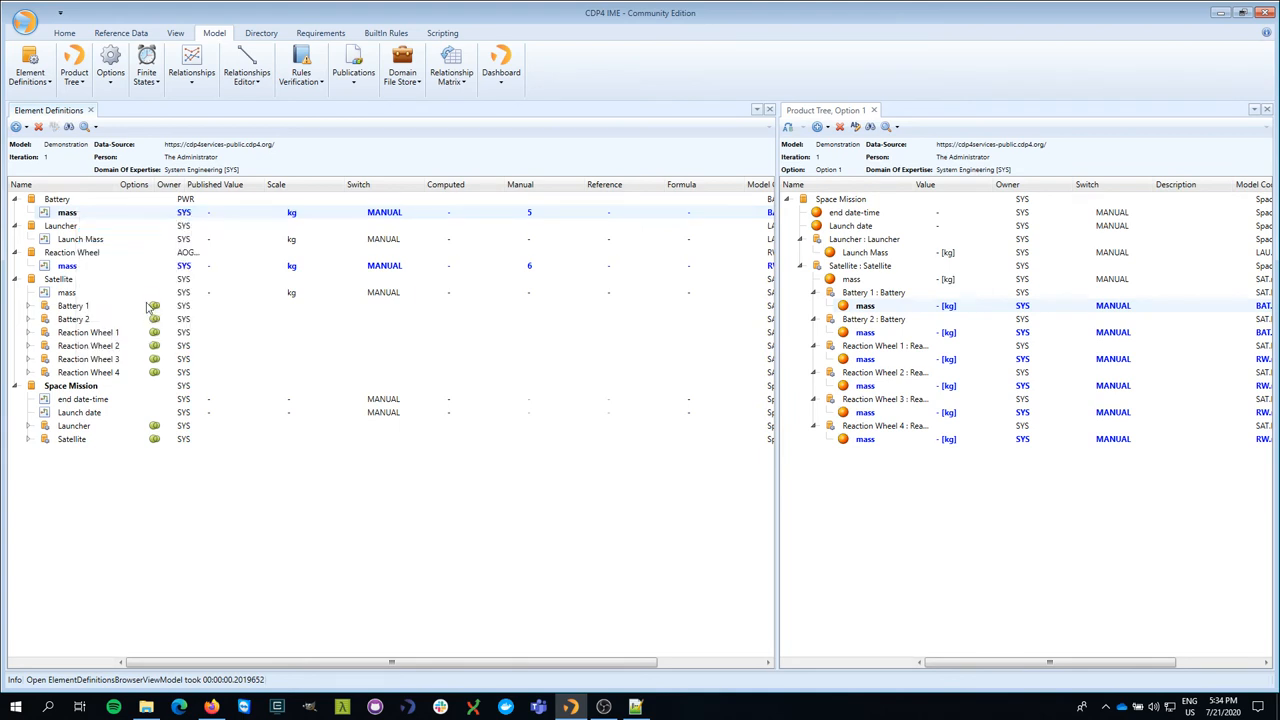
double_click(68, 212)
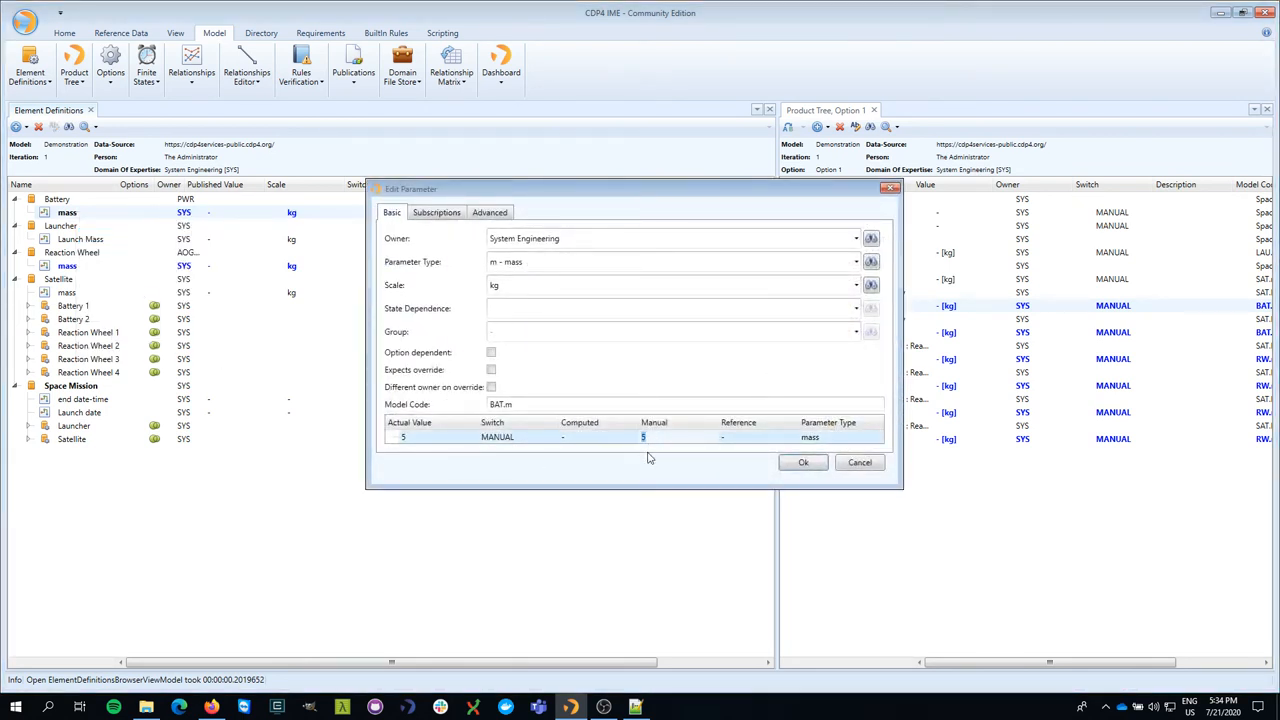
click(804, 462)
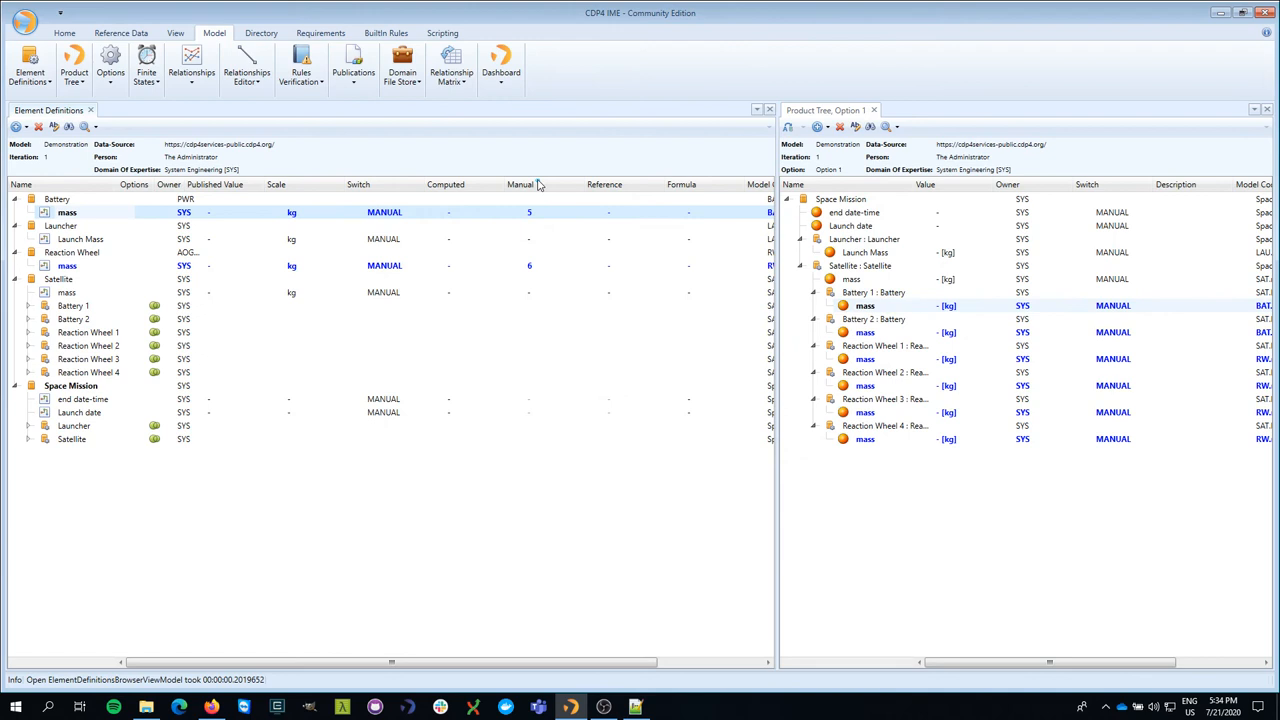
mouse_move(210, 212)
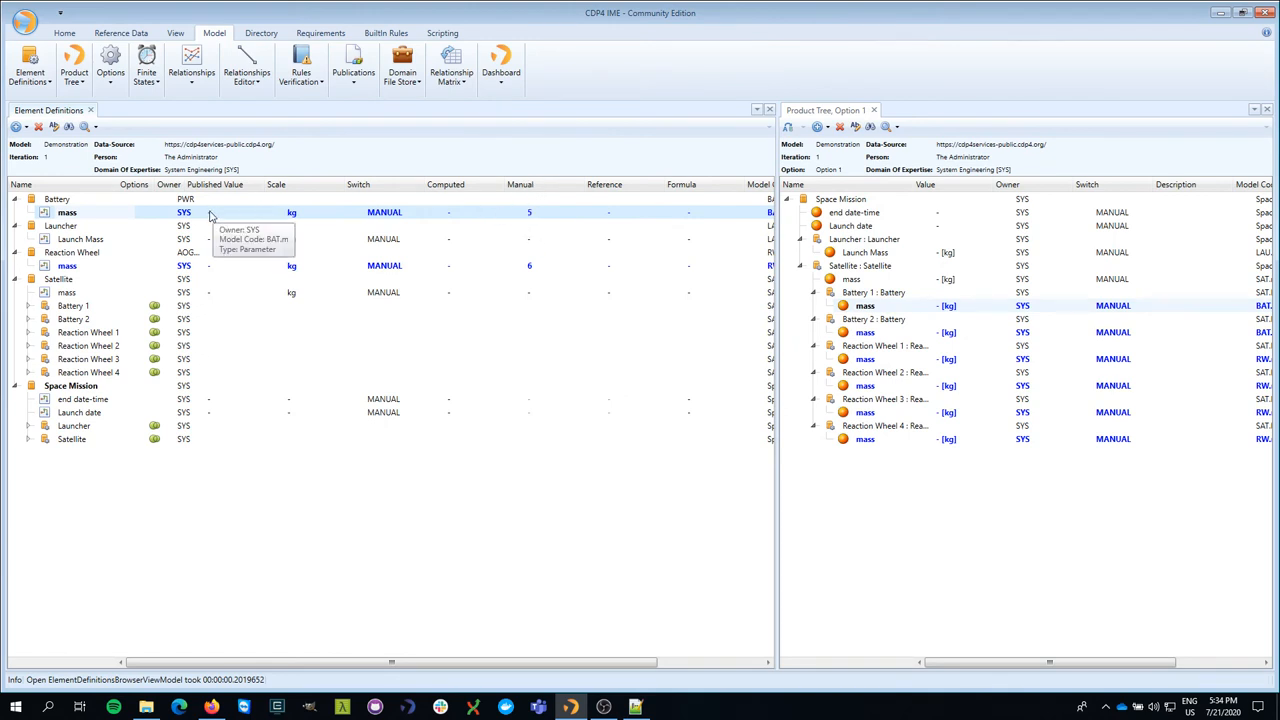
mouse_move(218, 214)
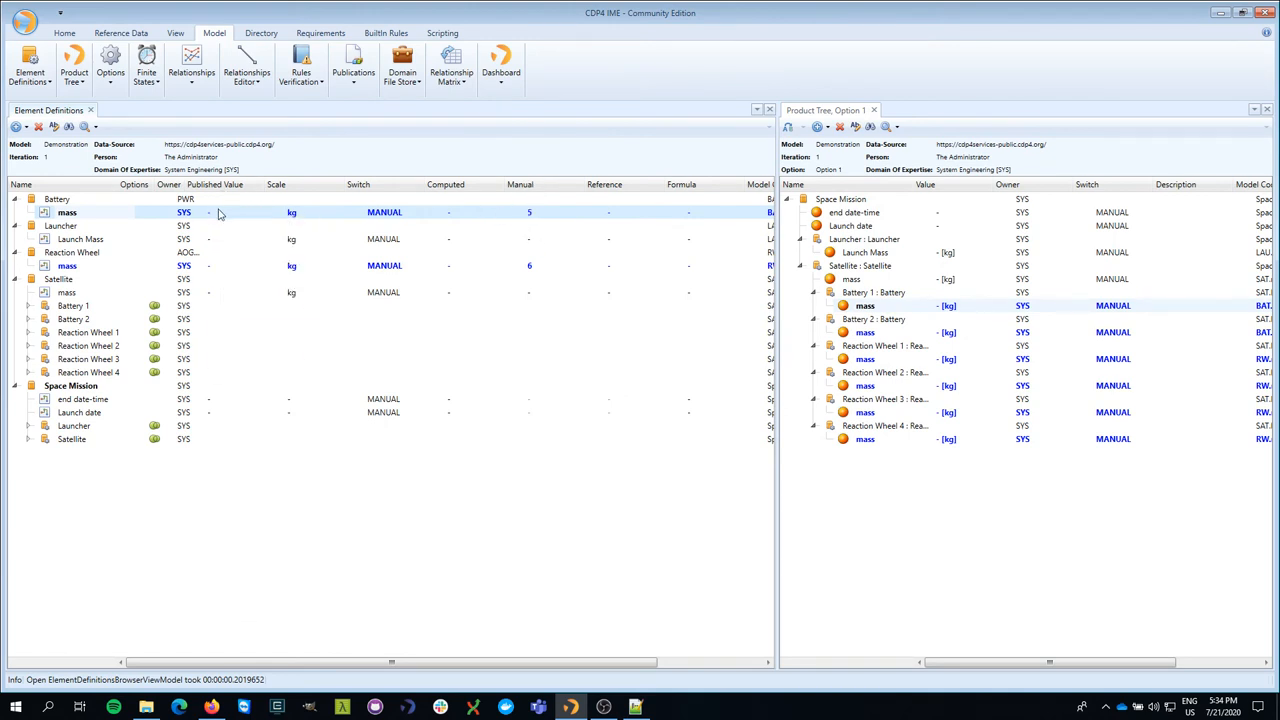
mouse_move(210, 212)
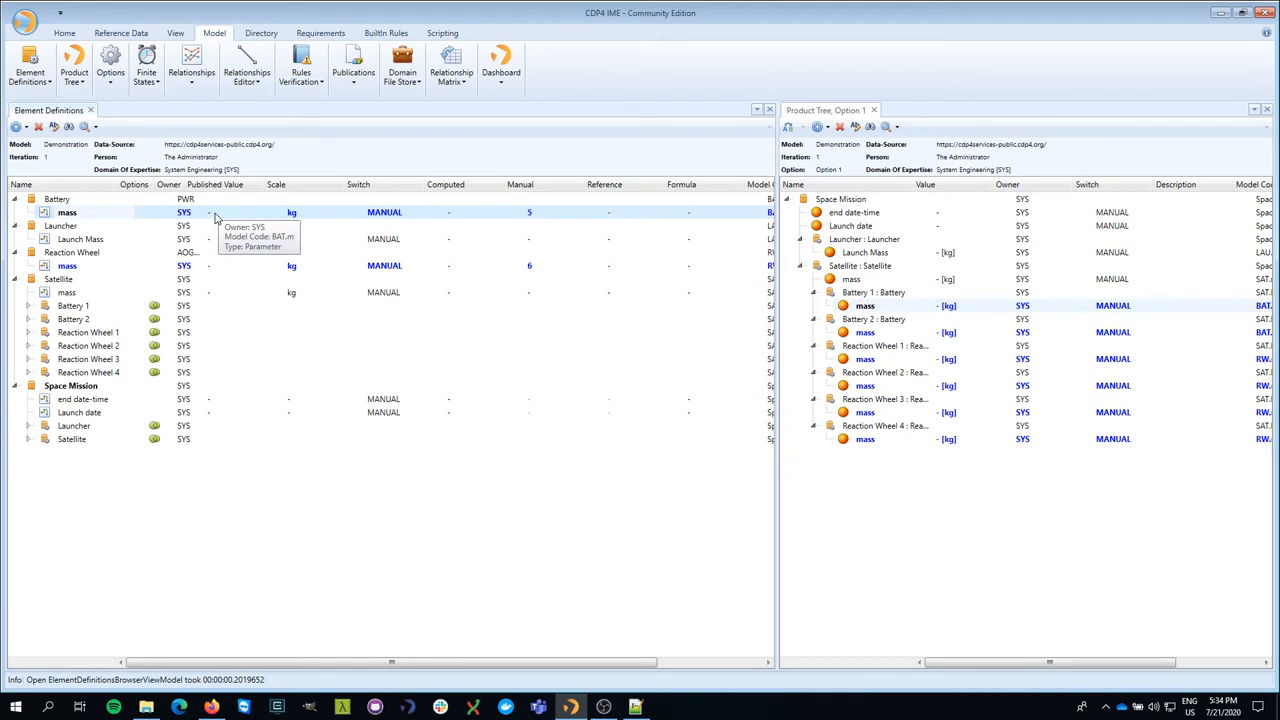
mouse_move(80, 216)
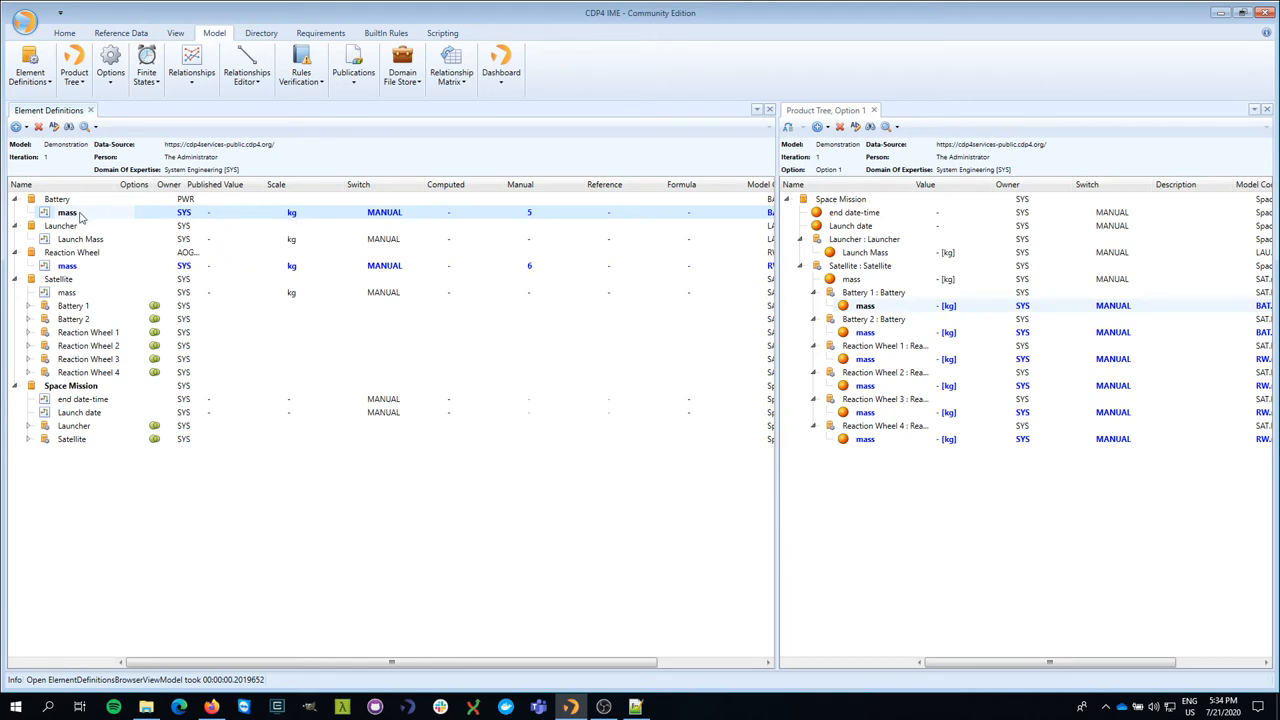
mouse_move(208, 218)
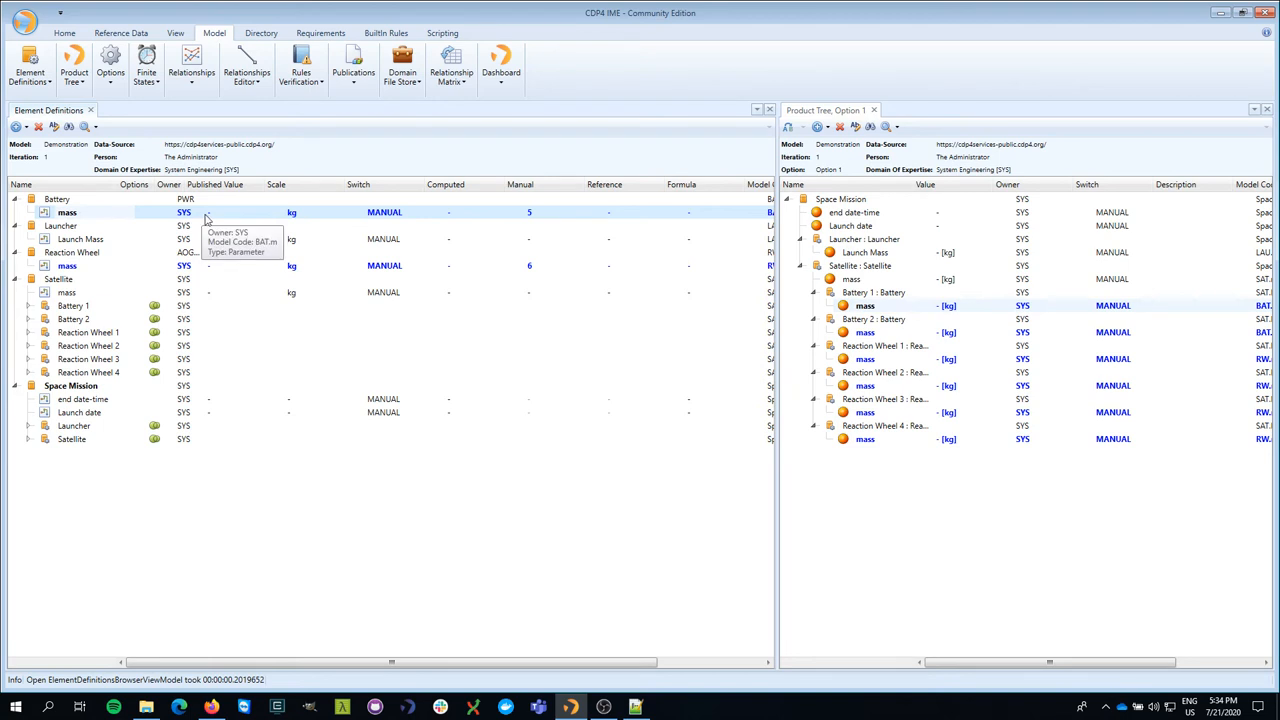
mouse_move(212, 440)
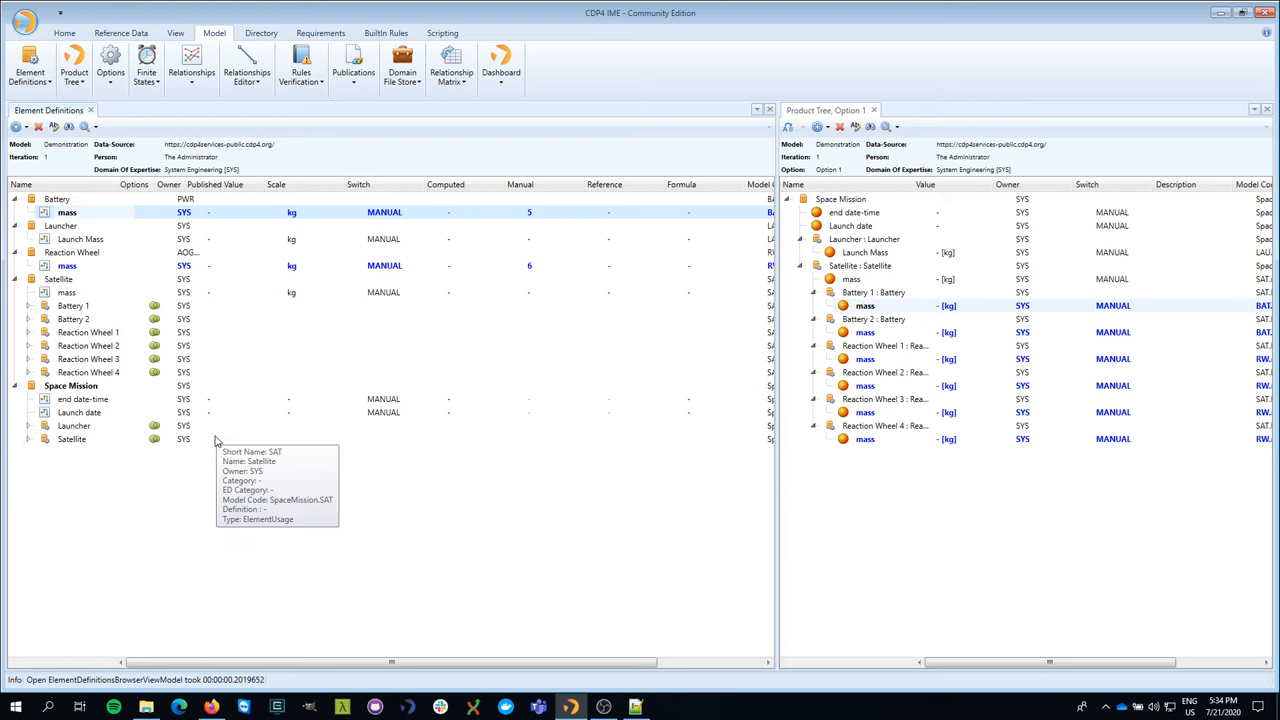
mouse_move(324, 146)
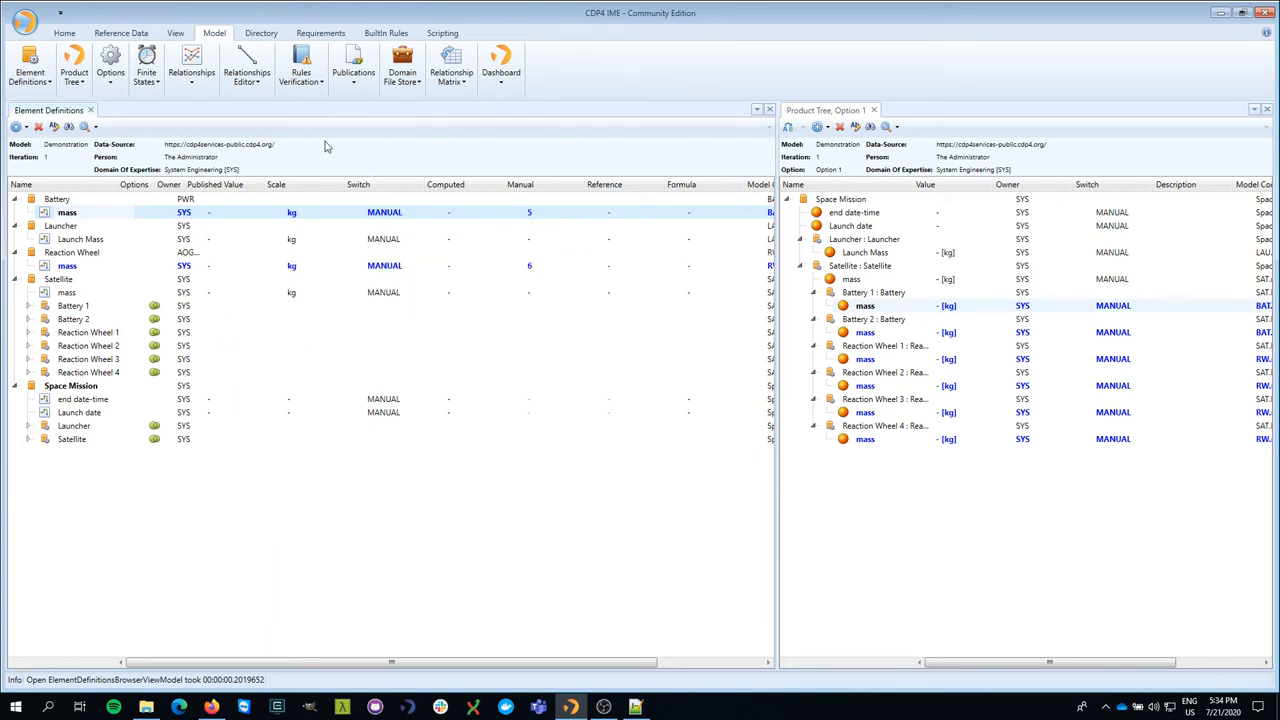
mouse_move(204, 216)
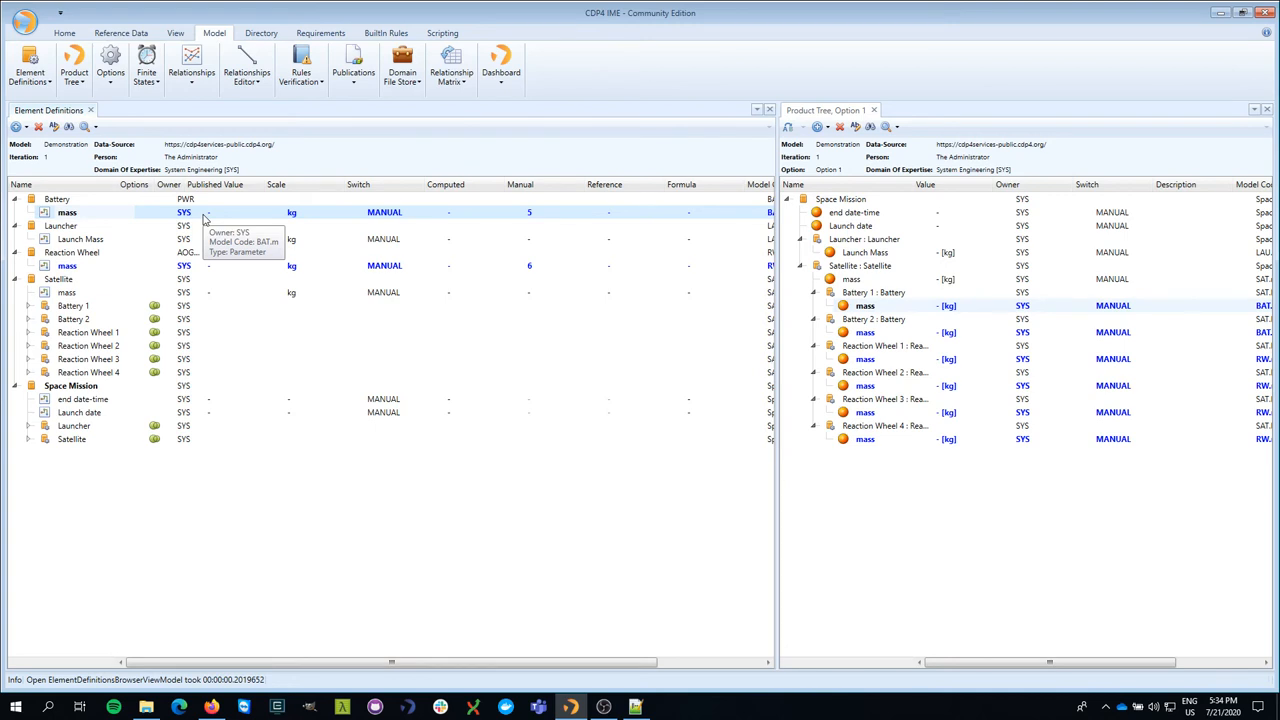
mouse_move(300, 64)
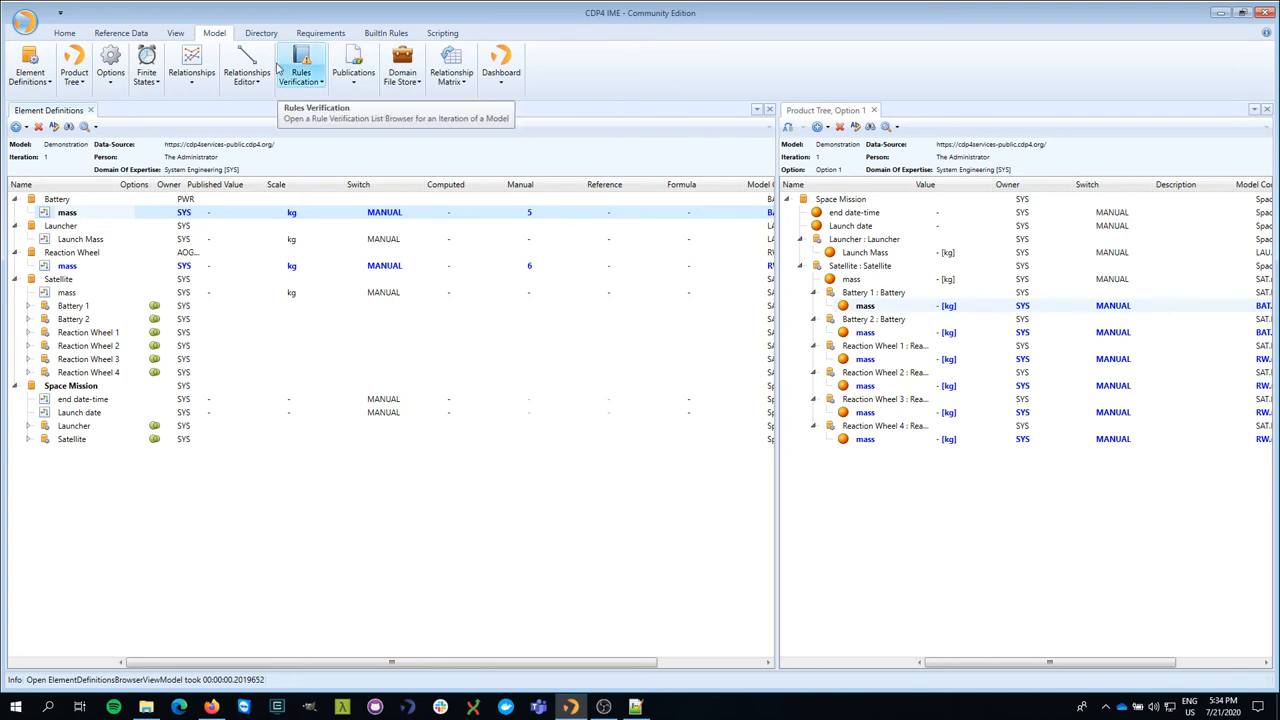
mouse_move(352, 64)
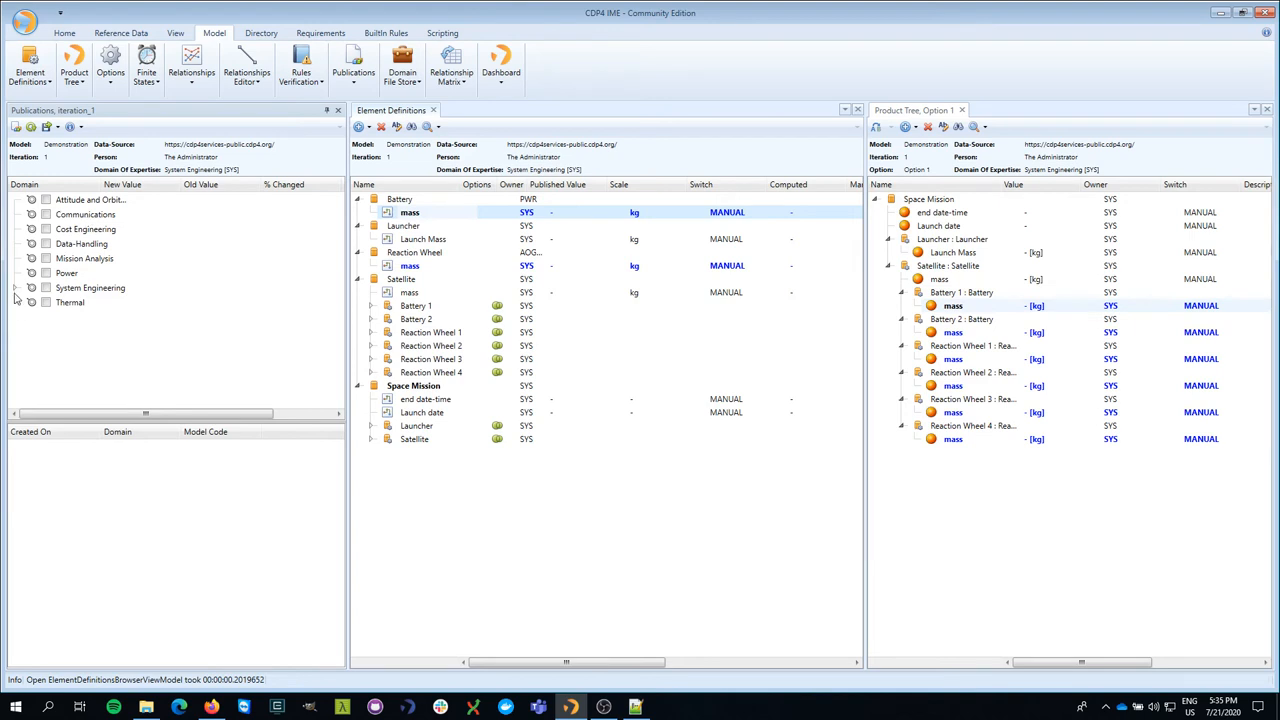
click(32, 288)
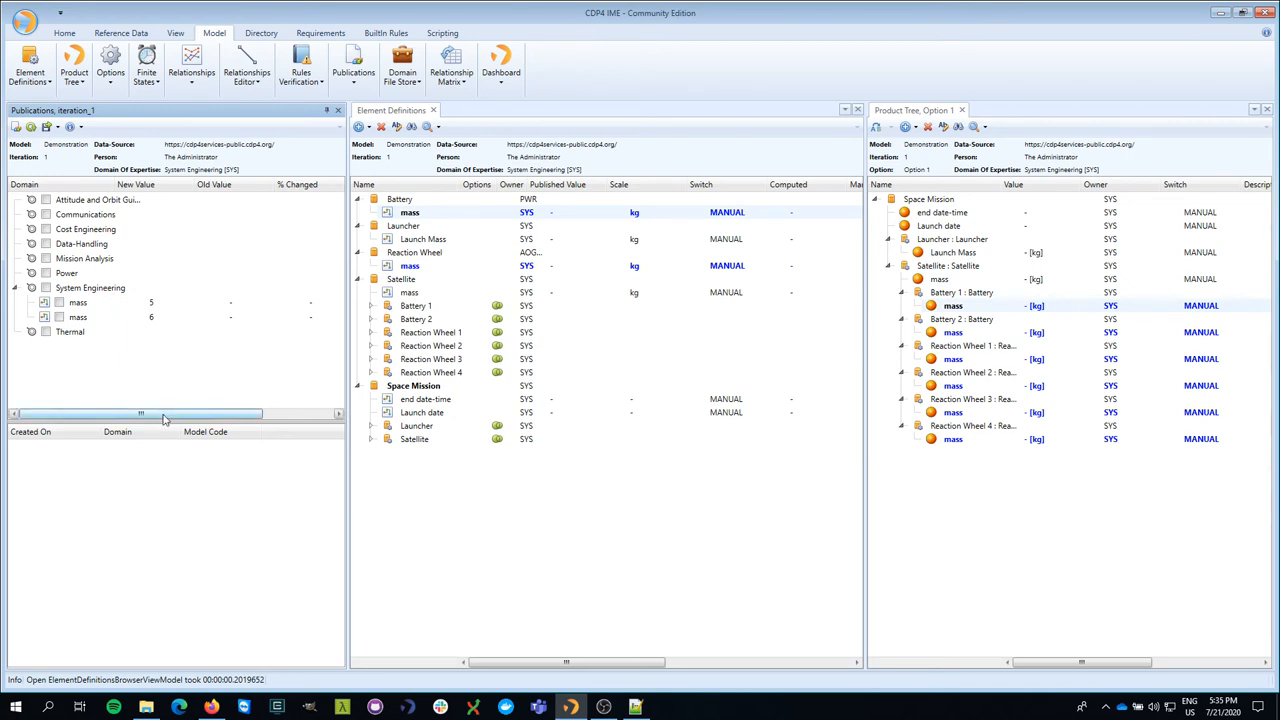
drag(140, 412, 156, 412)
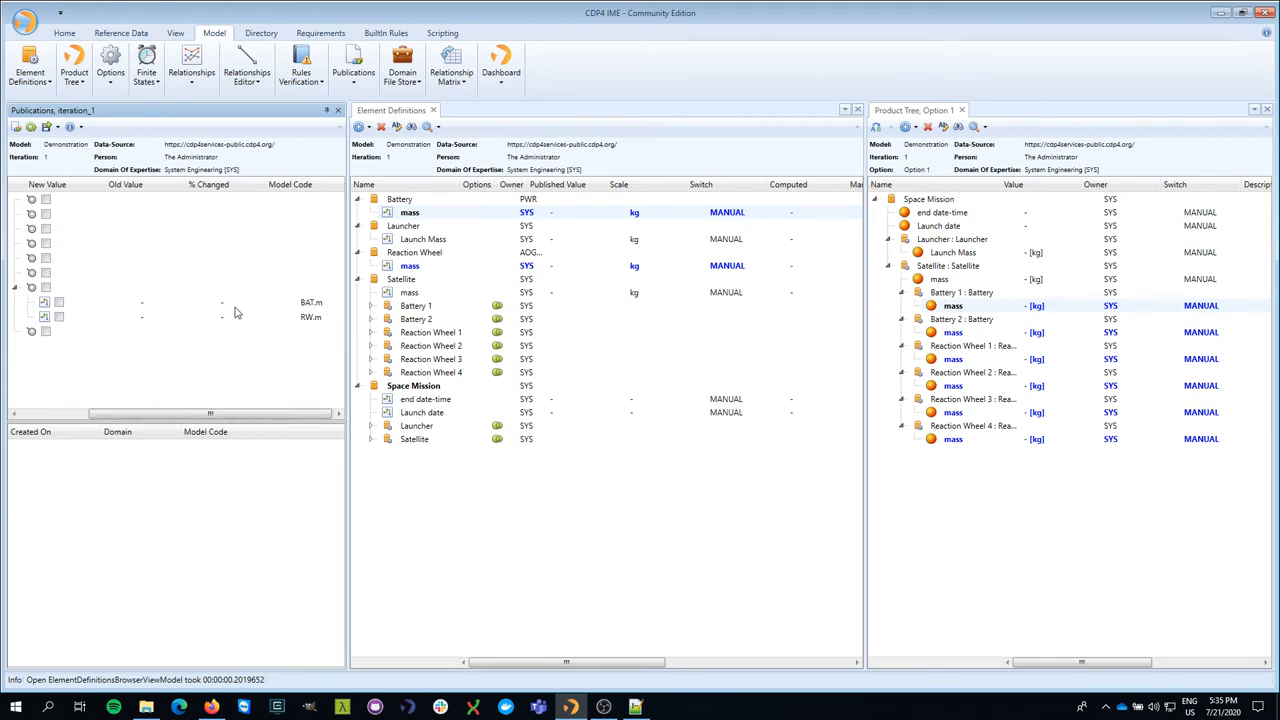
mouse_move(220, 316)
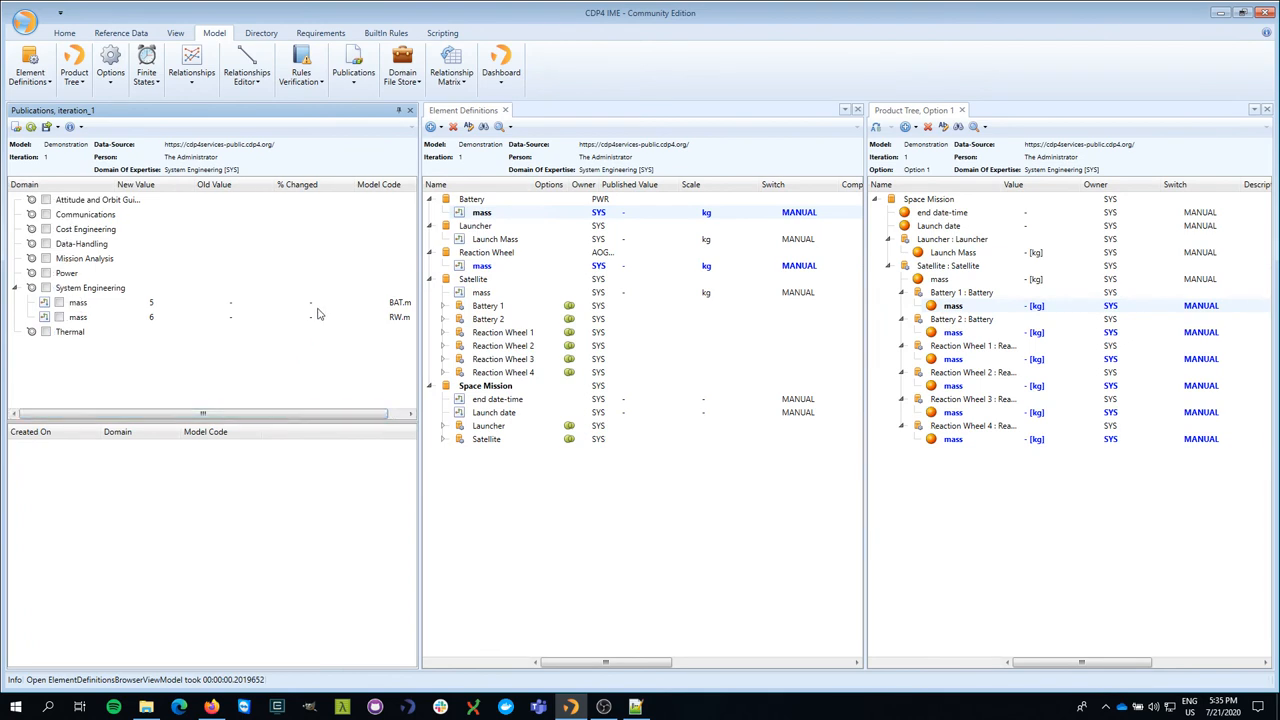
mouse_move(314, 308)
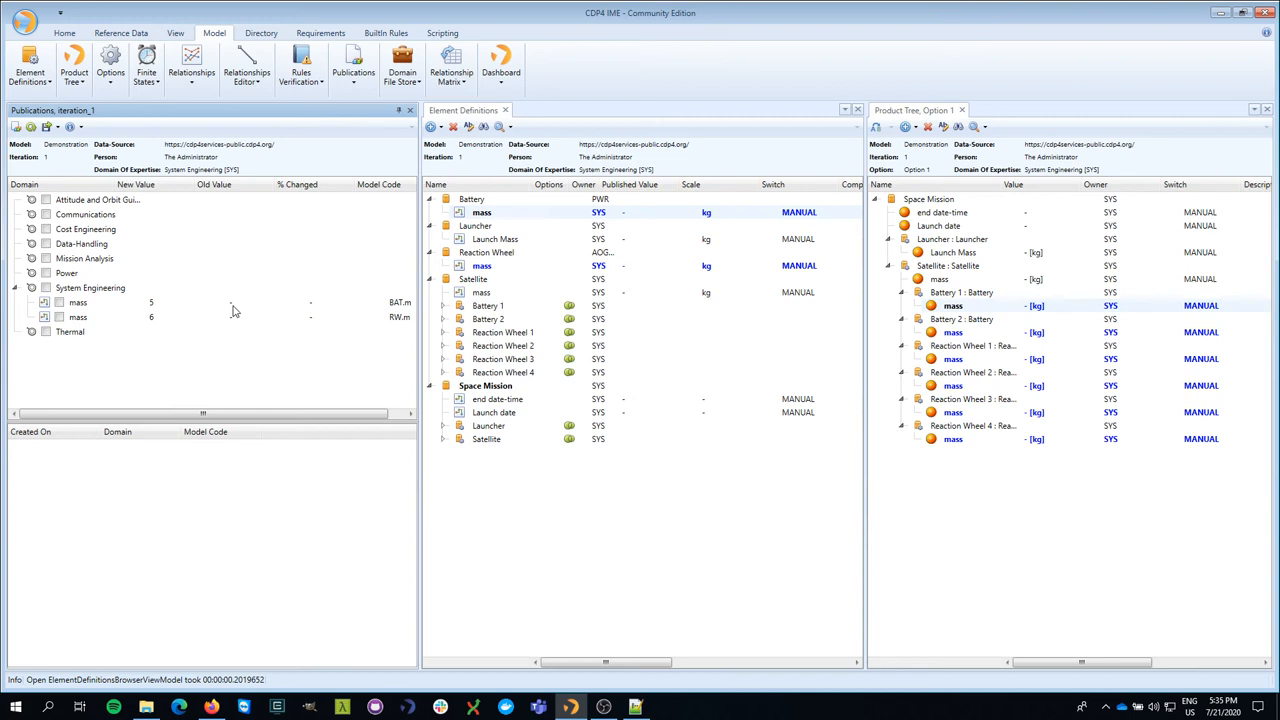
mouse_move(160, 310)
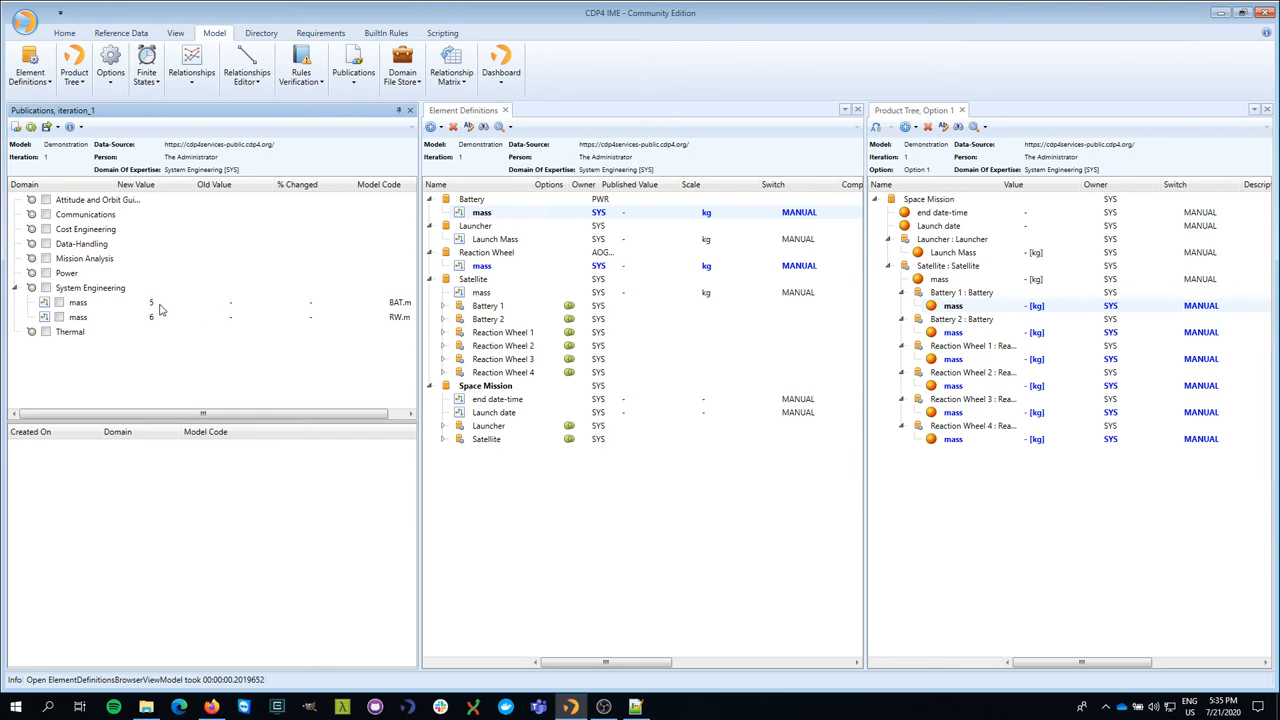
mouse_move(324, 298)
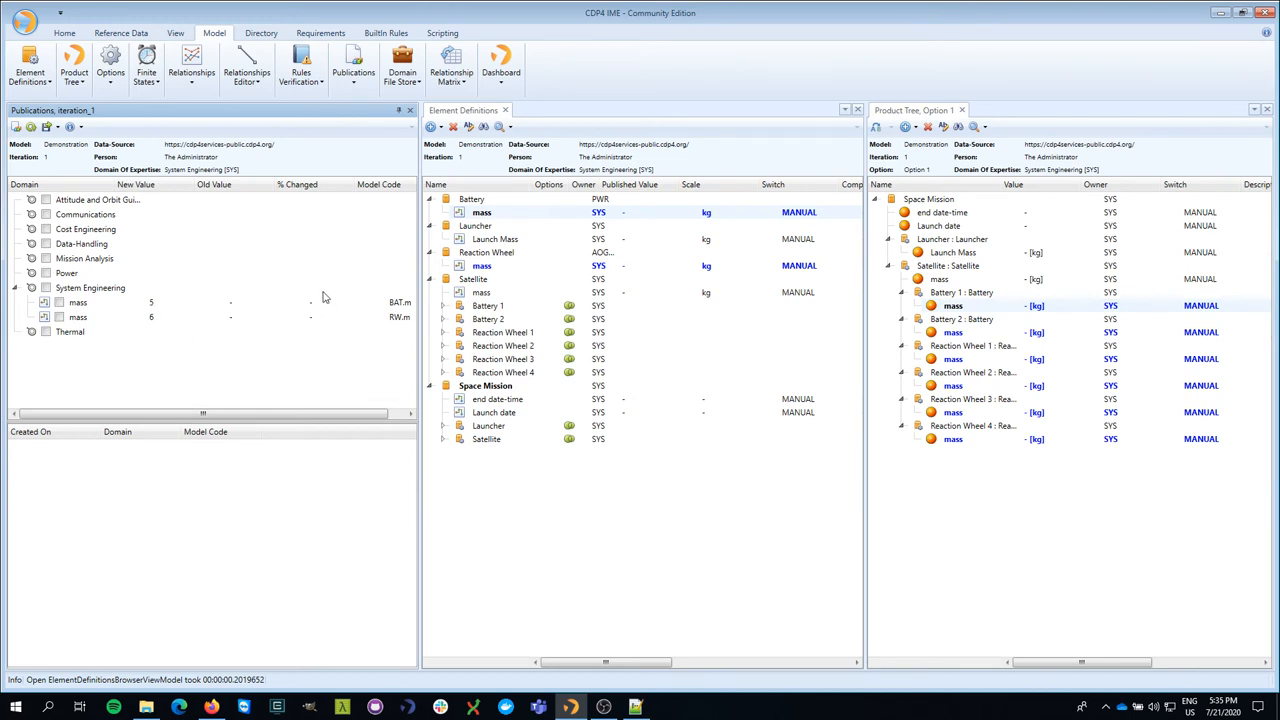
mouse_move(316, 316)
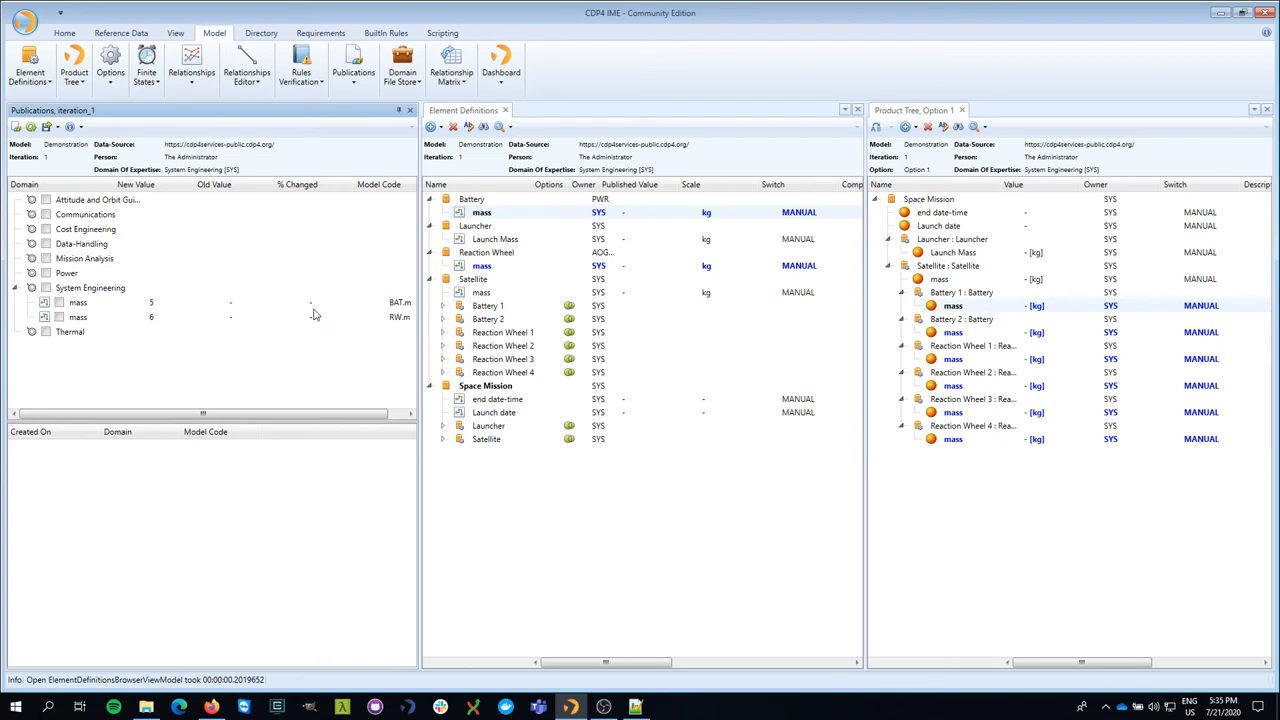
mouse_move(296, 288)
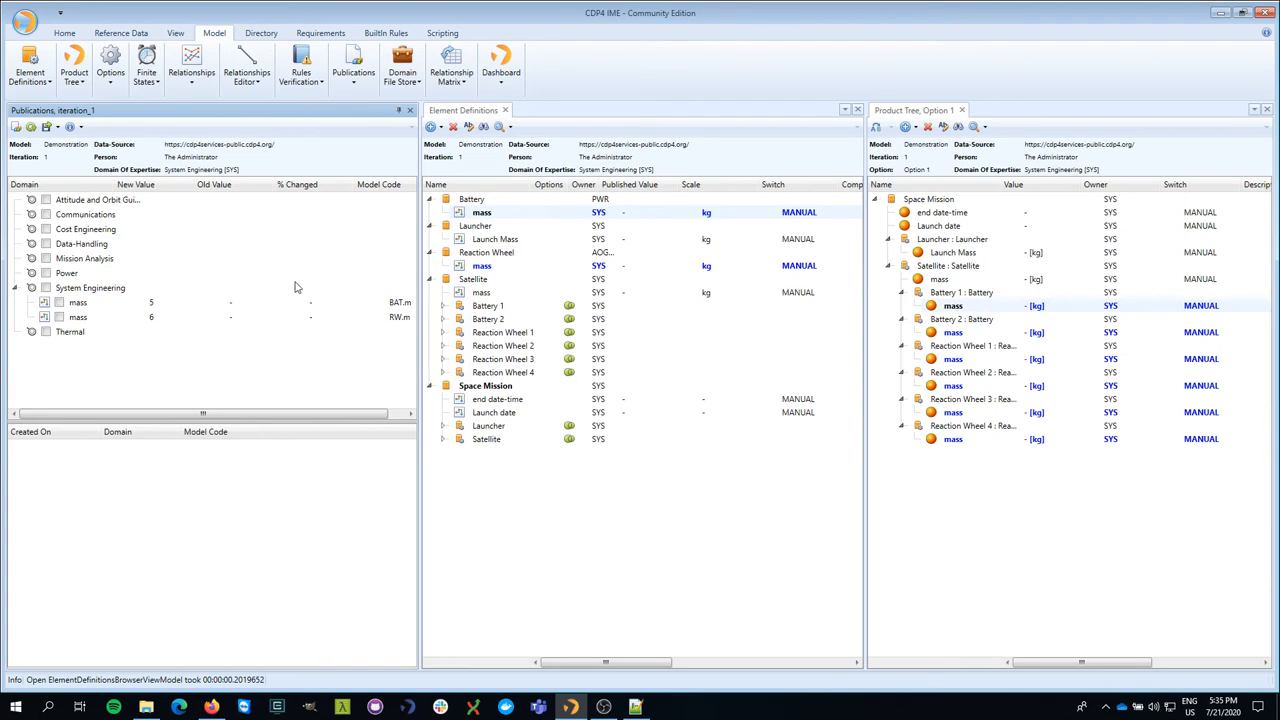
mouse_move(224, 280)
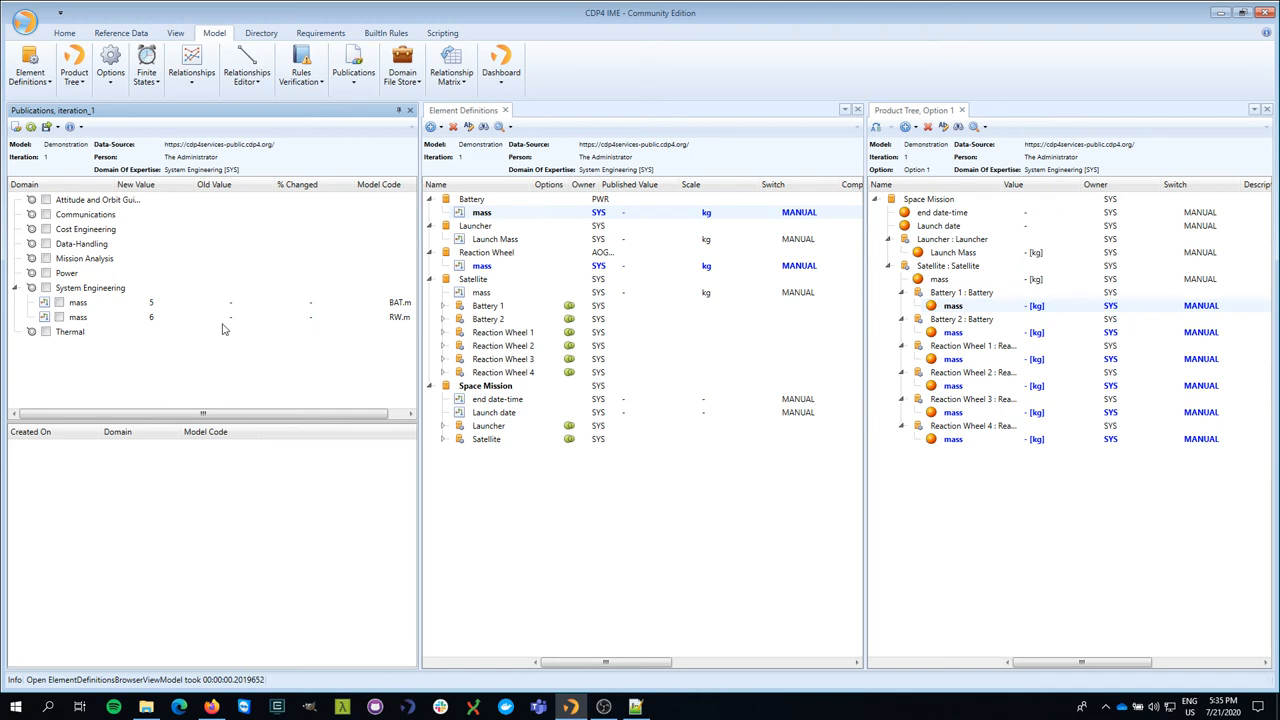
mouse_move(228, 328)
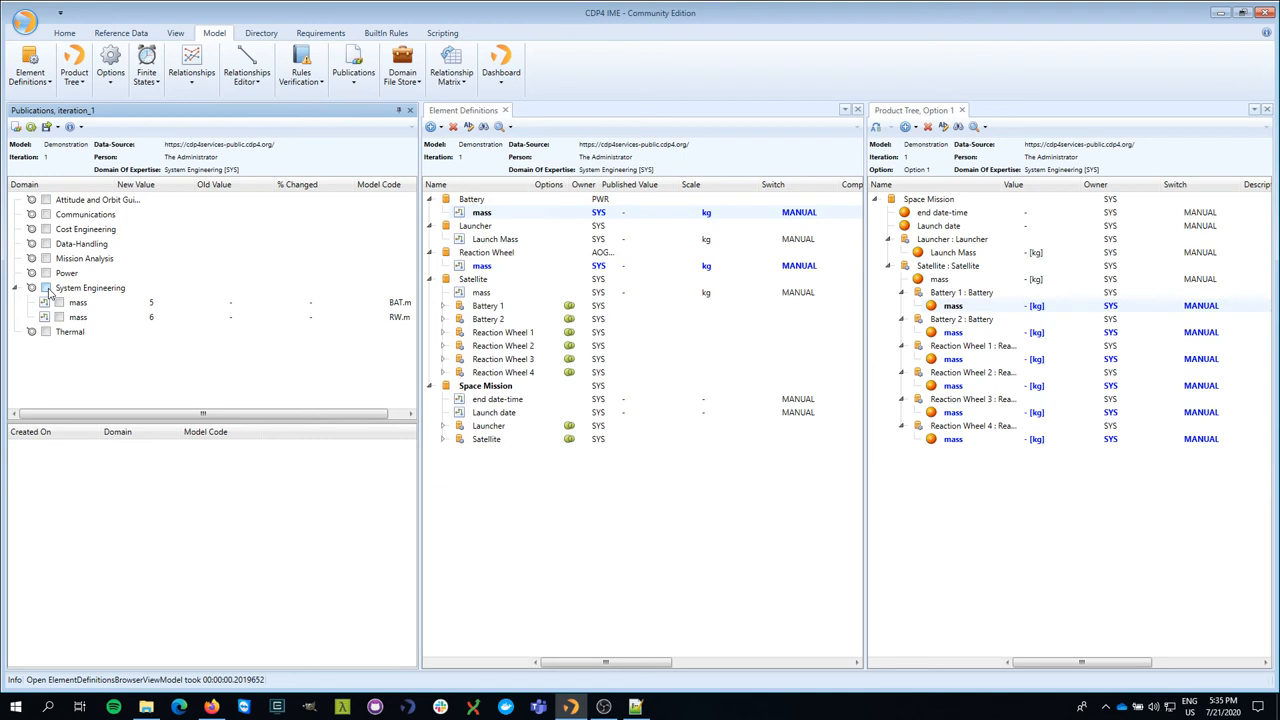
click(76, 316)
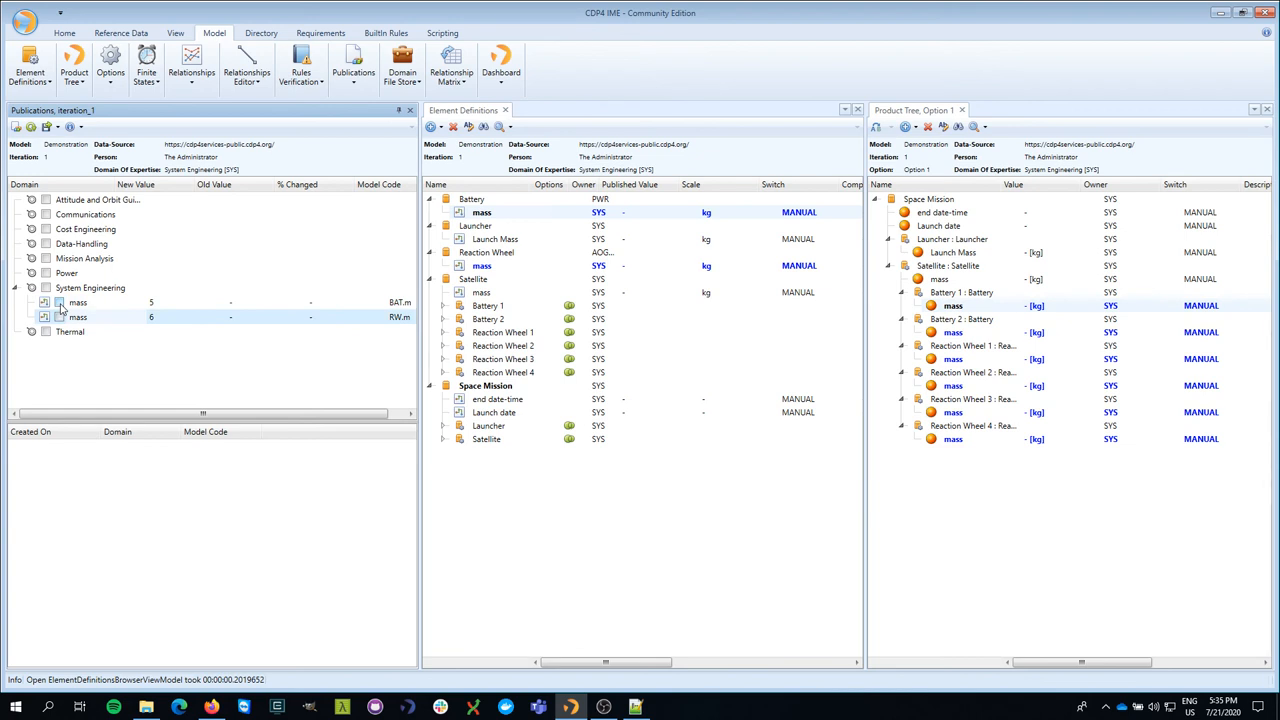
- Publish the System Engineering masses and expand the new publication listing Battery 5 and Reaction Wheel 6
click(44, 288)
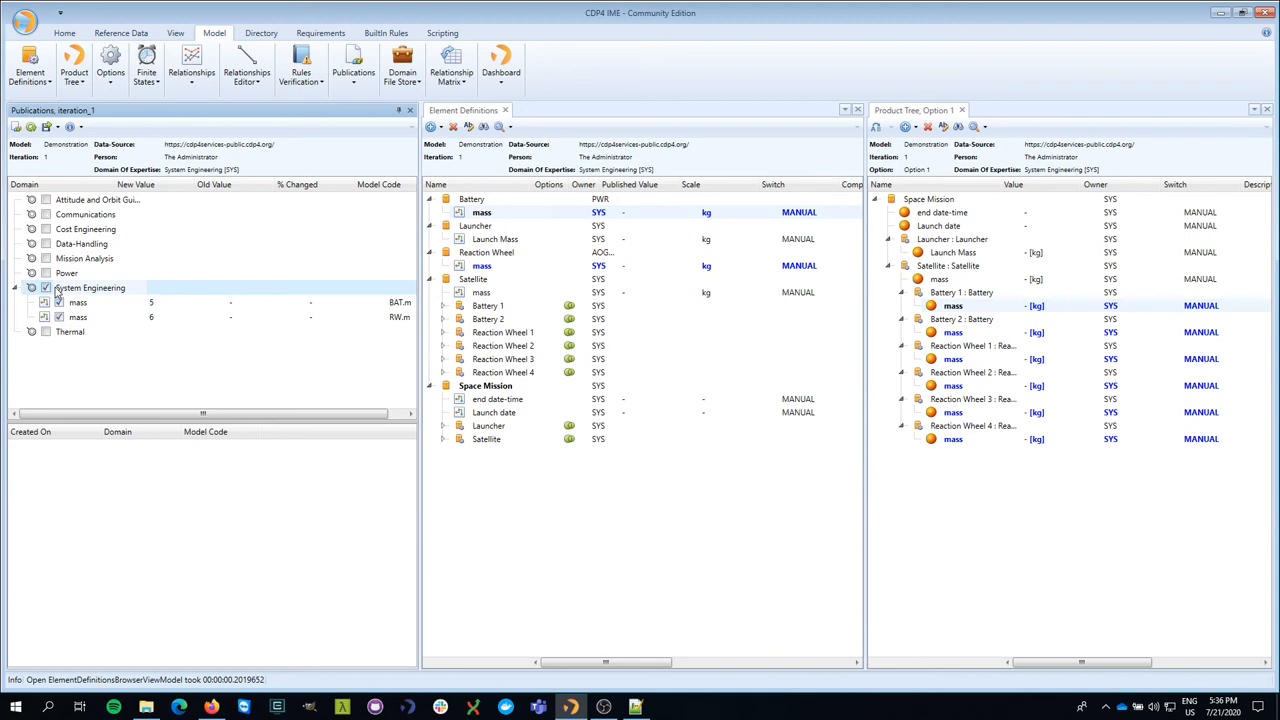
mouse_move(80, 308)
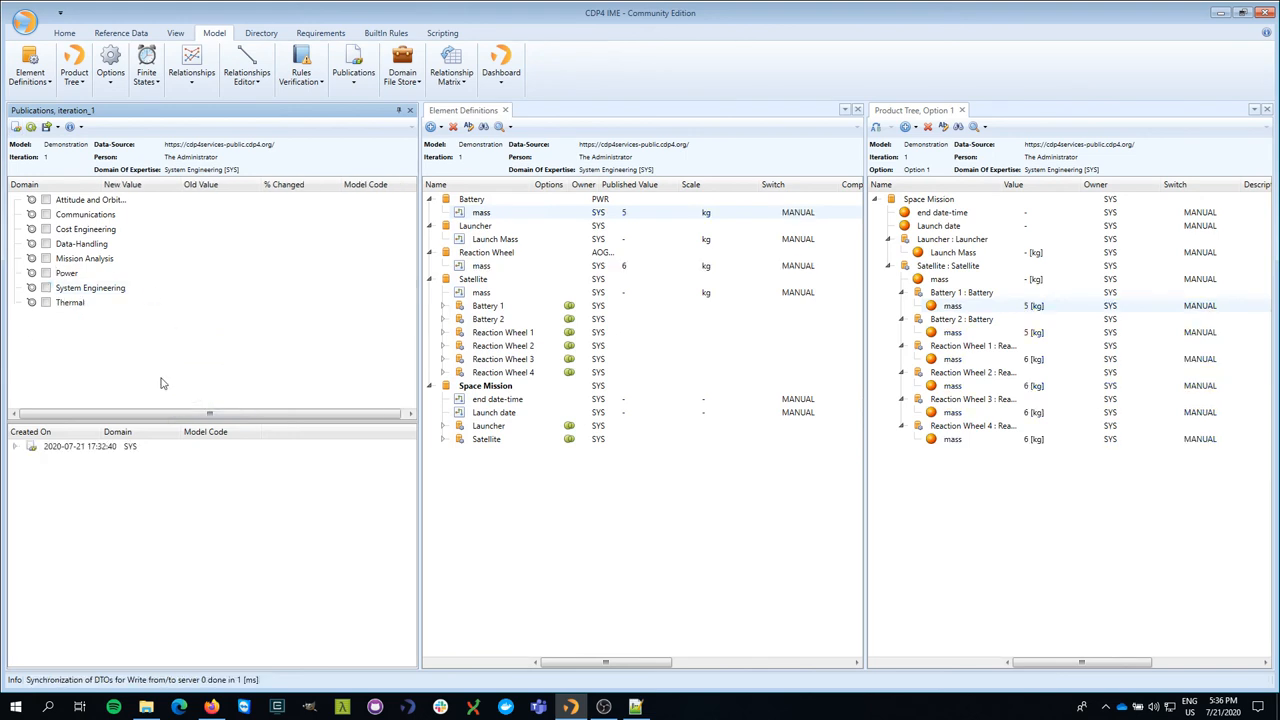
click(16, 444)
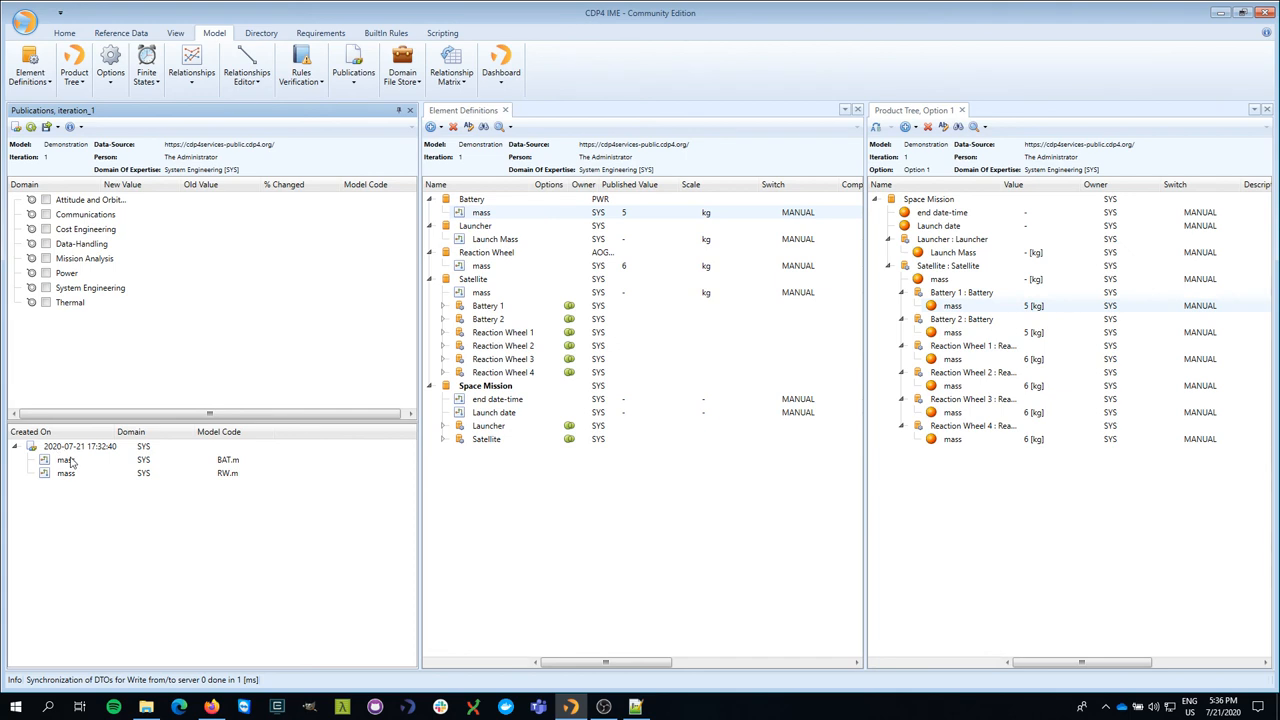
click(66, 458)
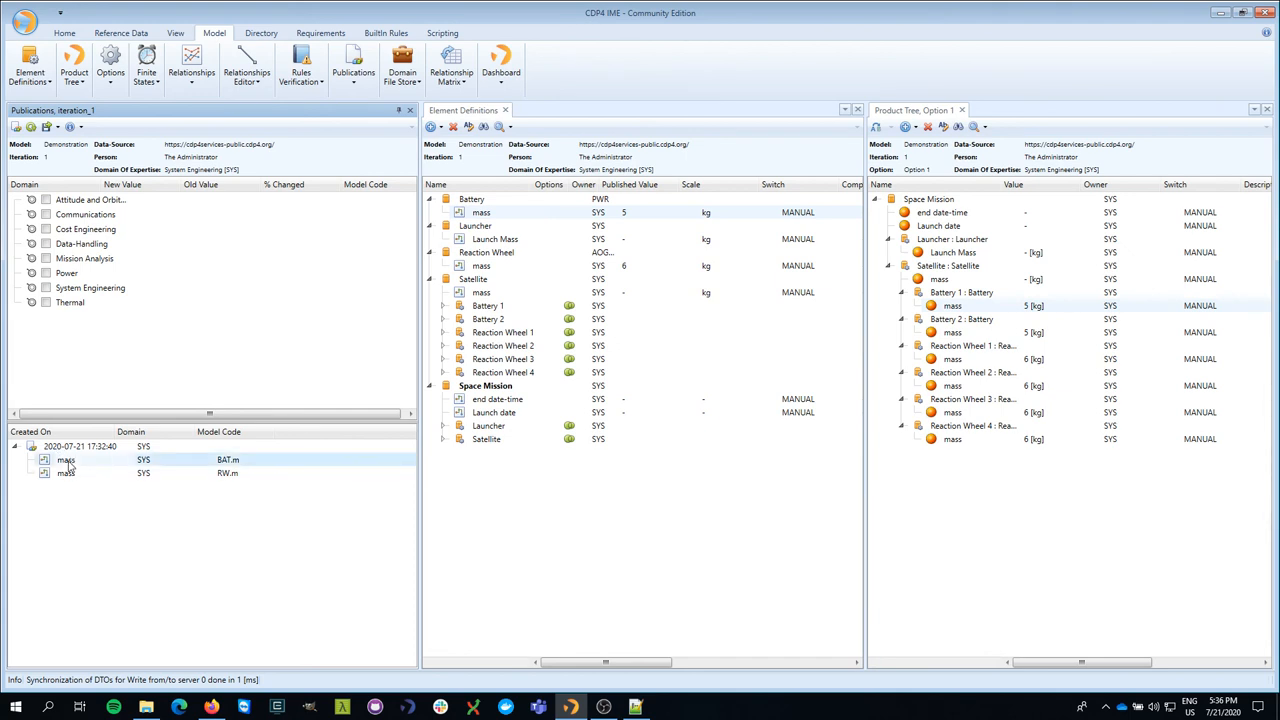
mouse_move(424, 344)
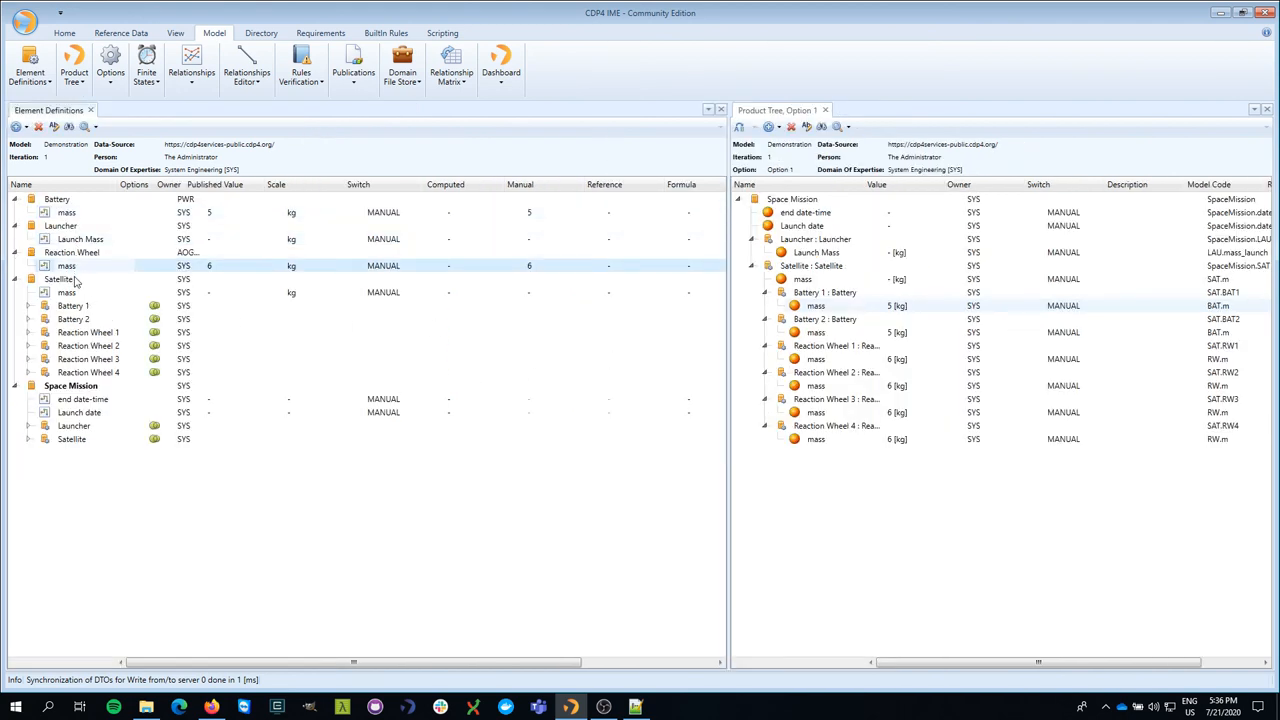
mouse_move(58, 278)
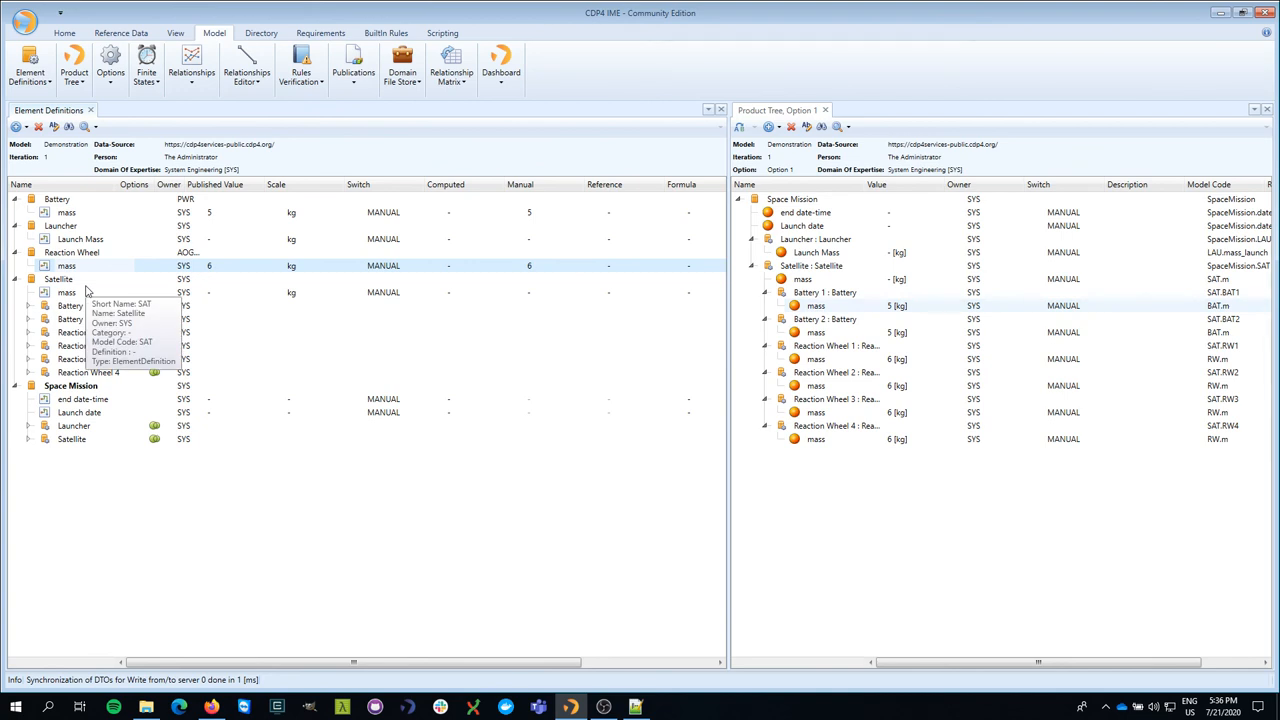
mouse_move(220, 264)
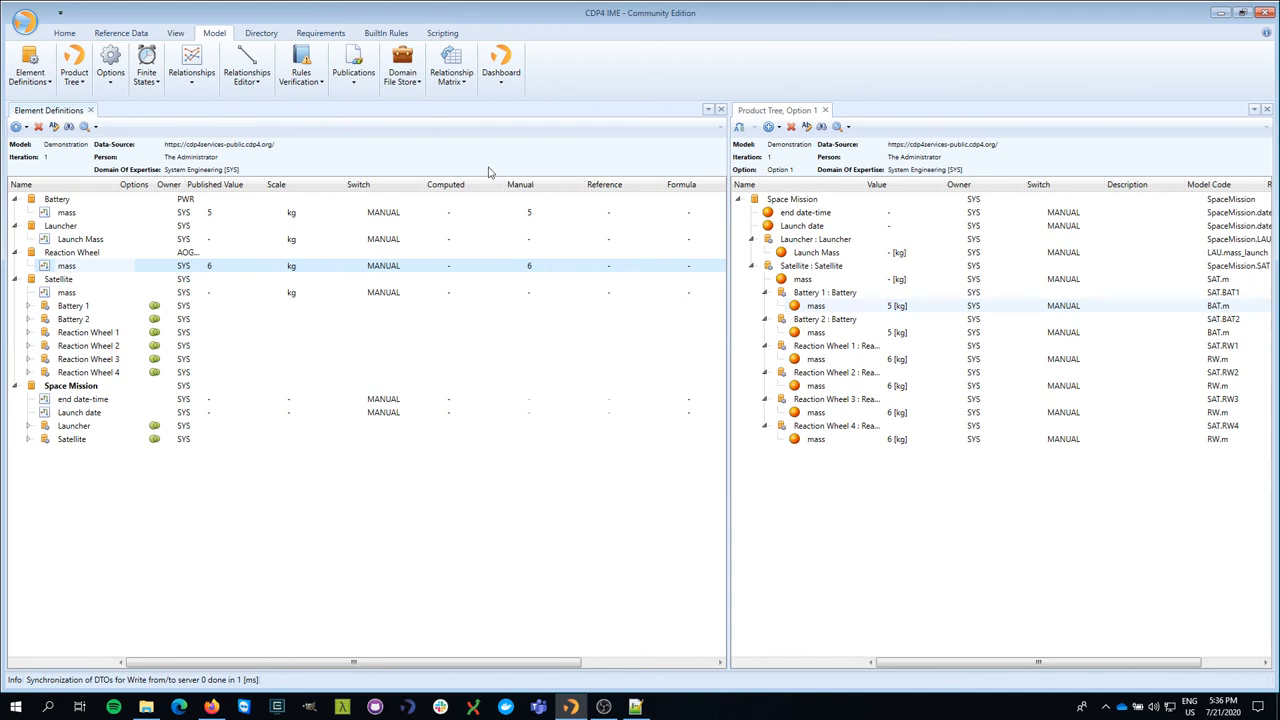
mouse_move(200, 270)
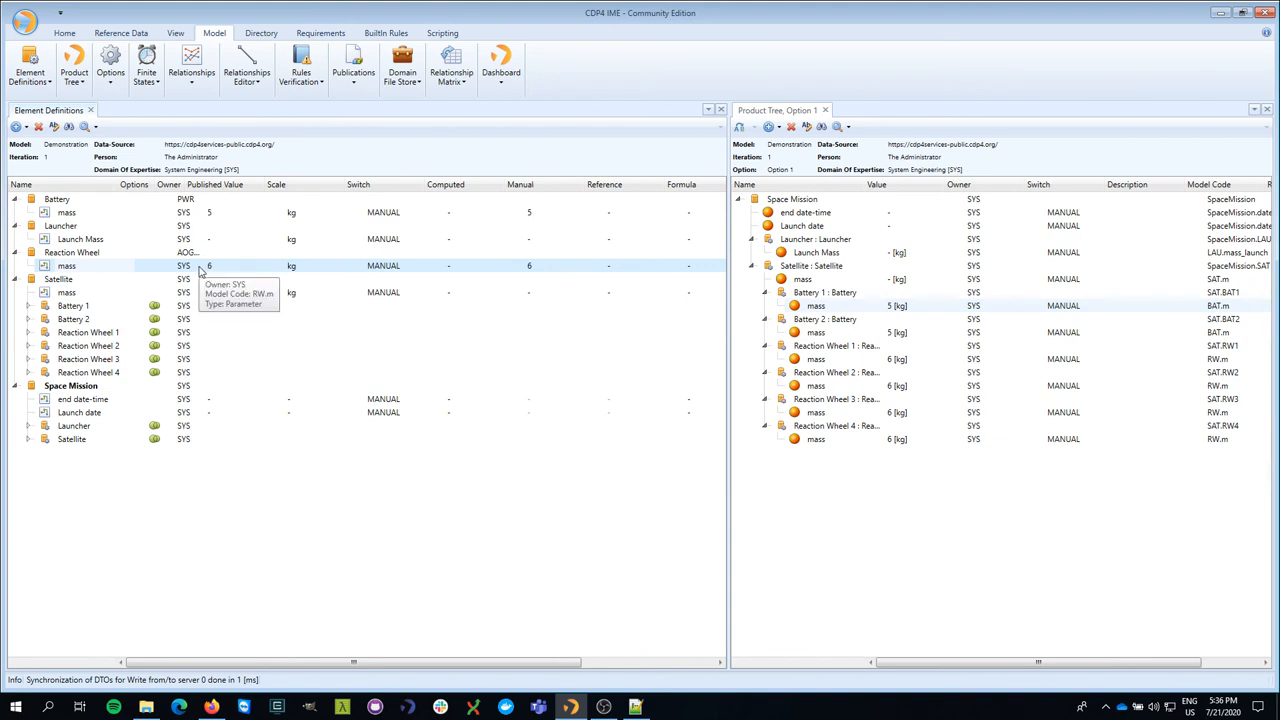
mouse_move(856, 308)
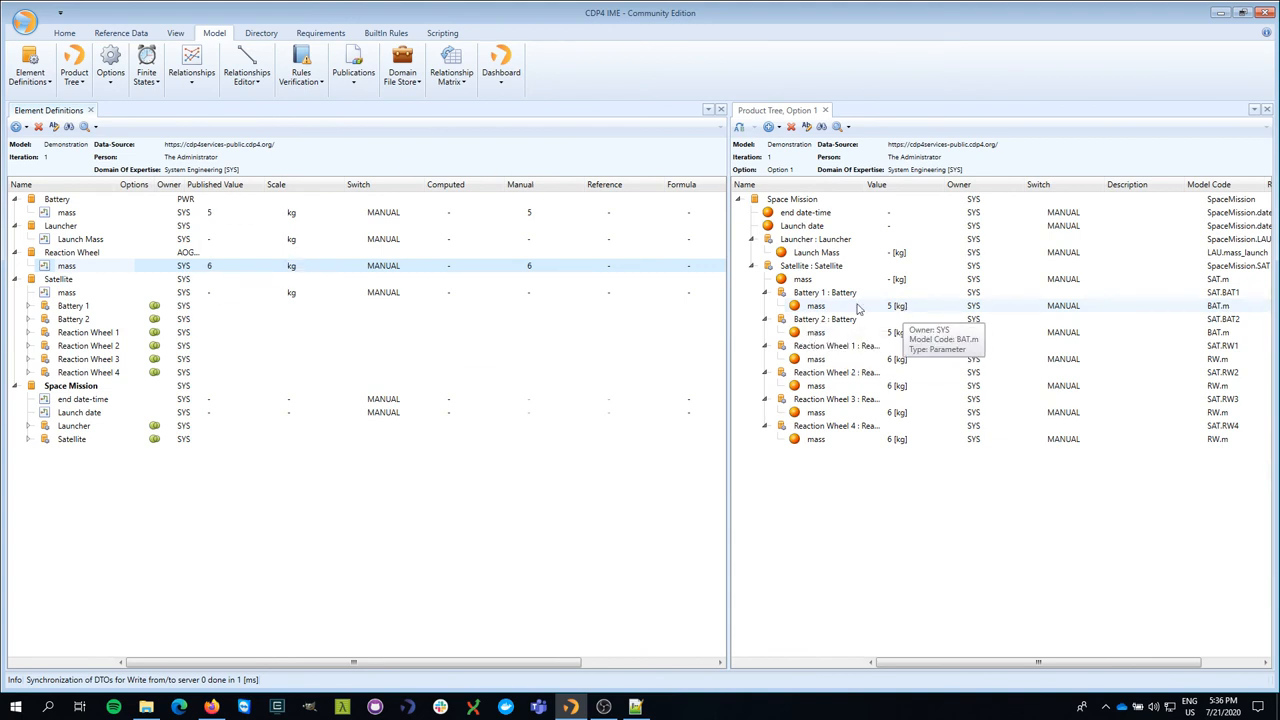
mouse_move(828, 312)
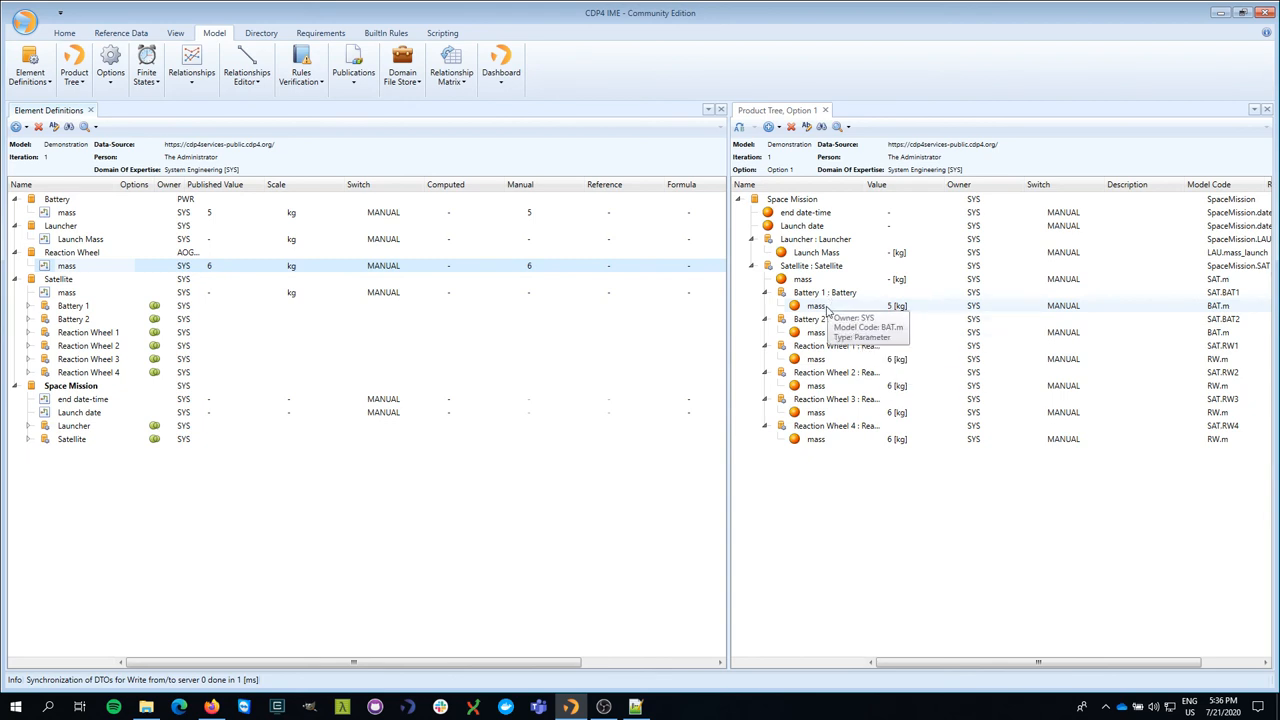
mouse_move(838, 308)
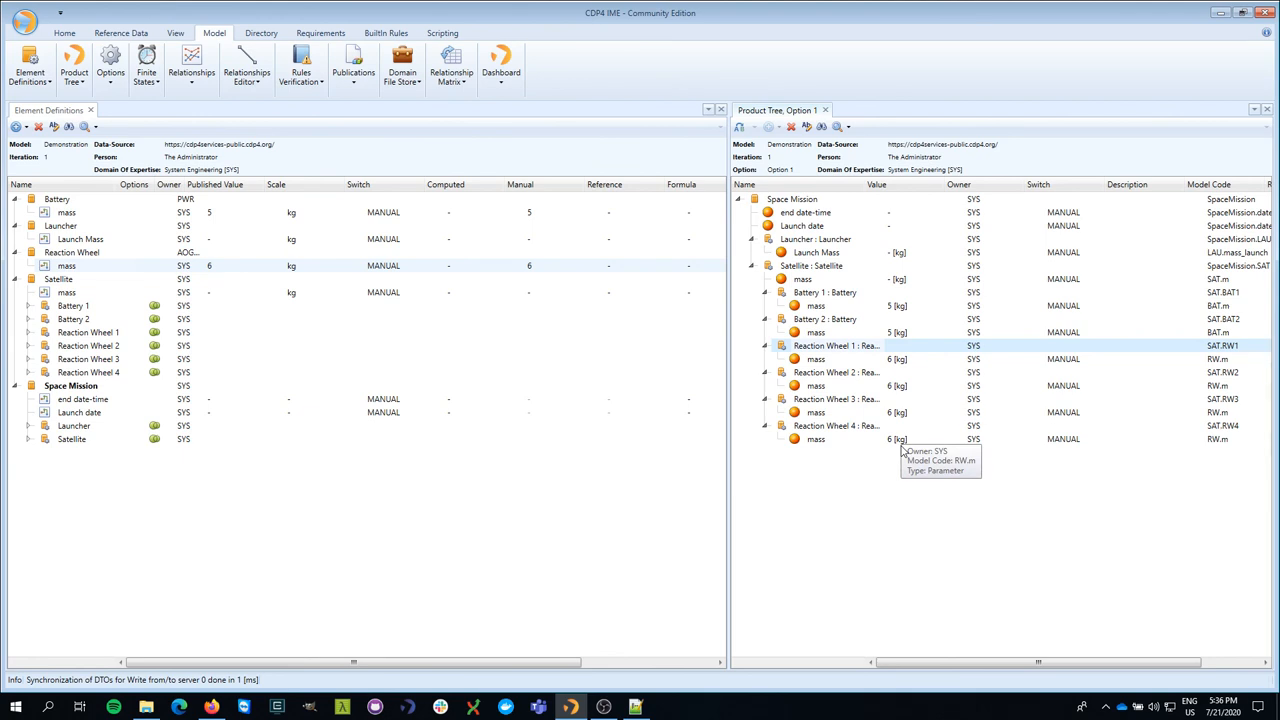
mouse_move(530, 430)
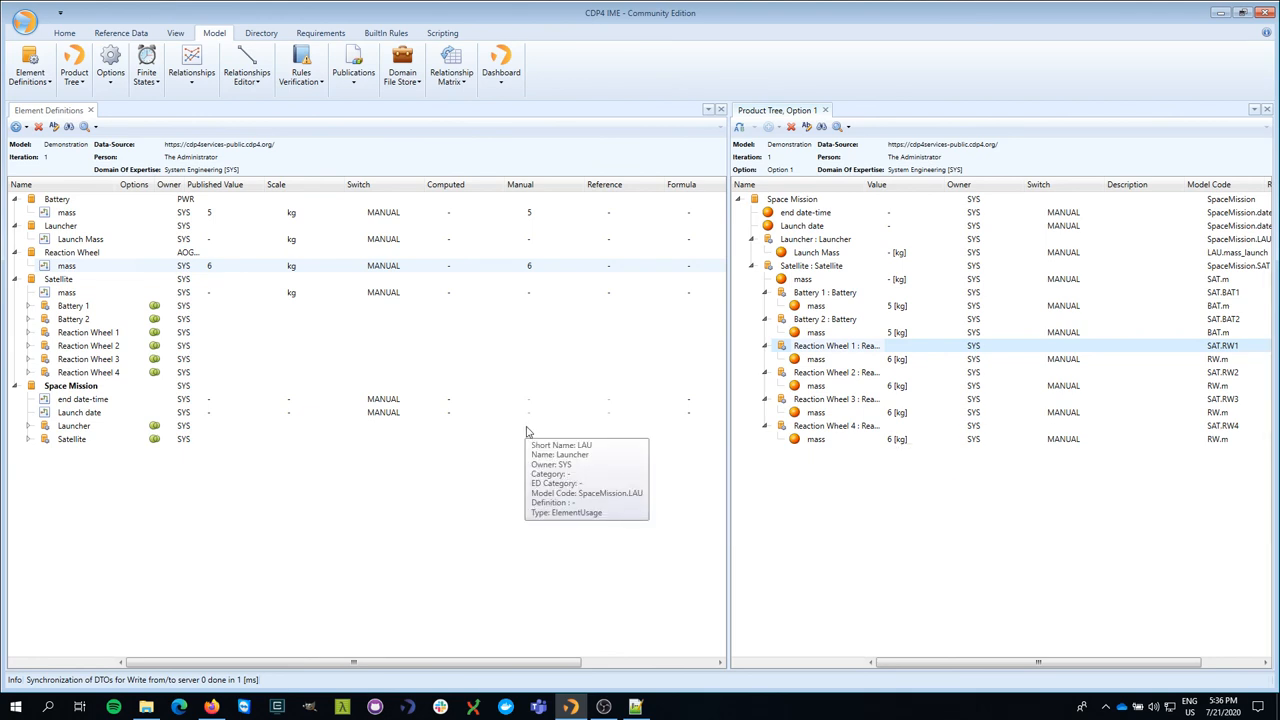
mouse_move(484, 488)
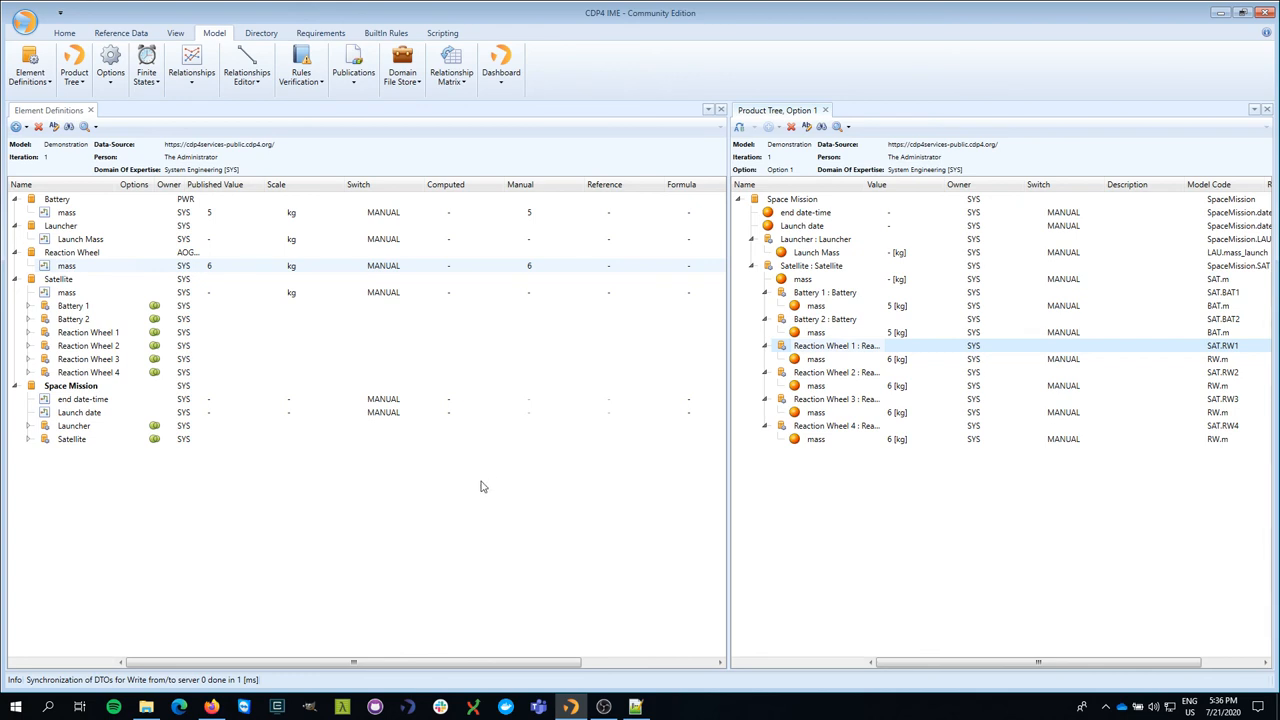
mouse_move(476, 488)
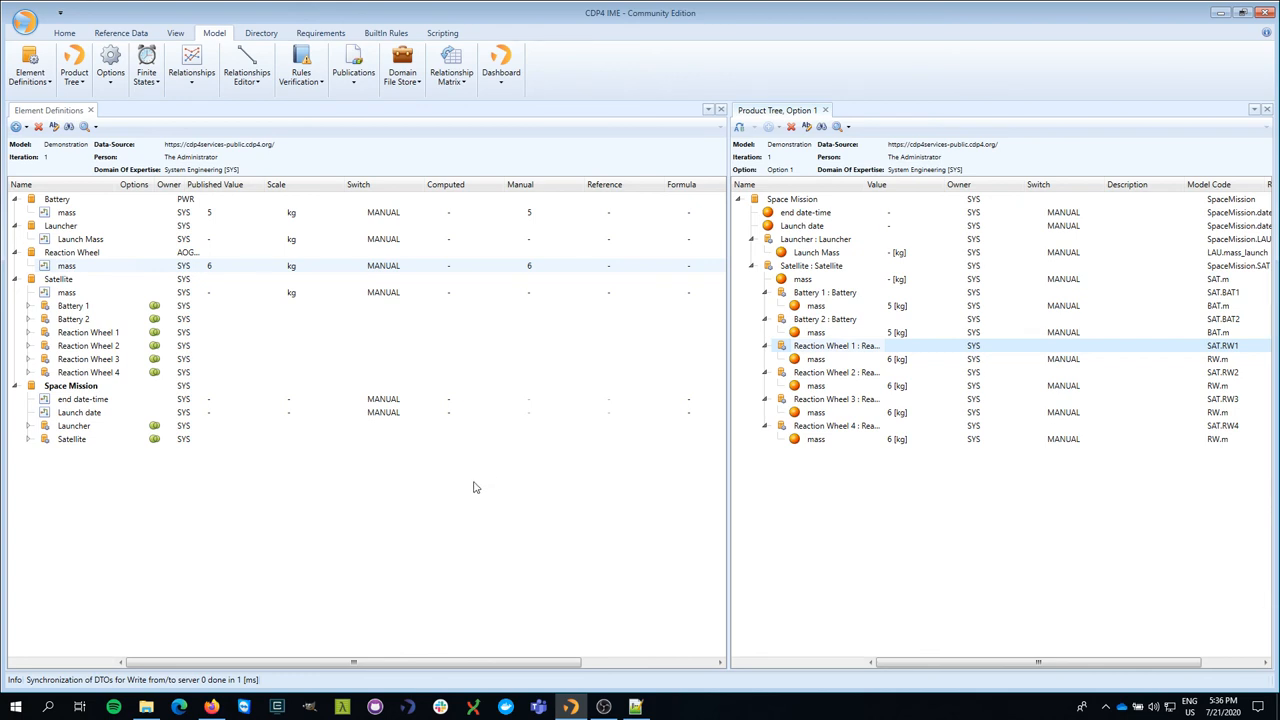
mouse_move(476, 486)
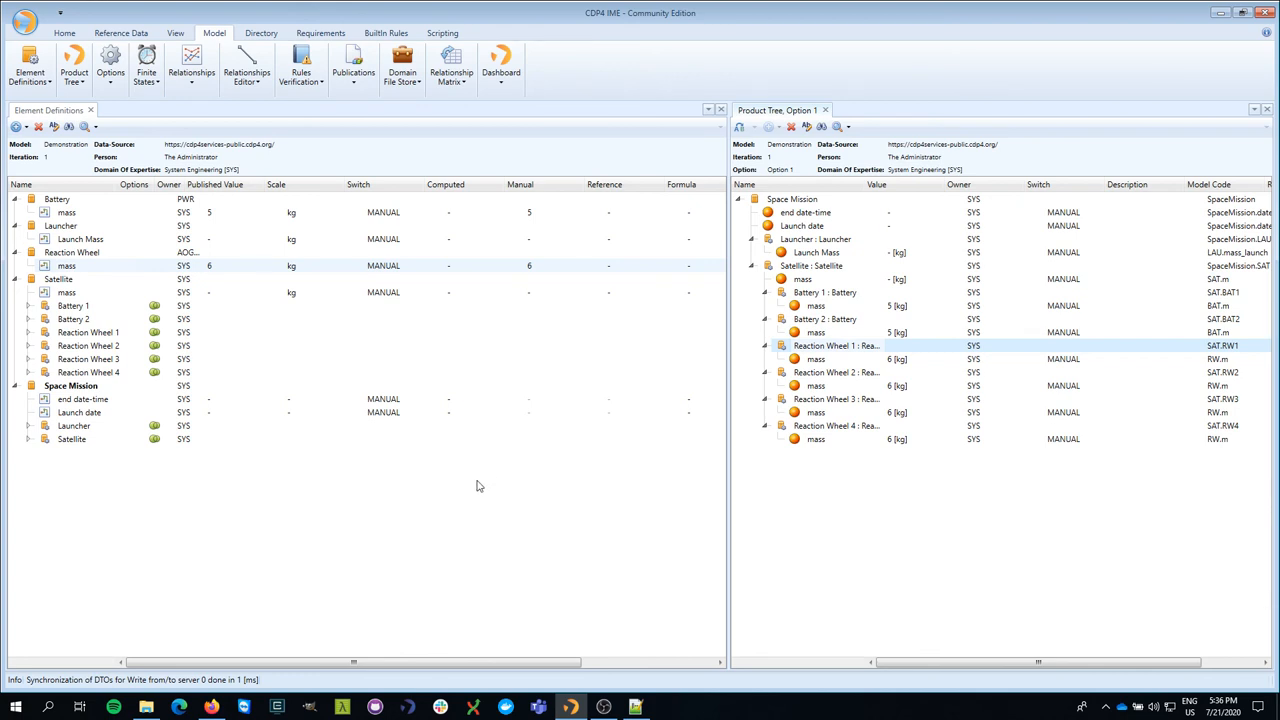